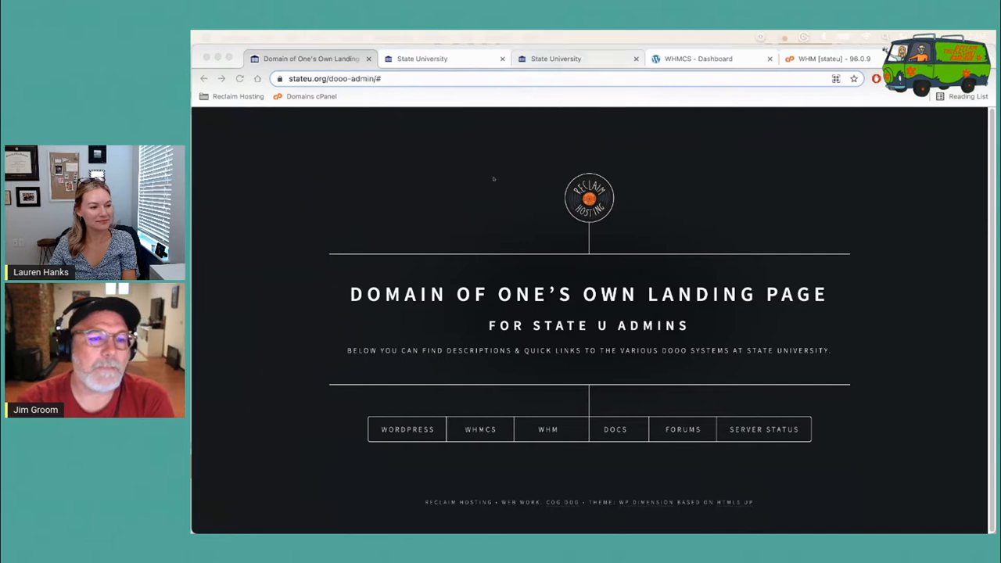
Step: Read the WordPress system description, then visit the State University homepage and return to the landing page
left_click(408, 429)
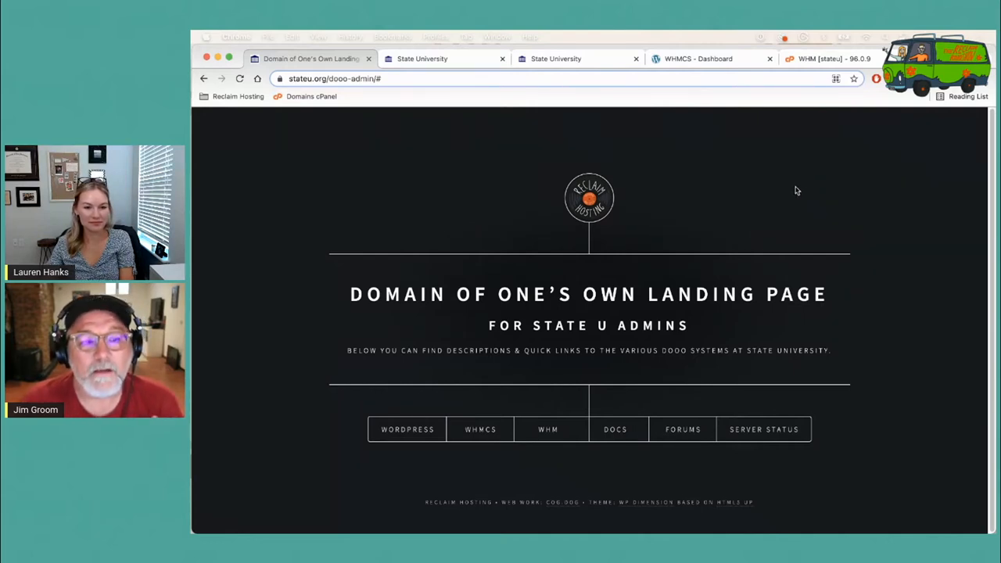
mouse_move(903, 243)
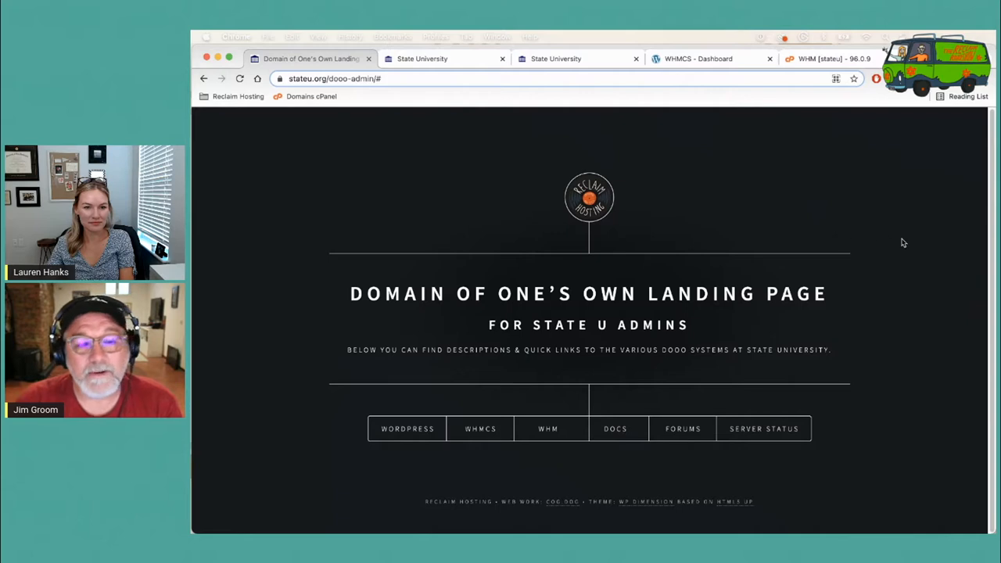
mouse_move(892, 347)
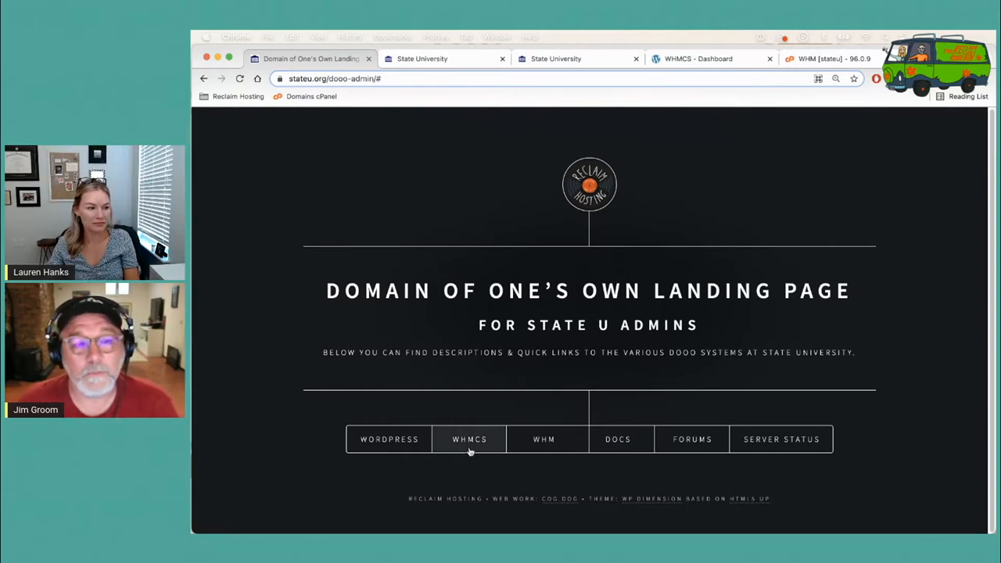
mouse_move(571, 471)
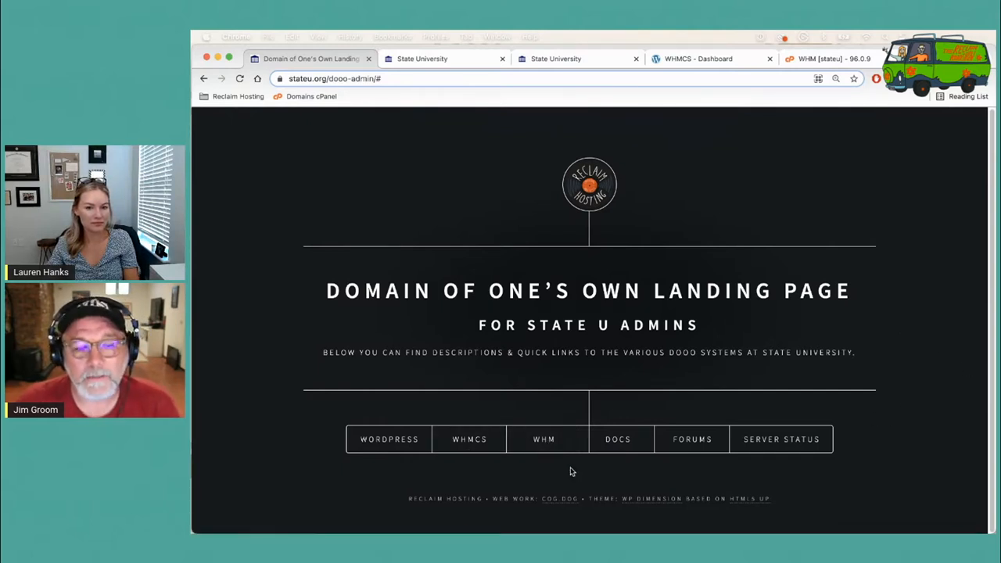
mouse_move(389, 439)
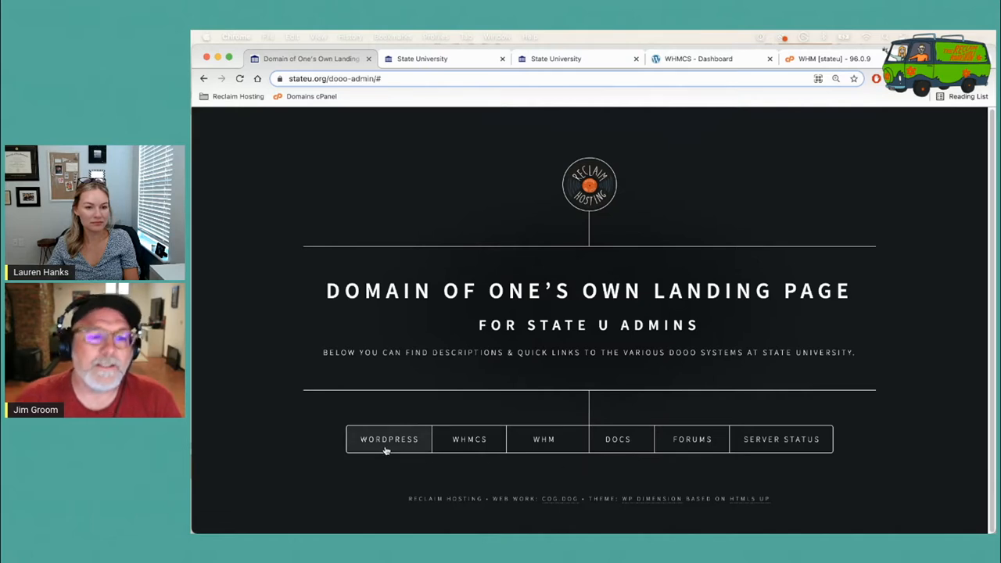
left_click(388, 438)
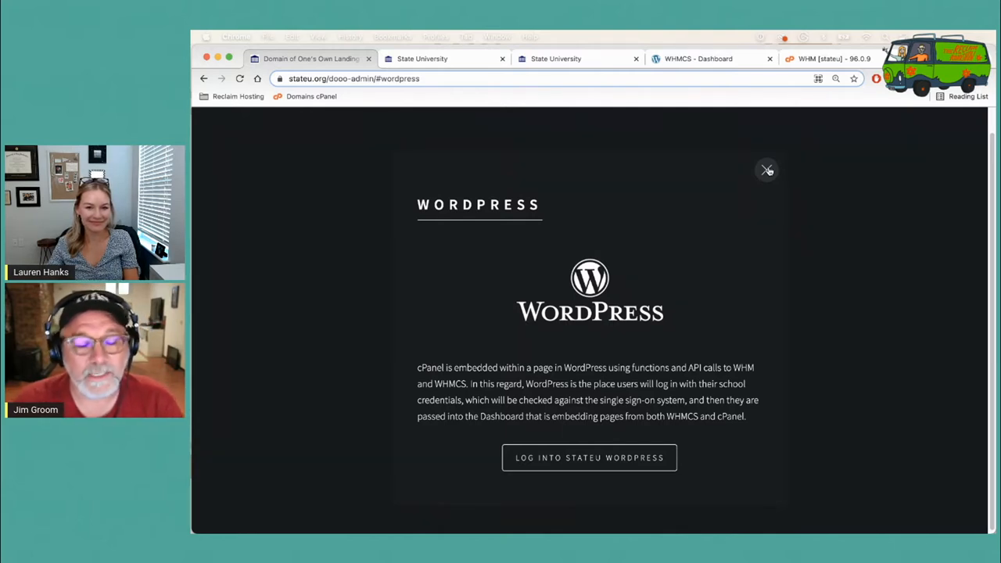
left_click(767, 170)
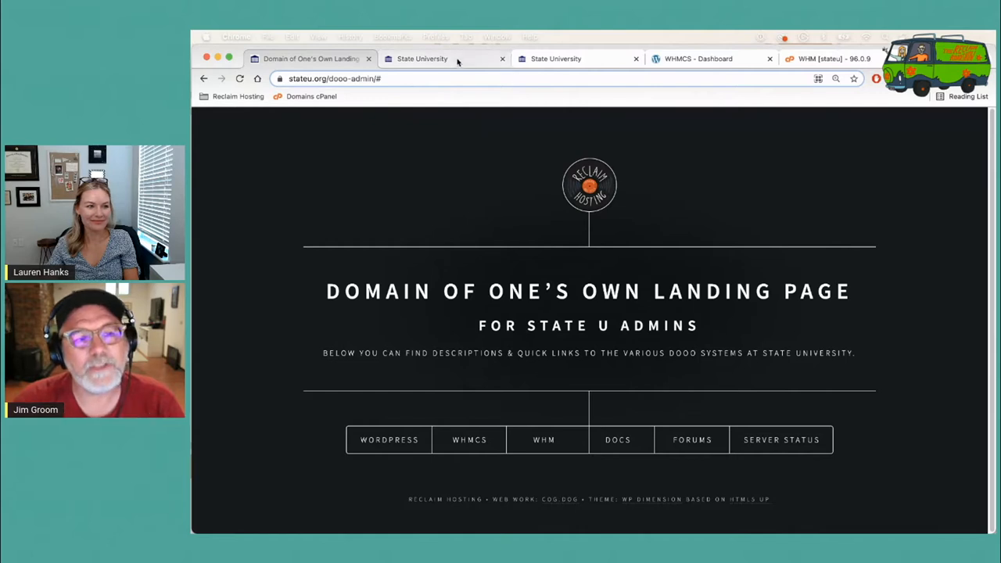
mouse_move(448, 151)
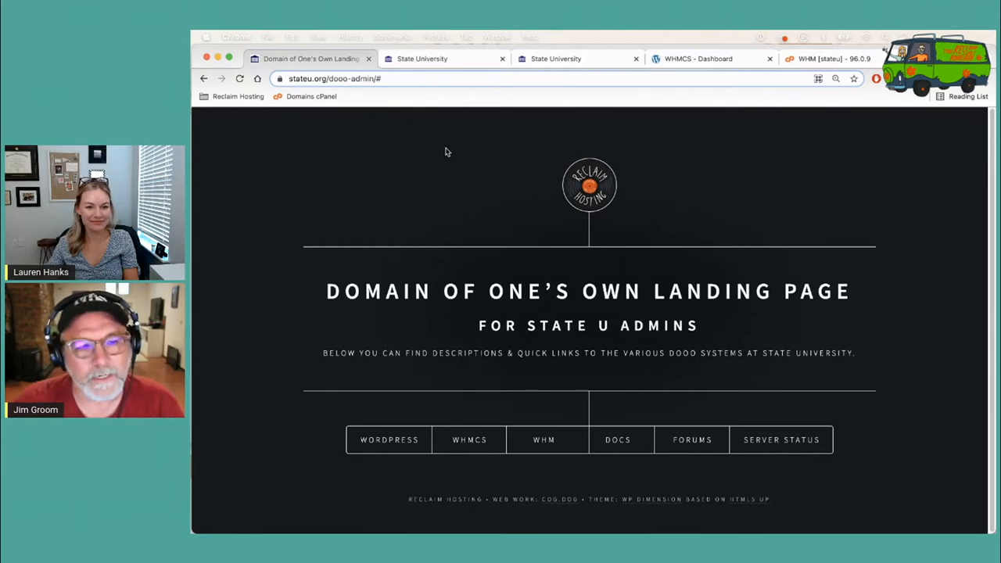
mouse_move(446, 108)
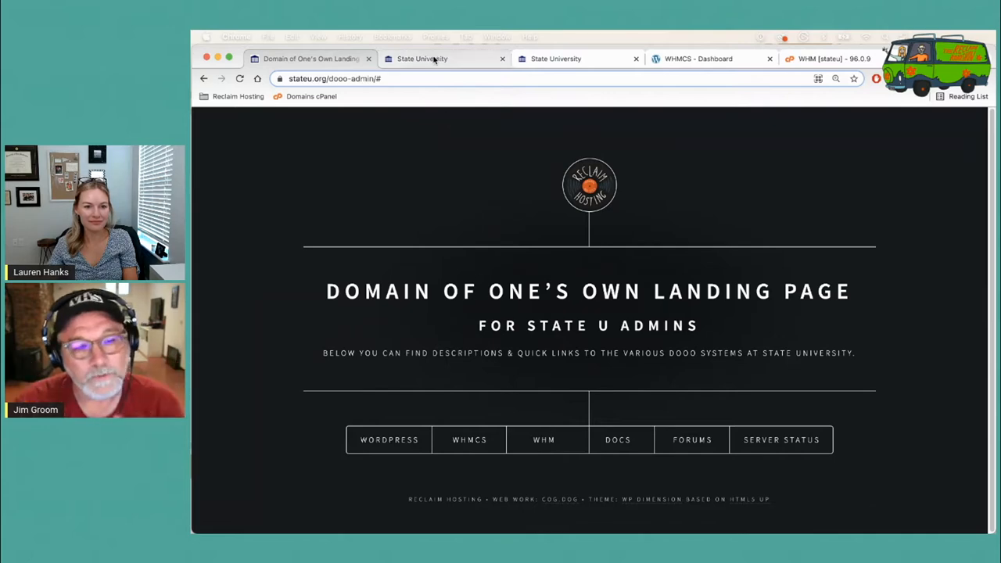
left_click(423, 59)
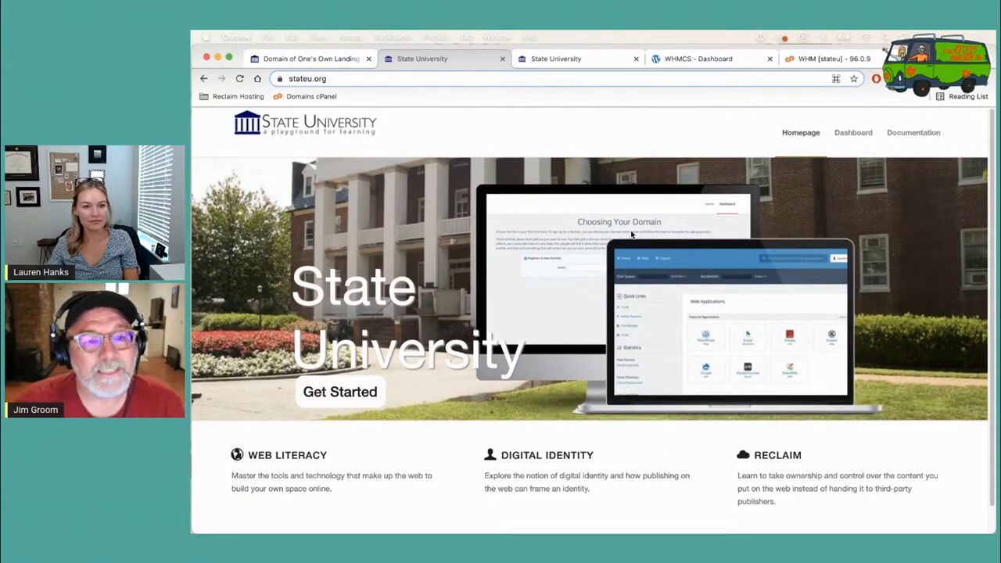
left_click(305, 59)
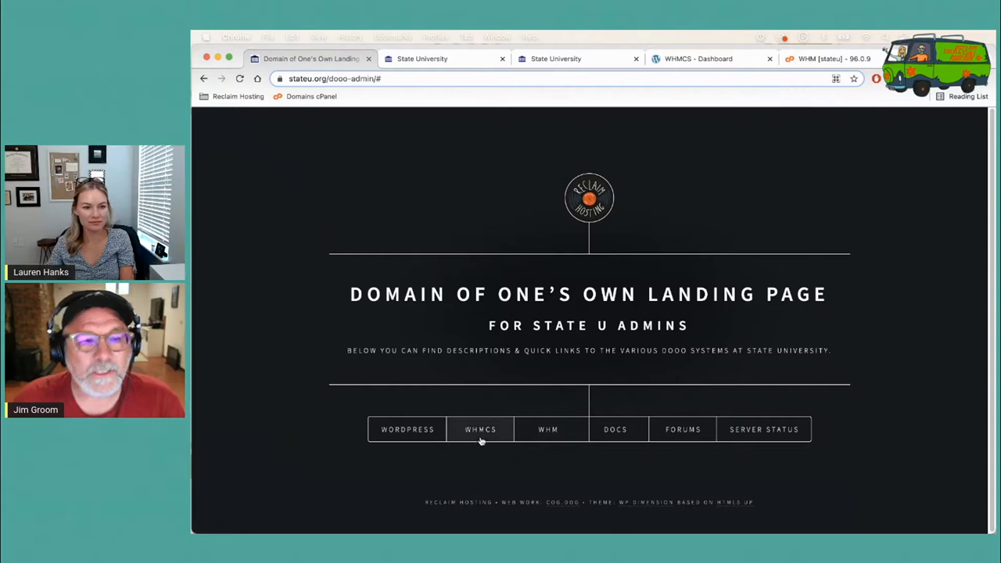
Step: Read the WHMCS client manager description, then bring up the WHM description instead
left_click(480, 430)
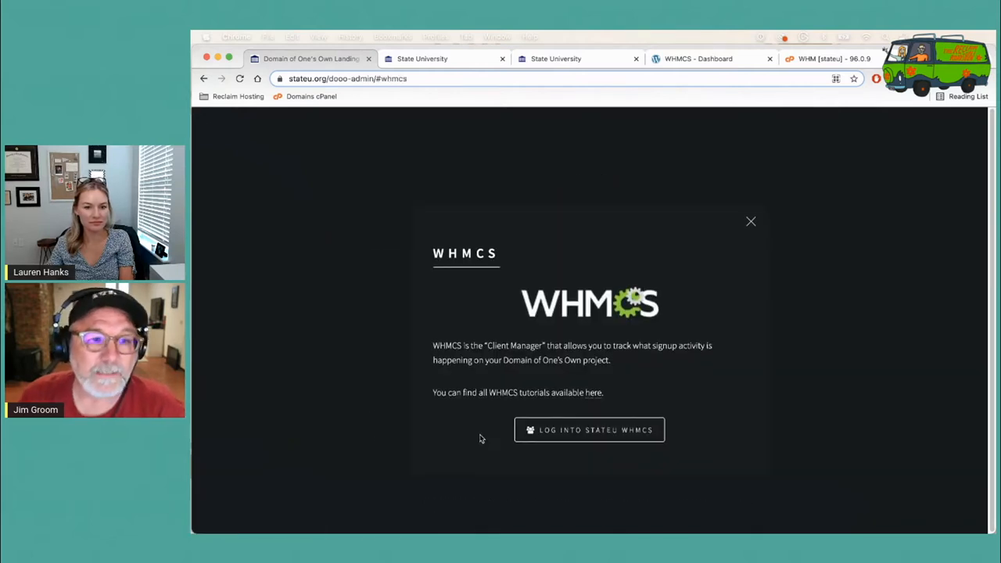
mouse_move(525, 334)
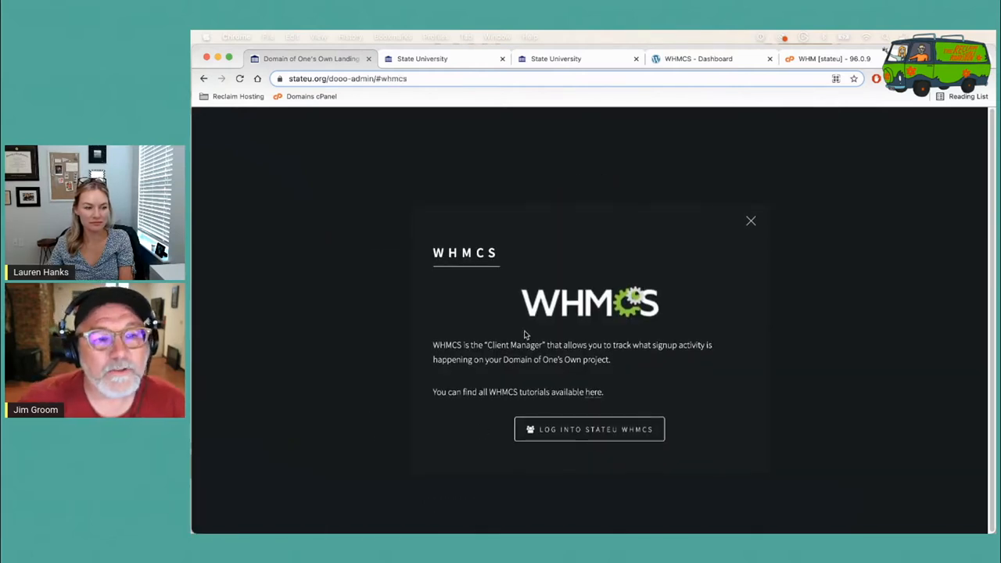
mouse_move(832, 308)
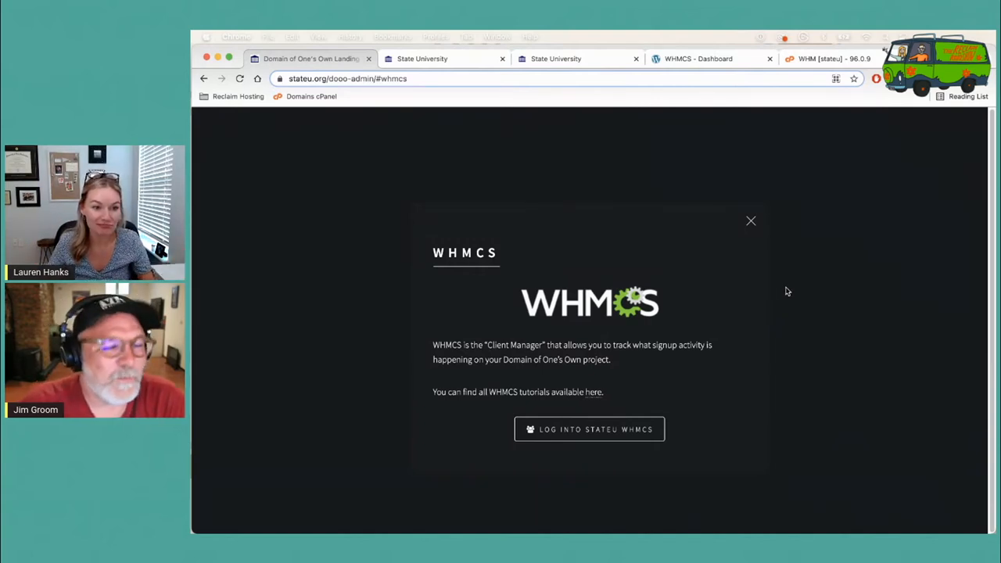
mouse_move(830, 313)
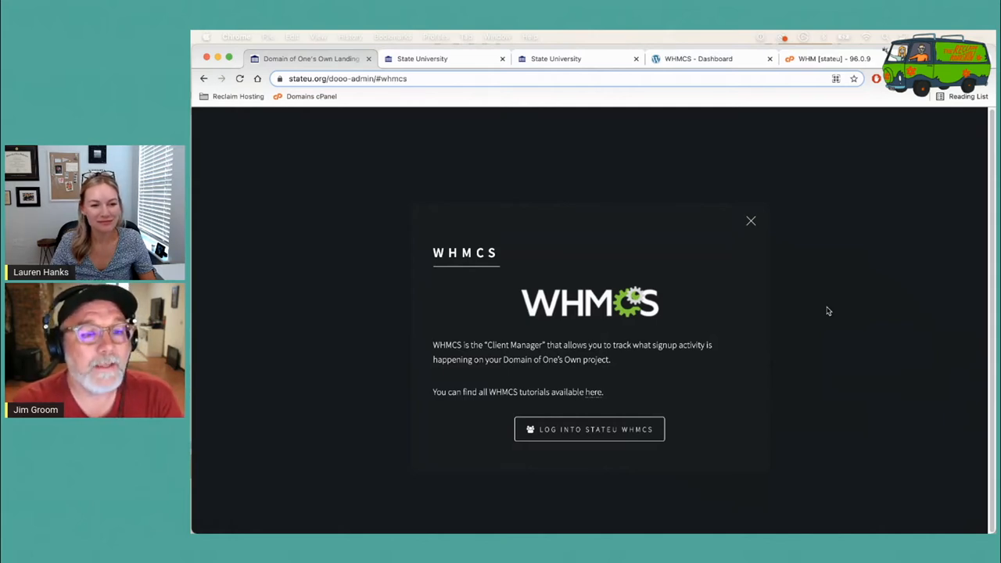
mouse_move(775, 239)
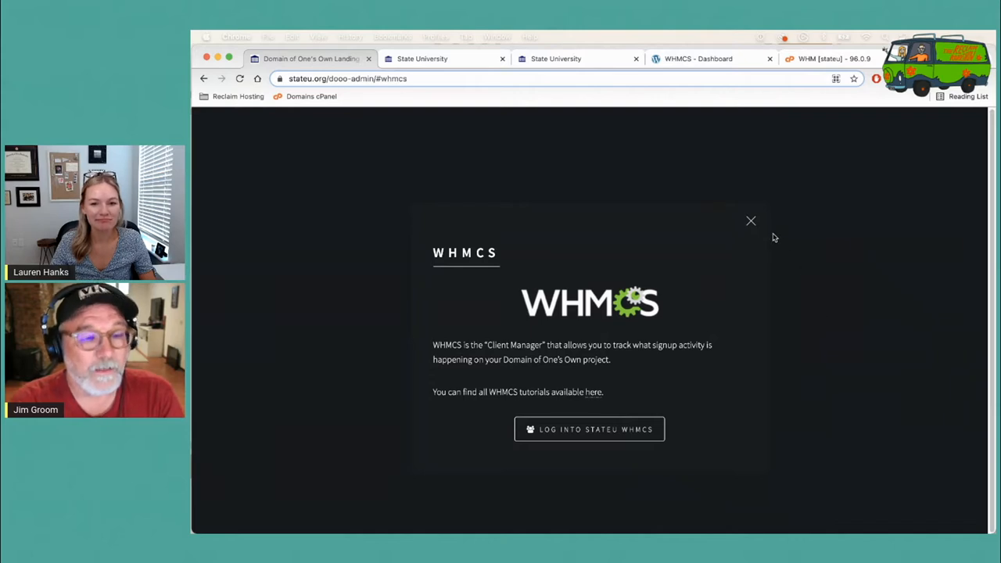
mouse_move(751, 221)
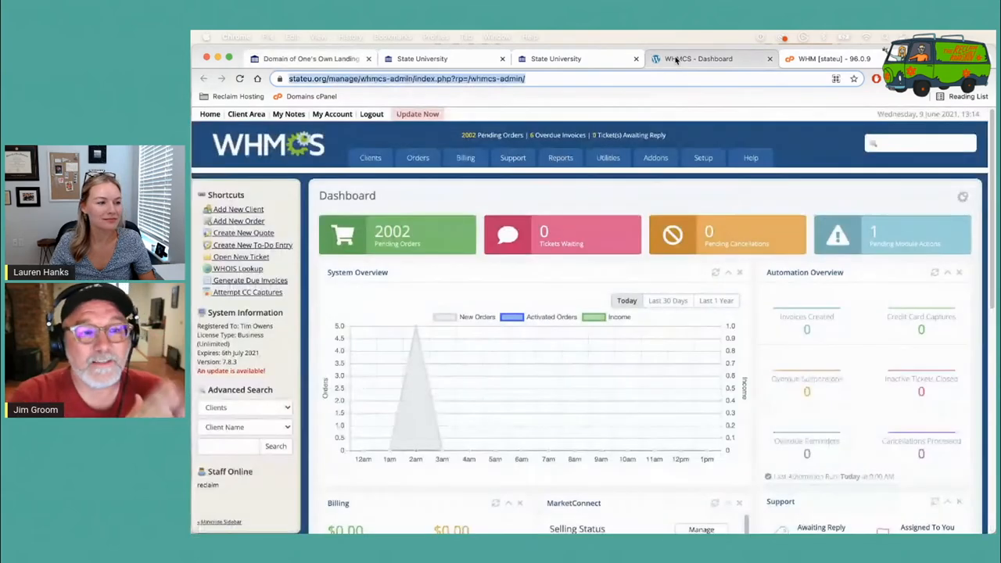
scroll("down", 3)
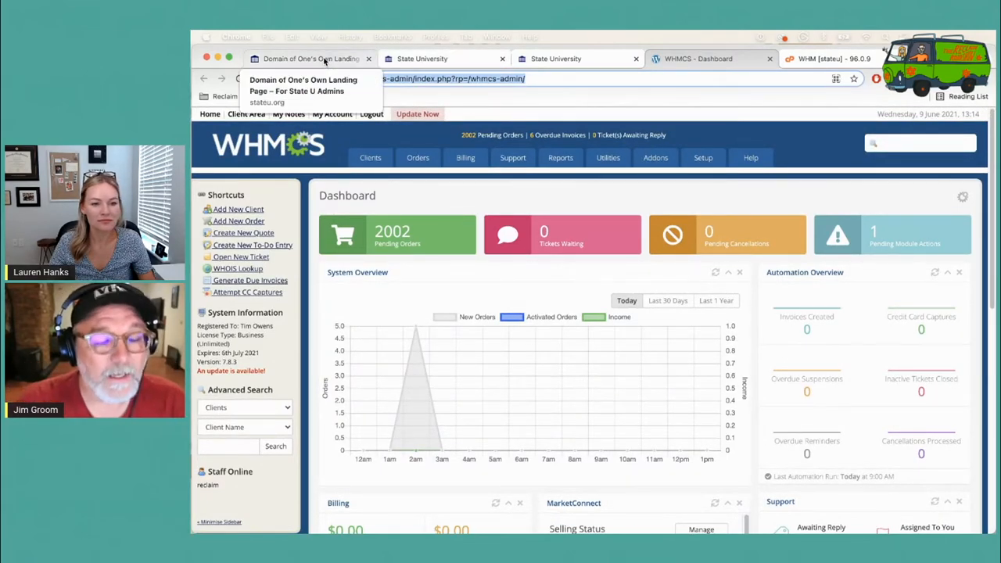
left_click(309, 58)
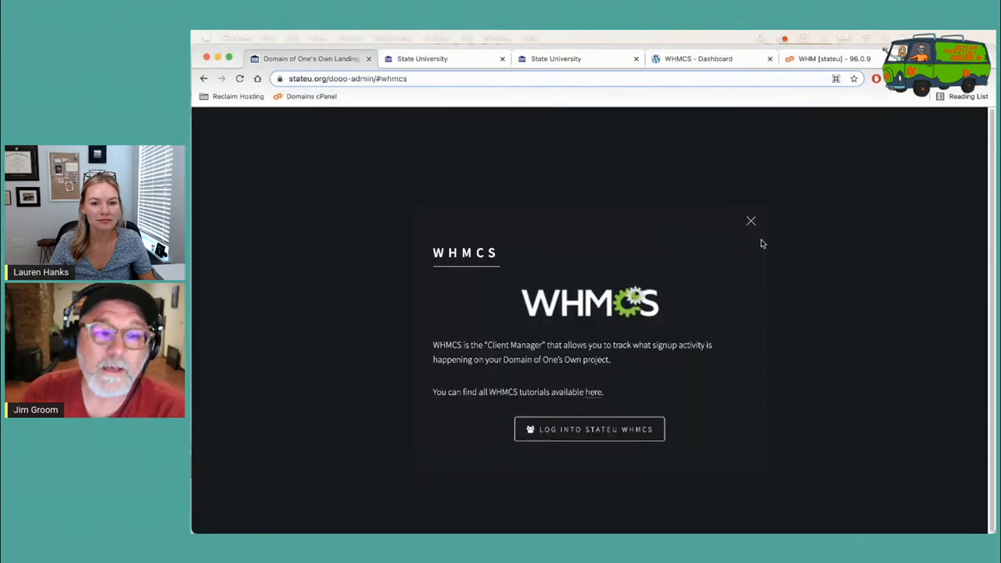
left_click(750, 220)
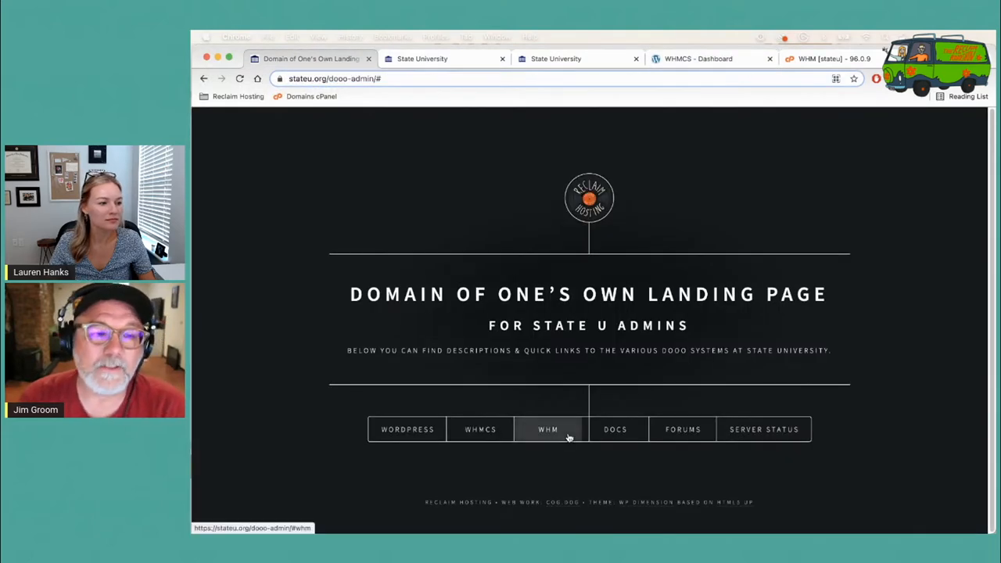
left_click(548, 429)
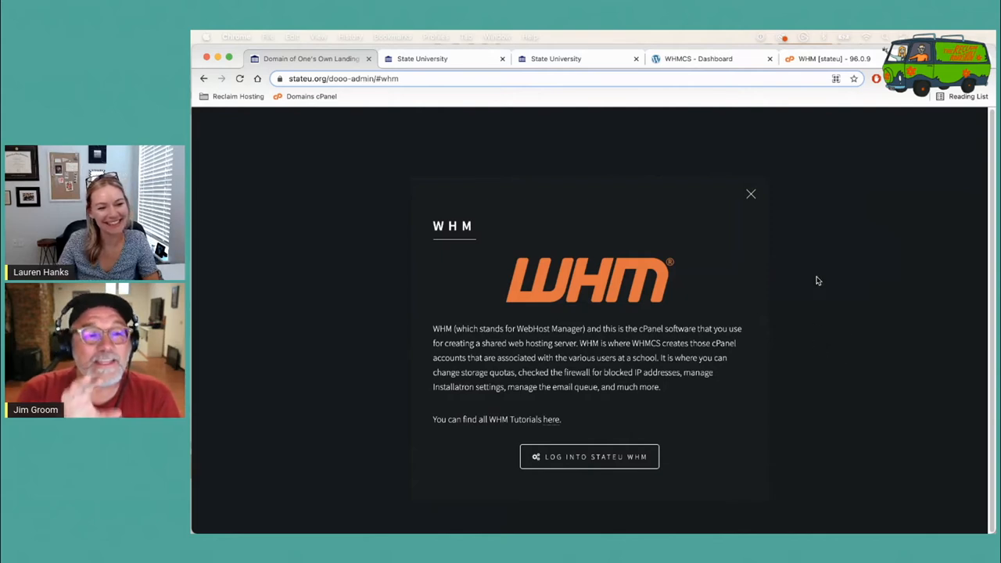
mouse_move(812, 275)
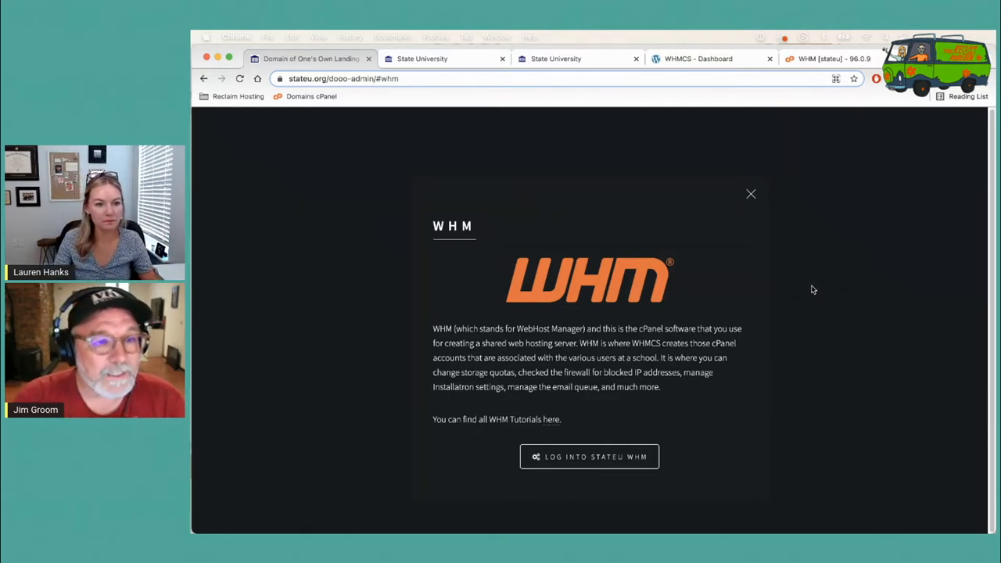
mouse_move(700, 238)
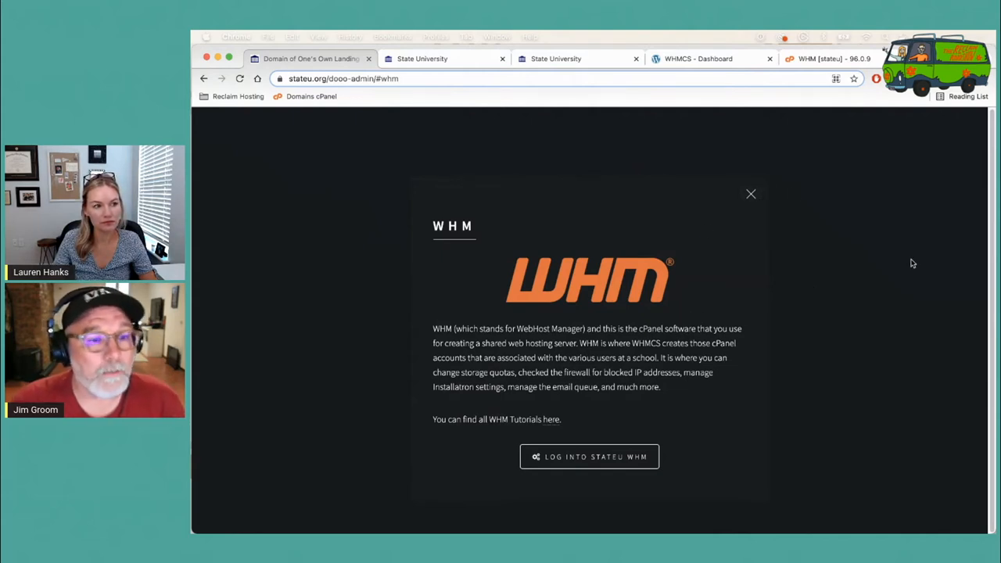
mouse_move(918, 317)
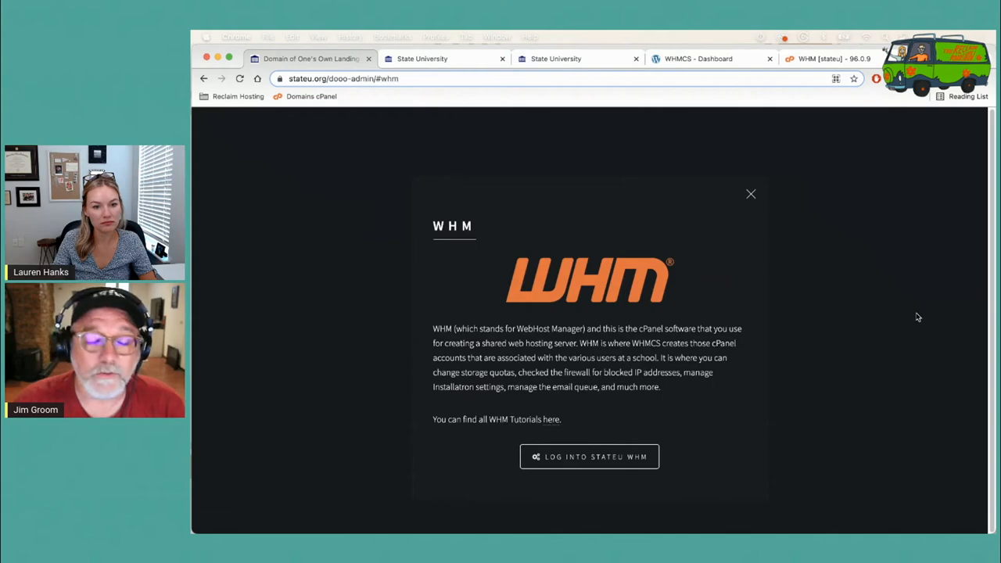
mouse_move(874, 150)
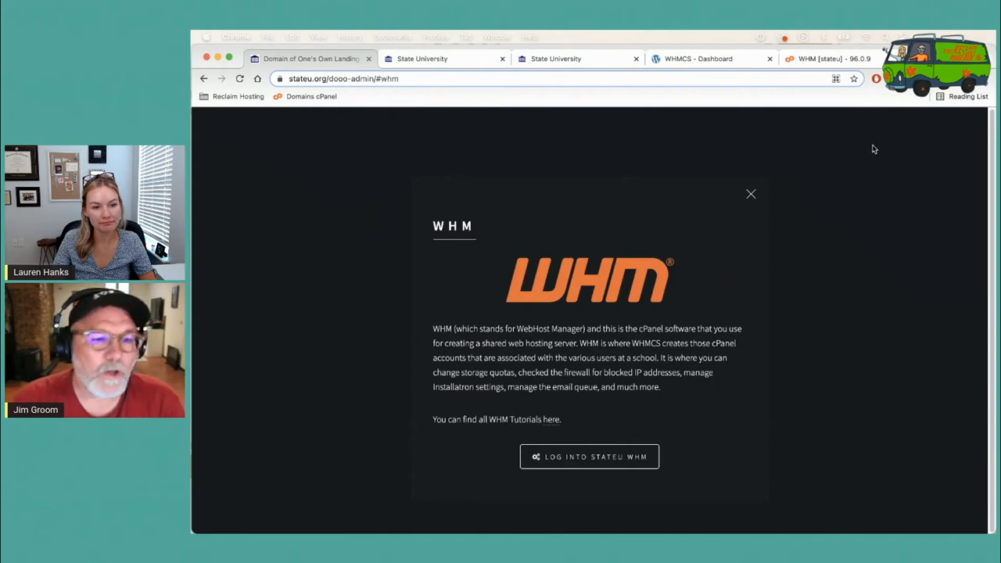
Step: Log into the stateu WHM server dashboard, then return to the admin landing page
left_click(589, 457)
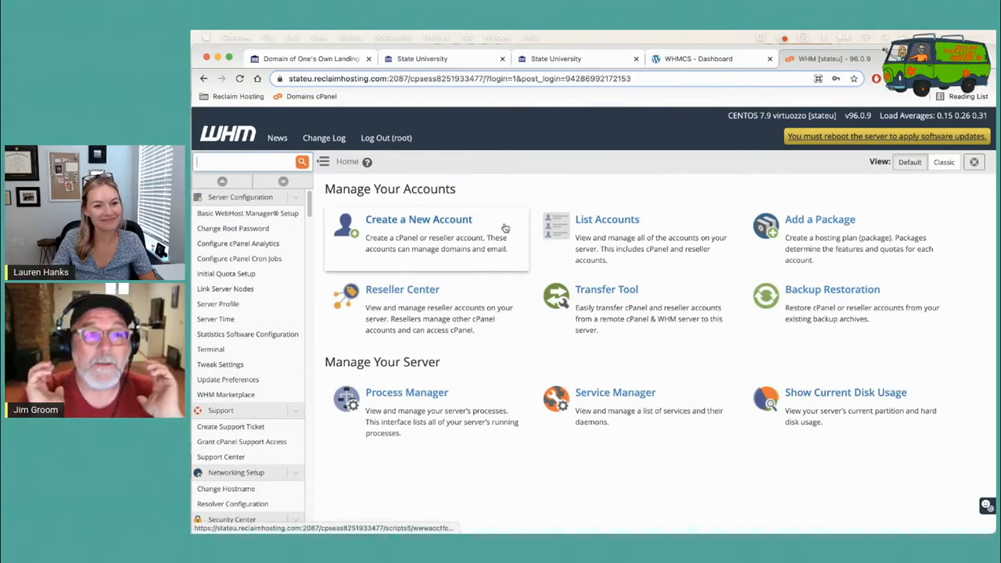
mouse_move(485, 160)
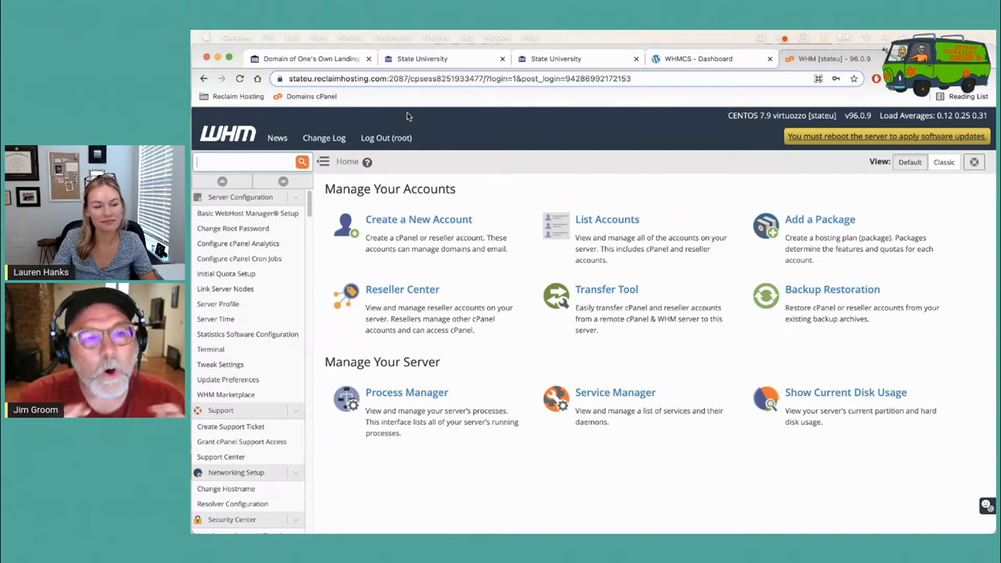
mouse_move(404, 125)
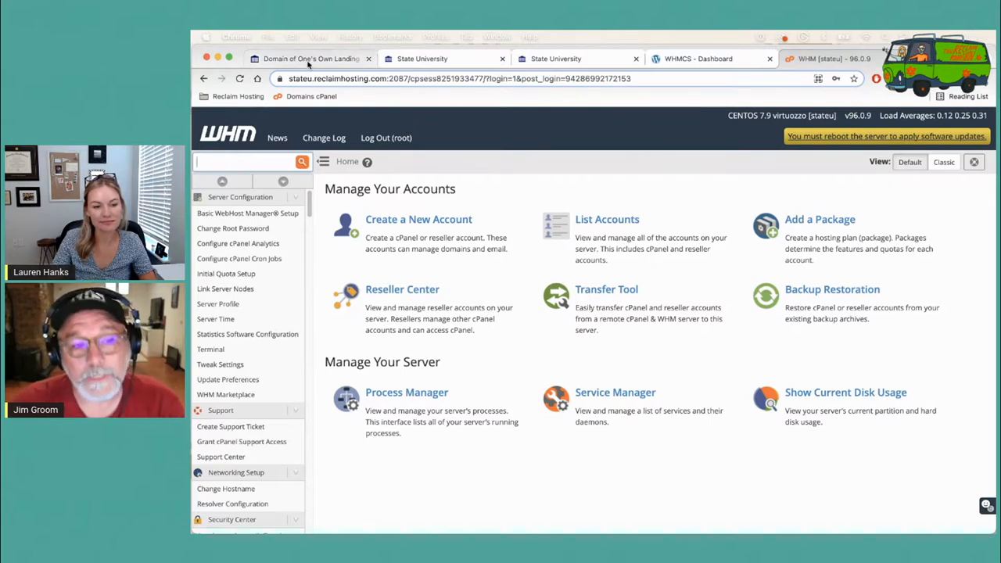
left_click(309, 58)
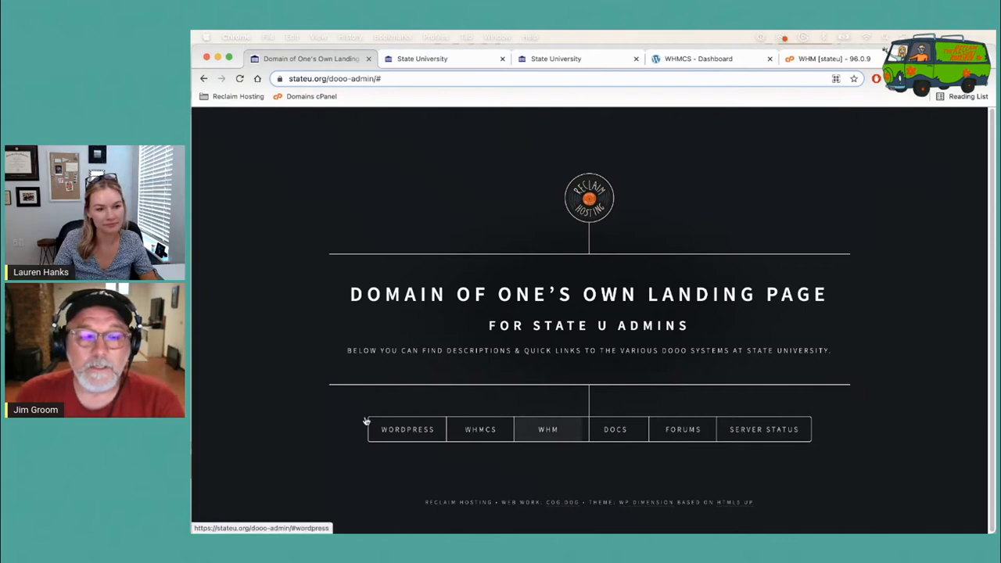
Step: Bring up the State University WordPress site at stateu.org
left_click(422, 58)
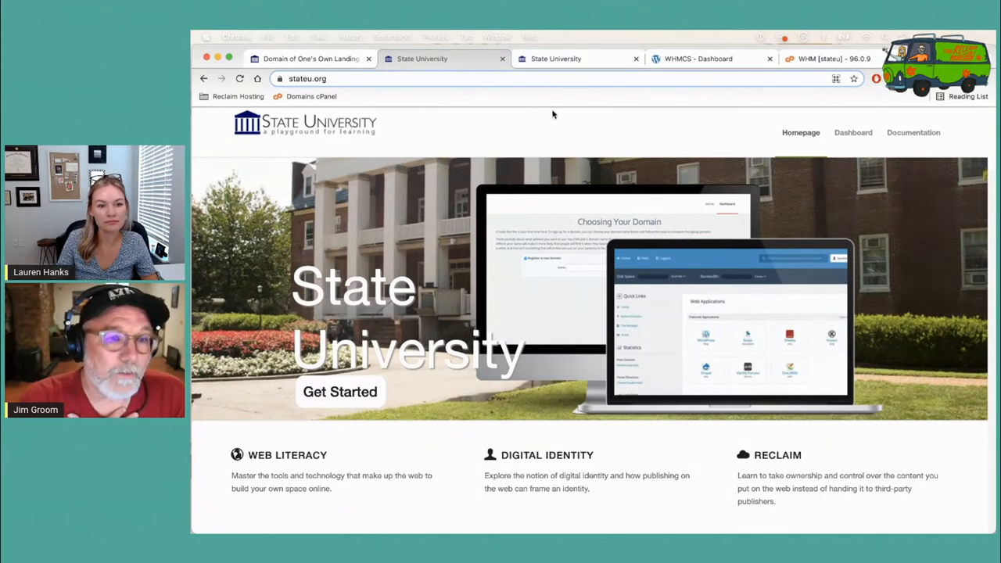
mouse_move(567, 131)
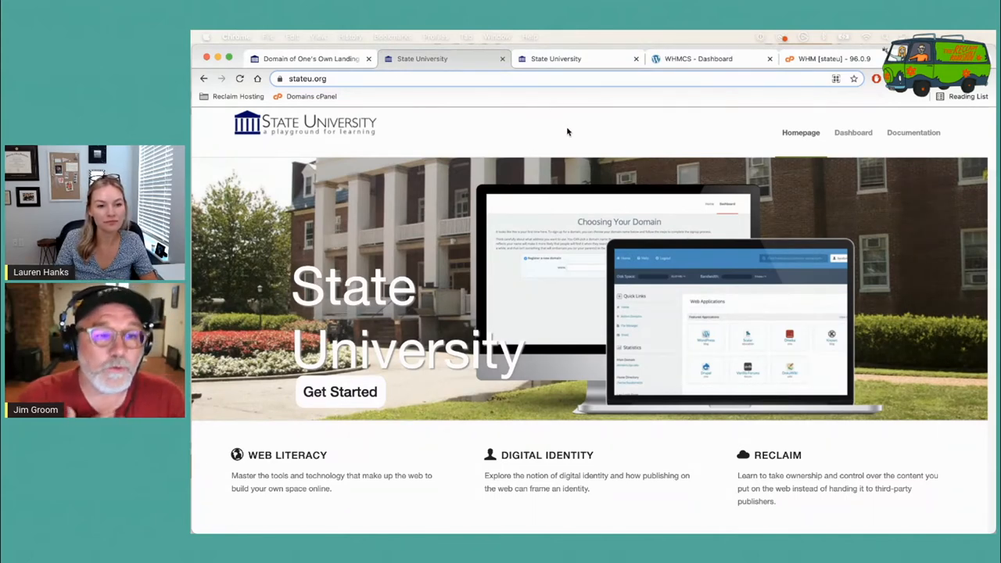
mouse_move(557, 136)
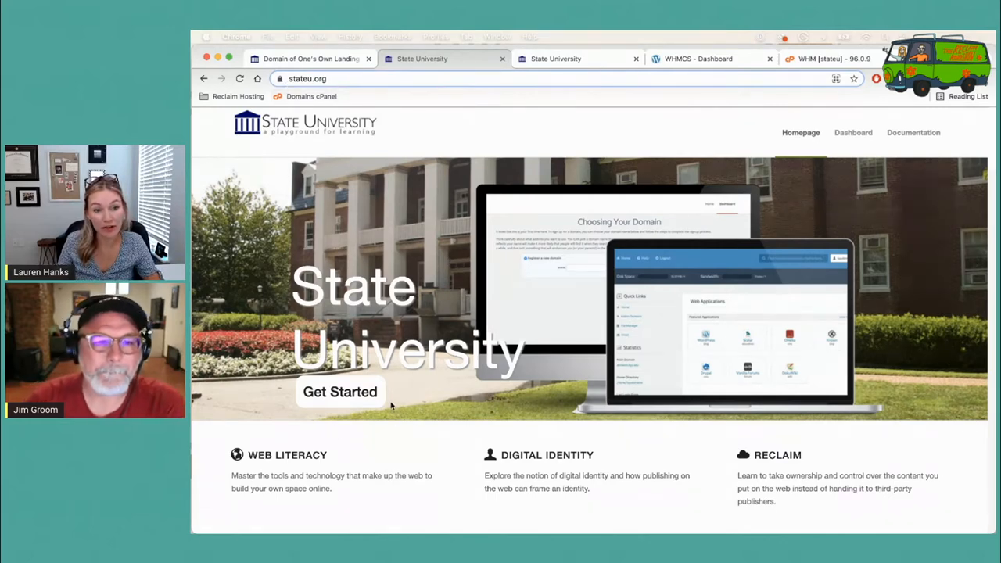
mouse_move(383, 403)
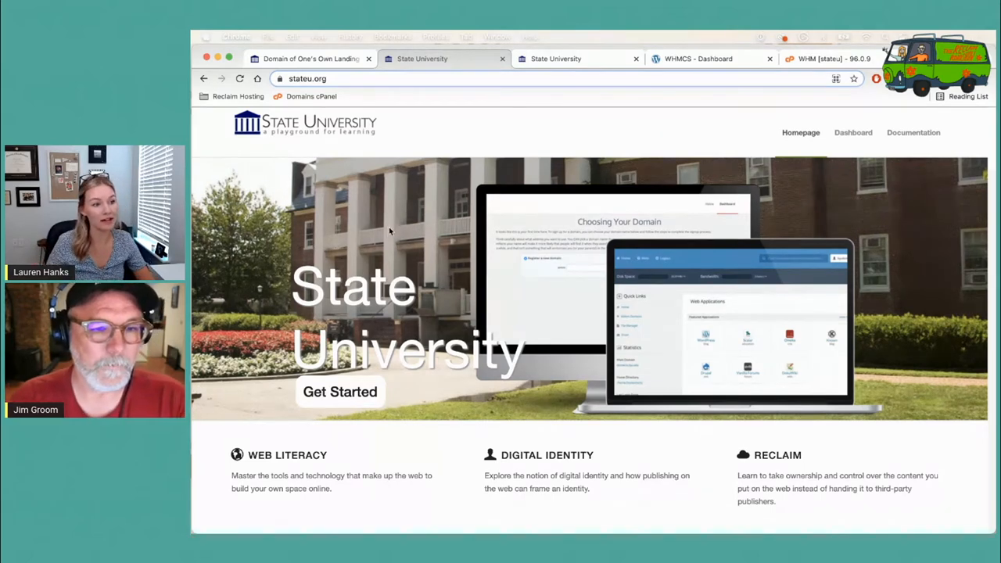
mouse_move(515, 179)
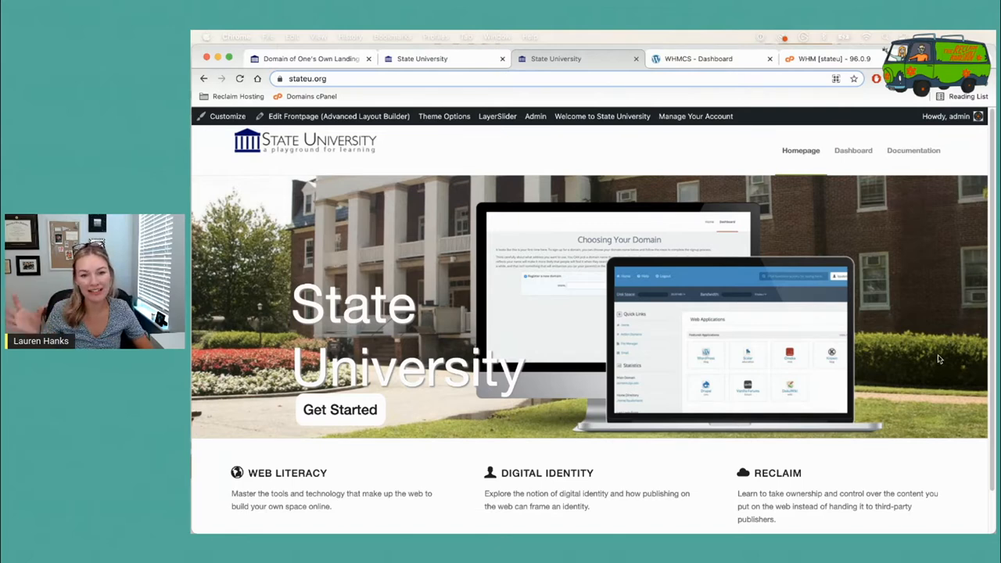
mouse_move(428, 457)
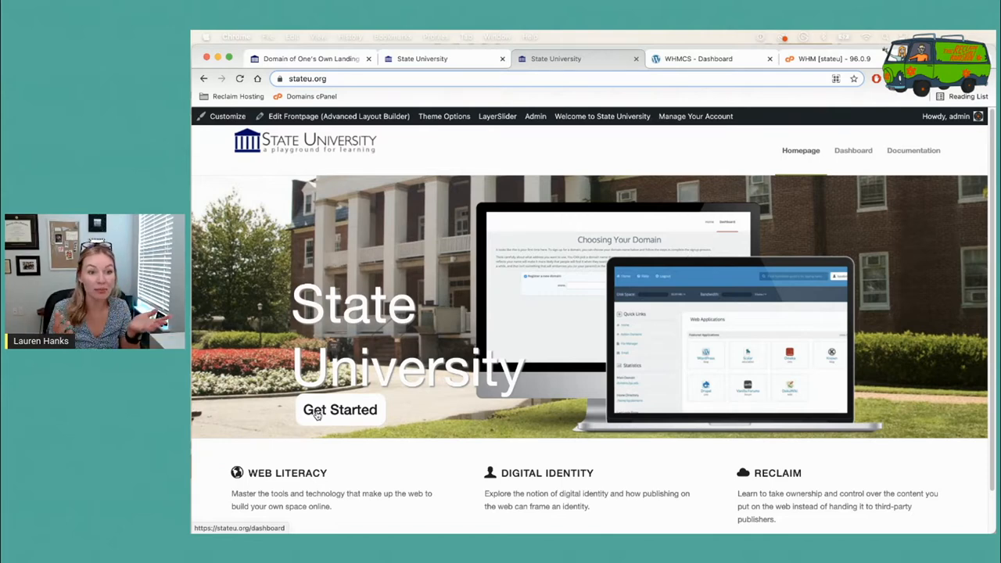
mouse_move(370, 240)
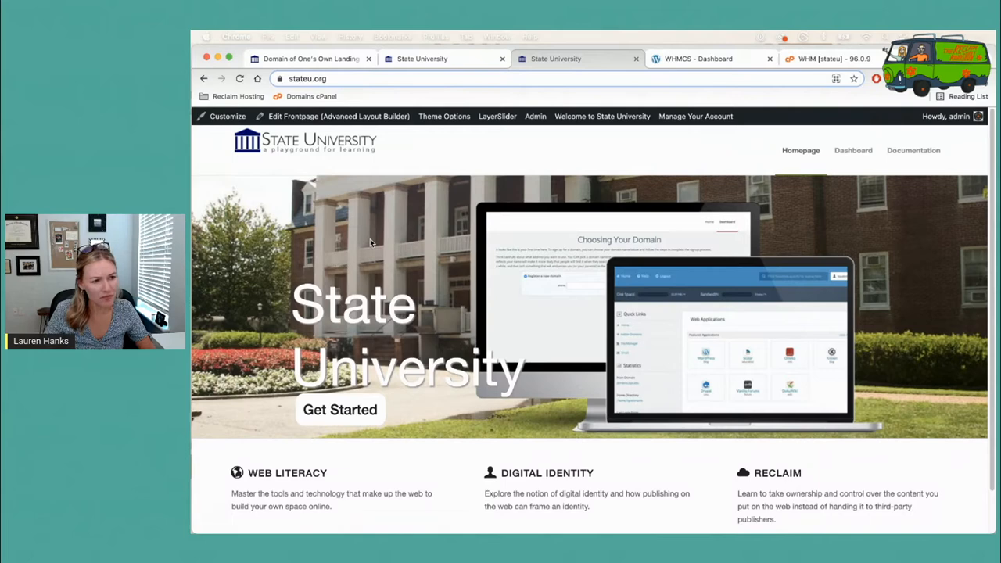
mouse_move(645, 130)
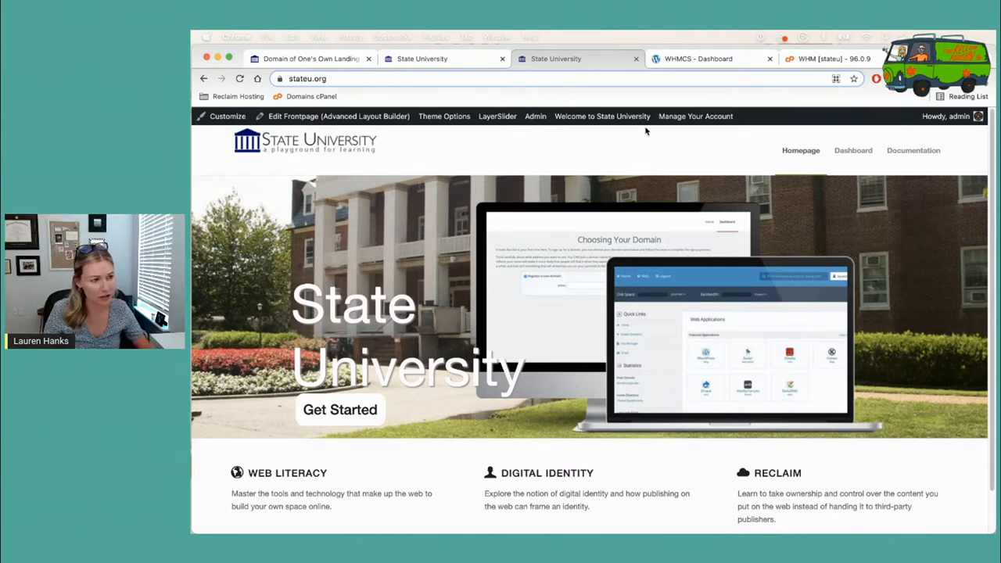
mouse_move(338, 116)
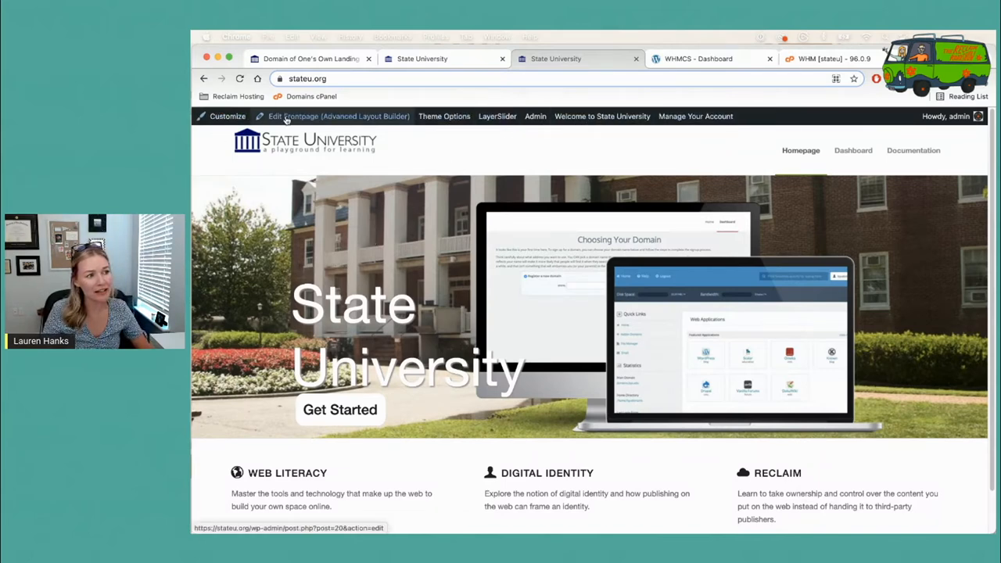
mouse_move(370, 108)
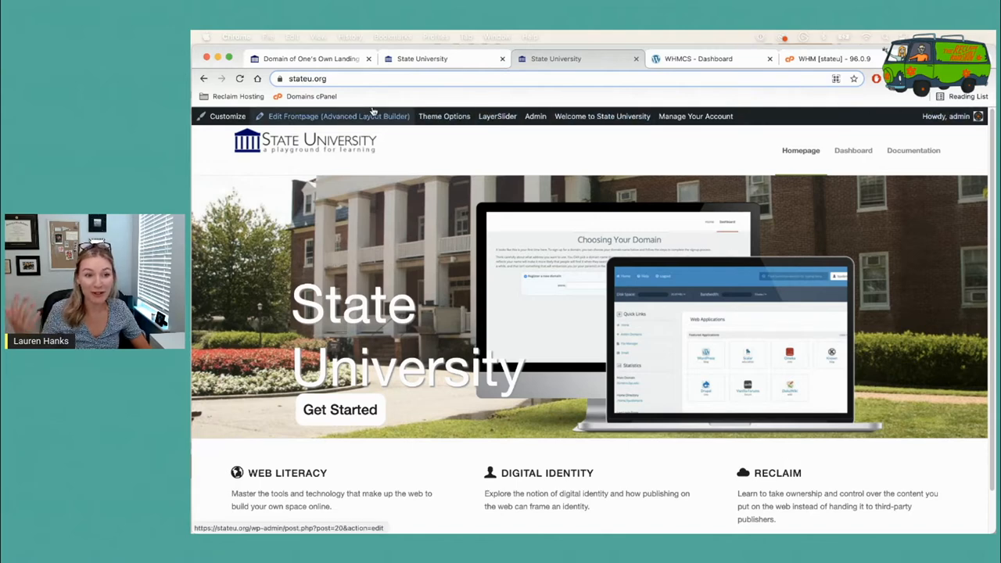
Step: Show the LayerSlider menu in the admin toolbar above the stateu.org homepage
left_click(498, 116)
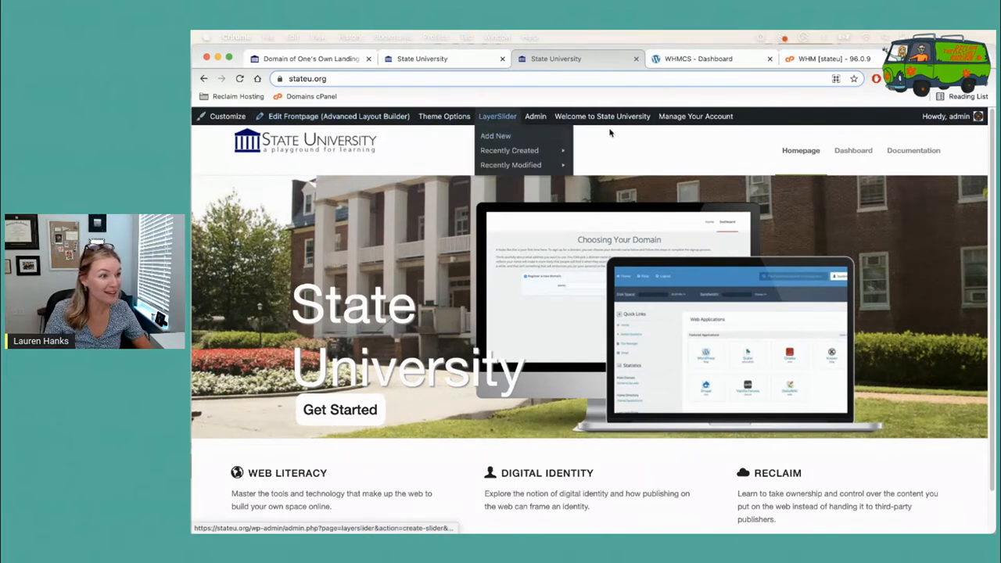
Step: Reach the State University Theme Options via the admin dashboard
left_click(445, 116)
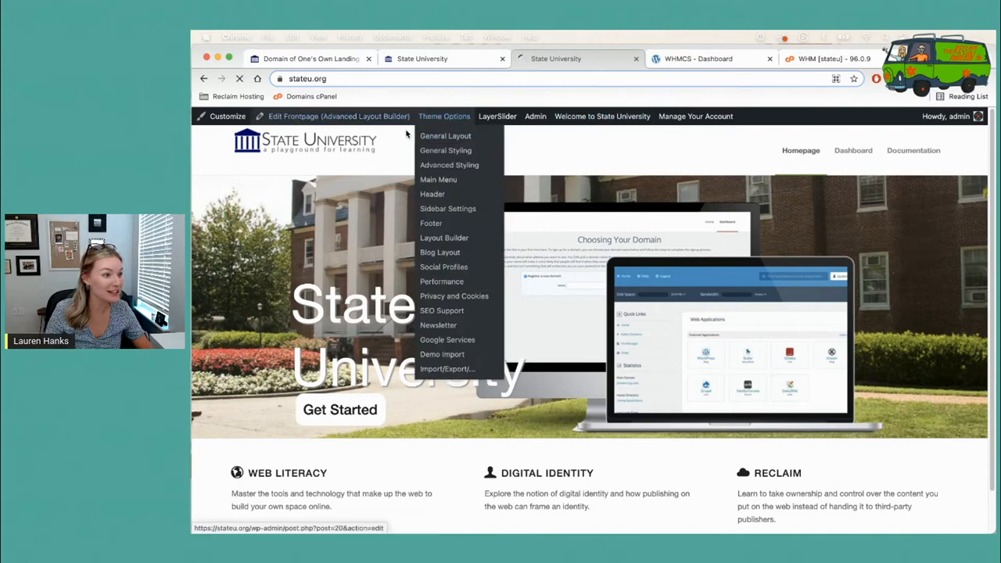
left_click(444, 115)
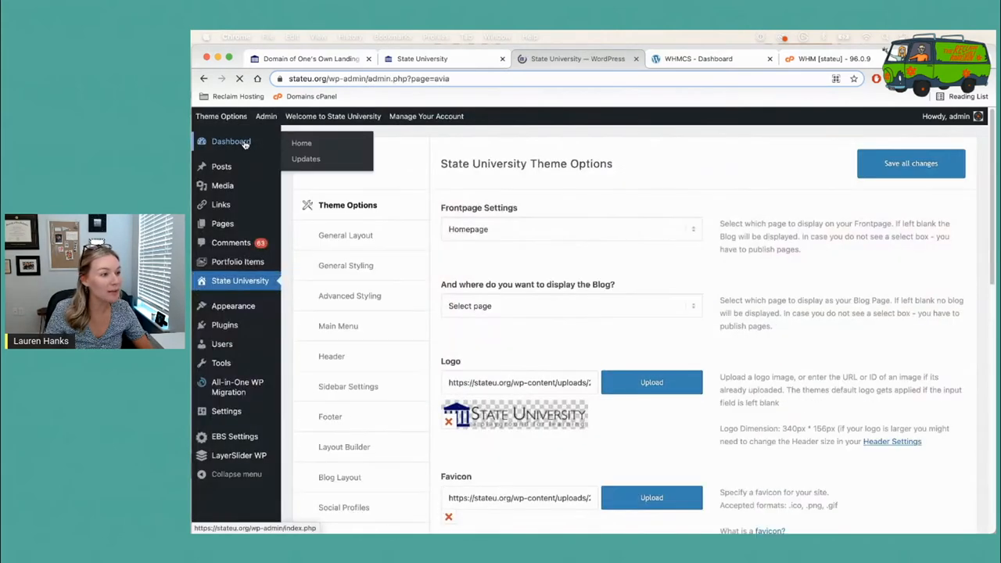
left_click(231, 142)
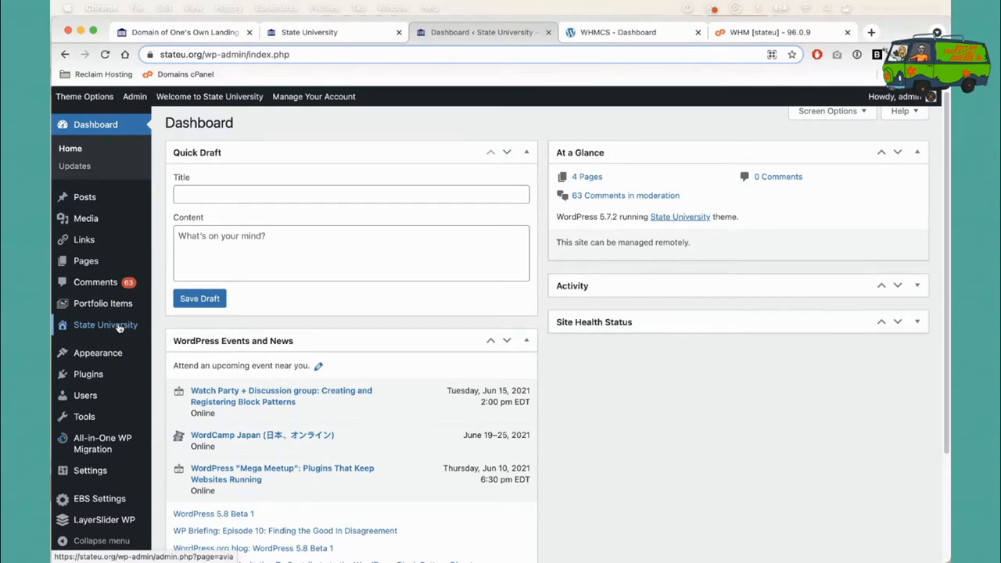
left_click(105, 325)
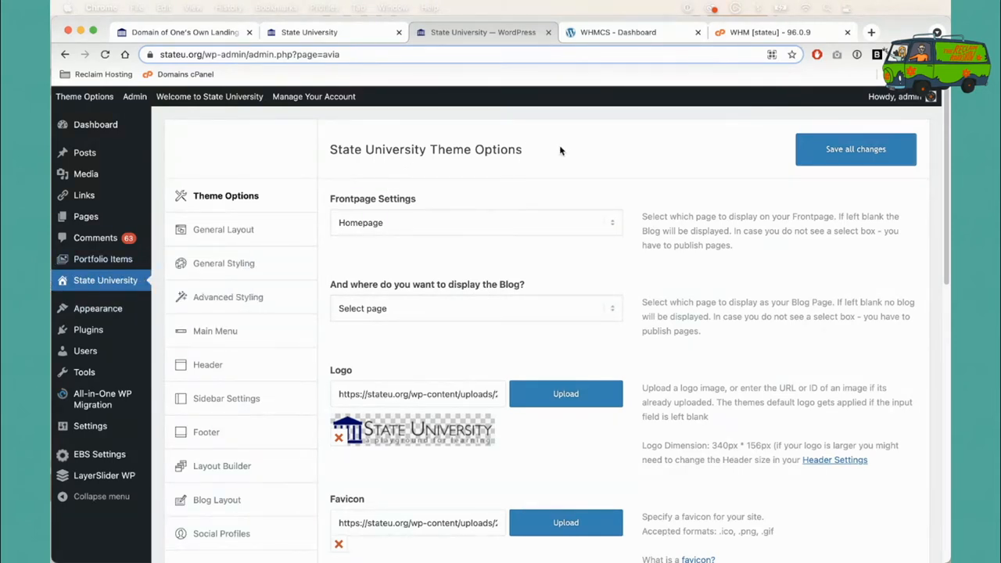
mouse_move(555, 181)
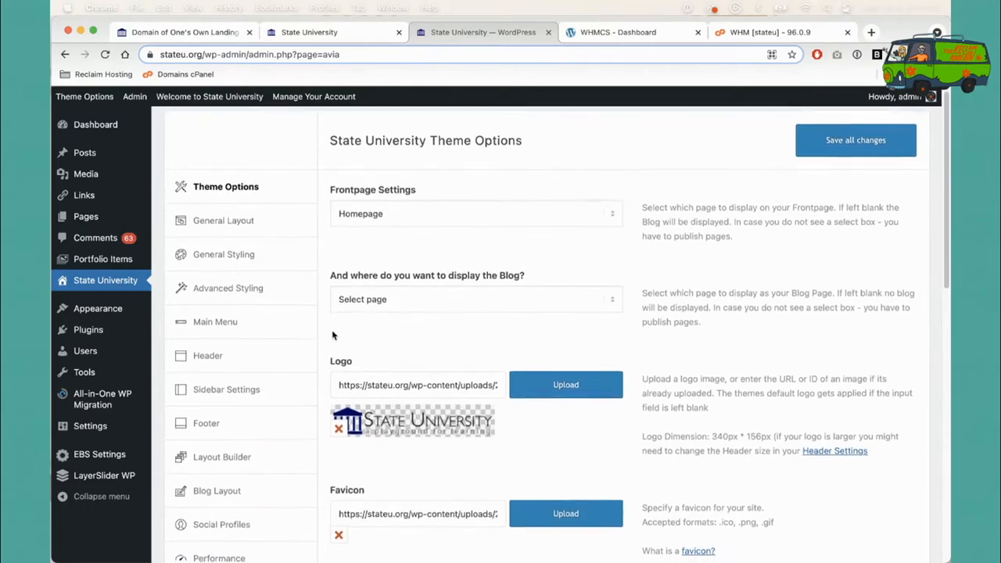
Step: Show the General Styling colour schemes and frontend preview in the theme options
scroll("down", 3)
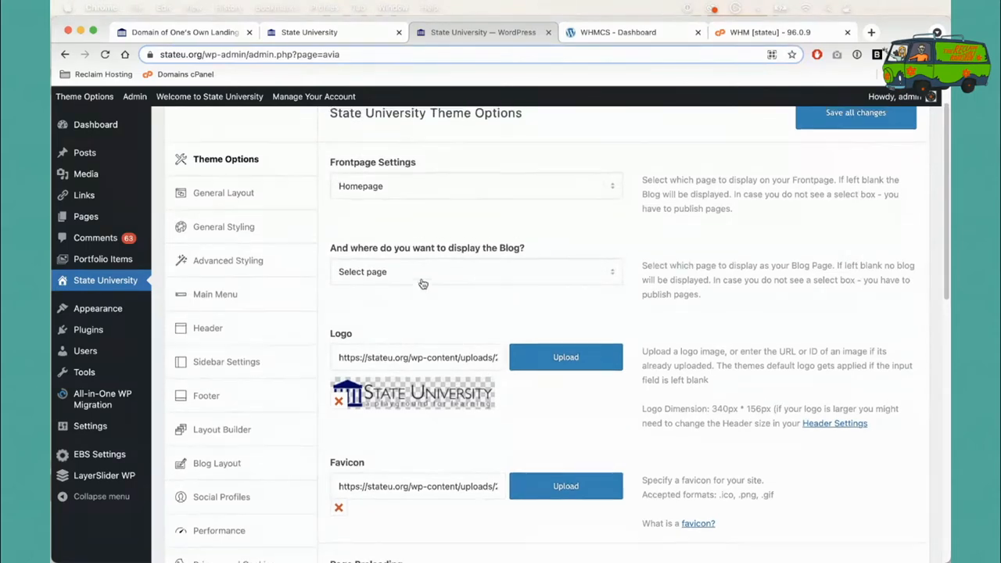
left_click(222, 227)
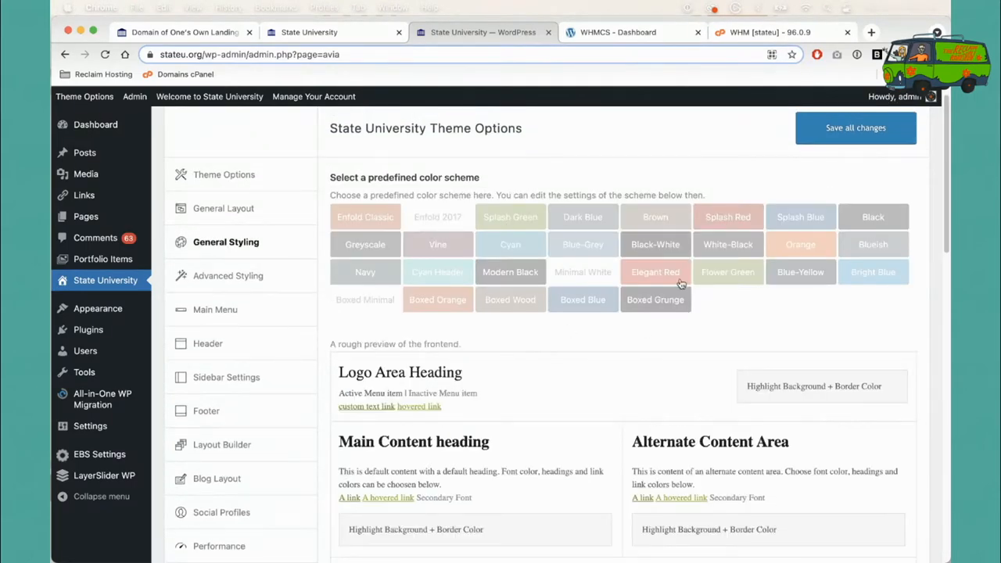
scroll("down", 3)
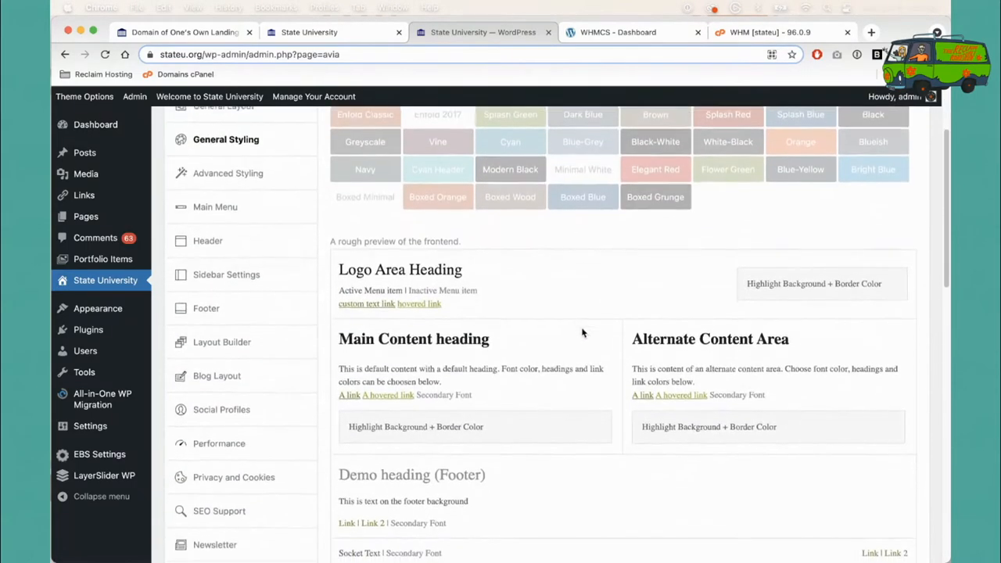
scroll("down", 3)
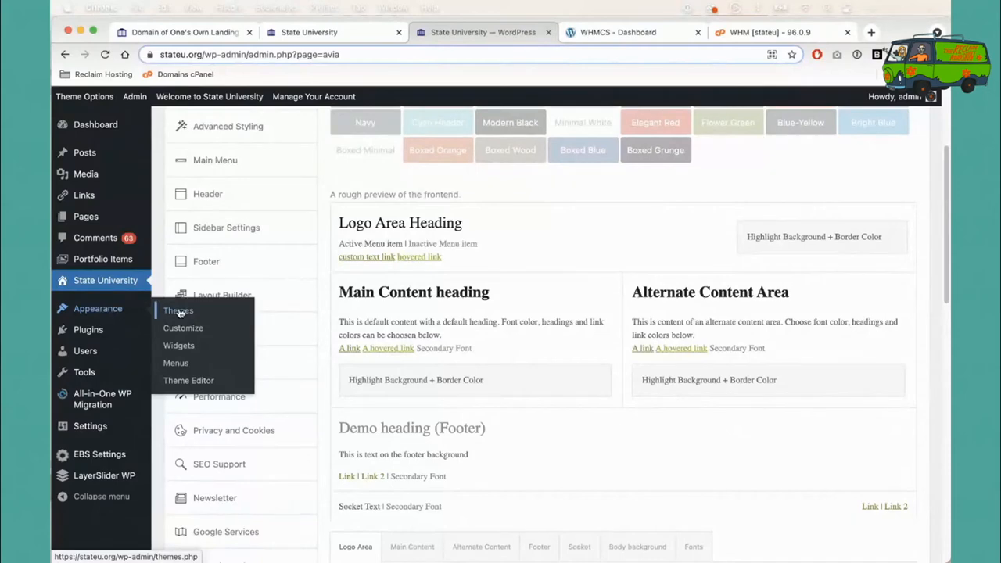
Step: List the installed themes, with State University active alongside Enfold and defaults
left_click(177, 310)
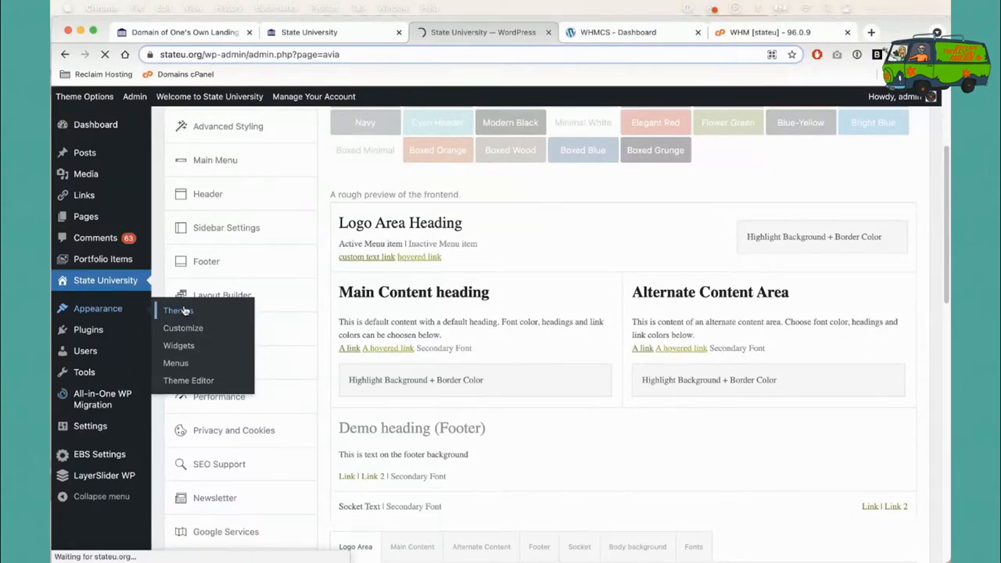
left_click(178, 311)
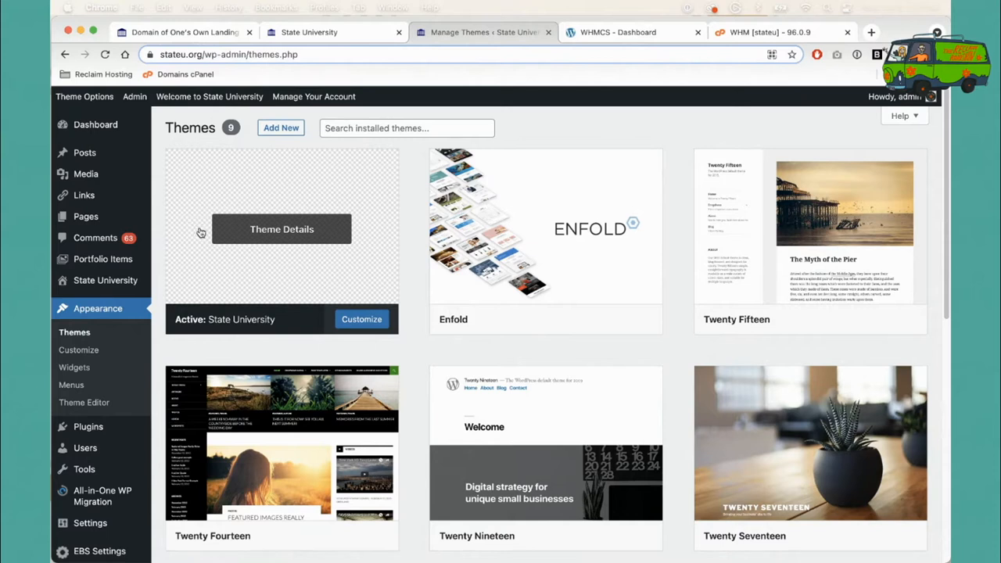
mouse_move(274, 227)
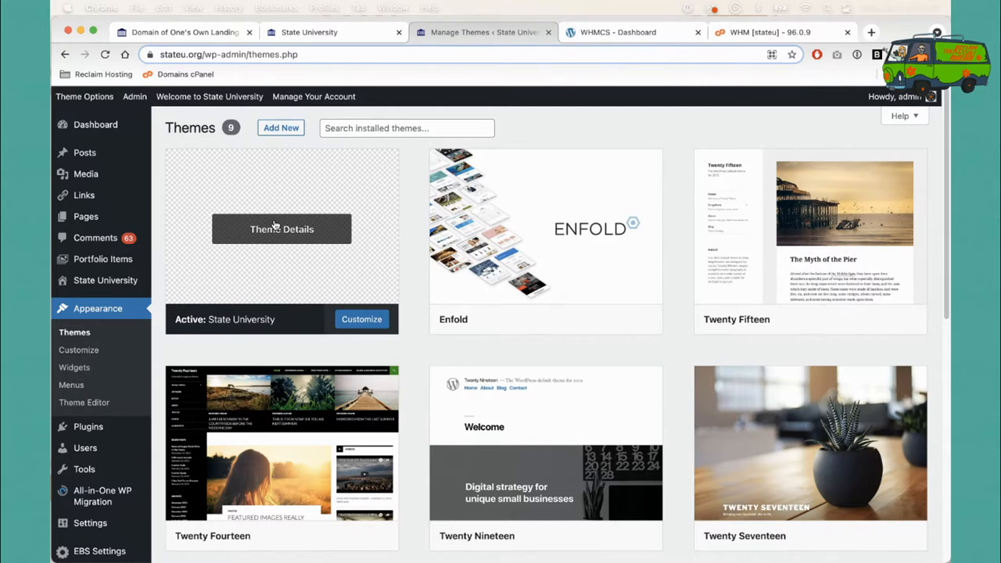
mouse_move(341, 236)
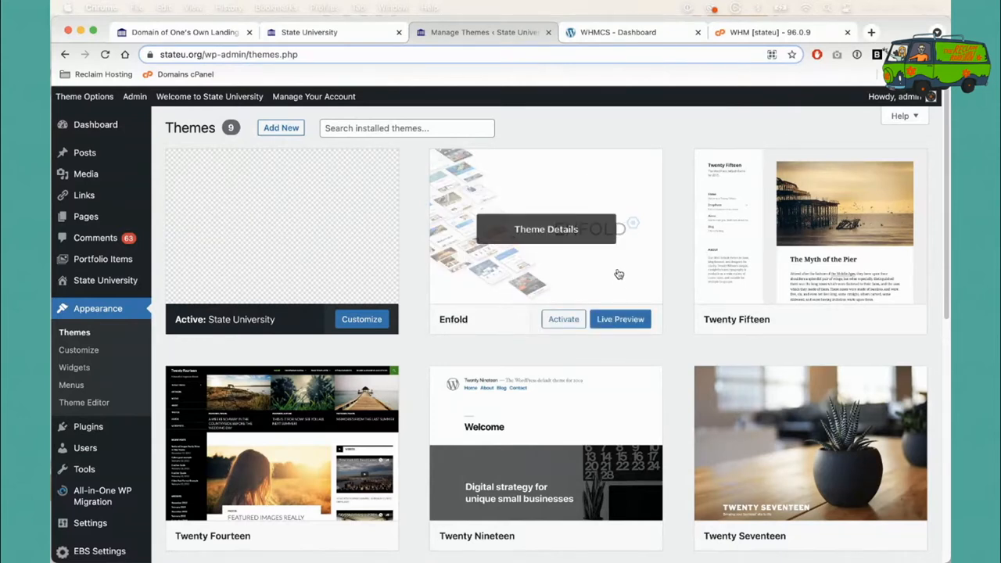
mouse_move(615, 274)
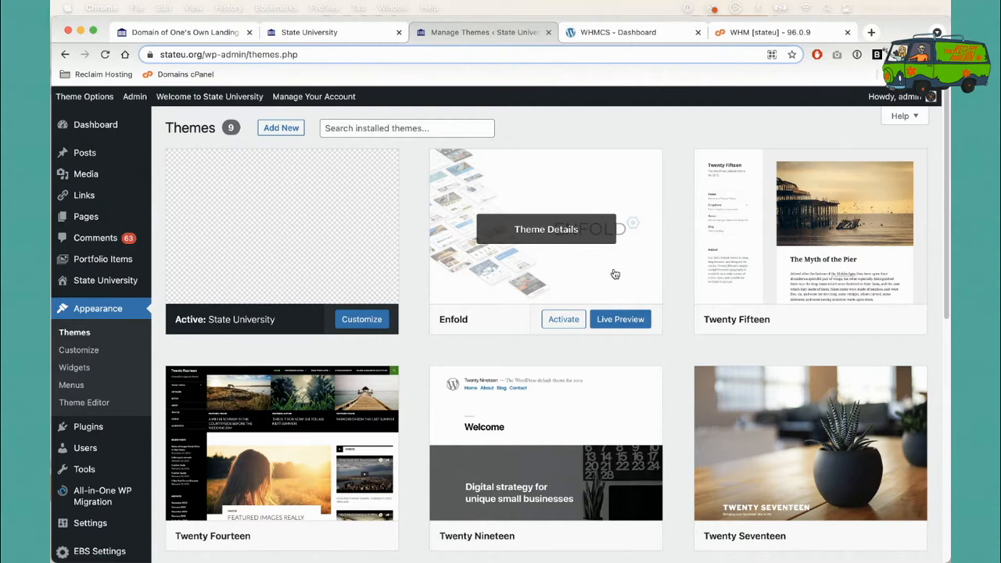
mouse_move(295, 278)
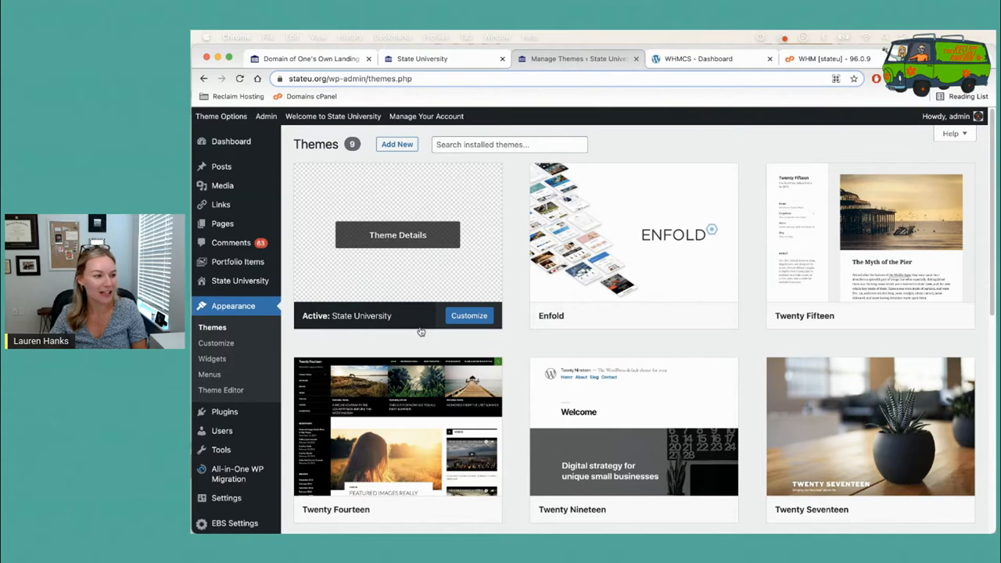
scroll("down", 3)
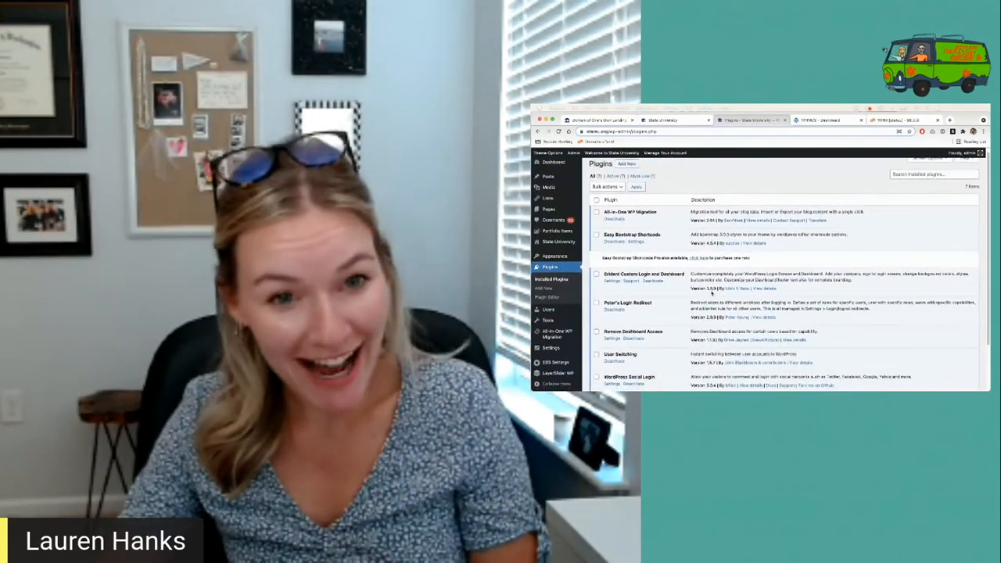
Step: Scroll through all seven active plugins, from All-in-One WP Migration to WordPress Social Login
scroll("down", 3)
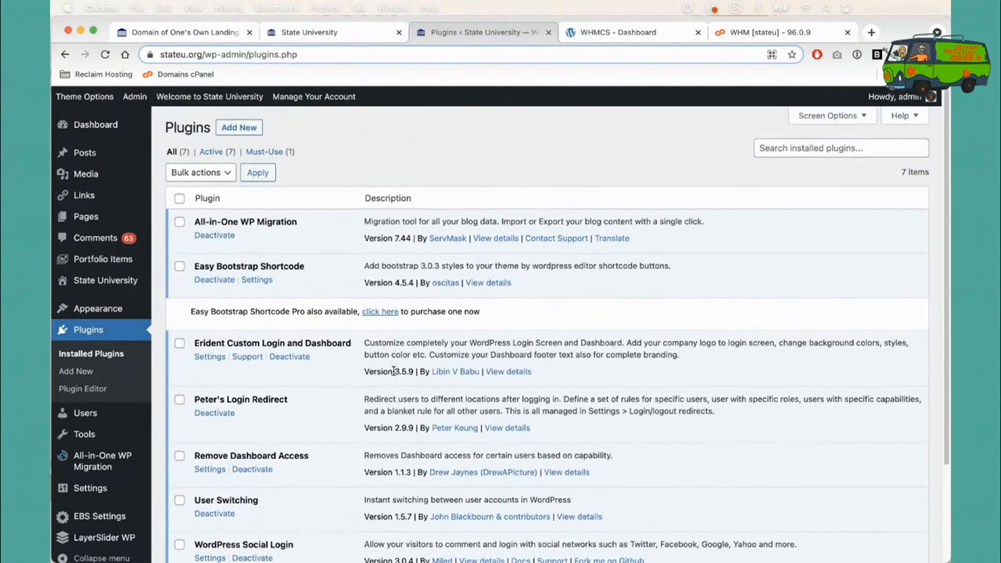
scroll("down", 3)
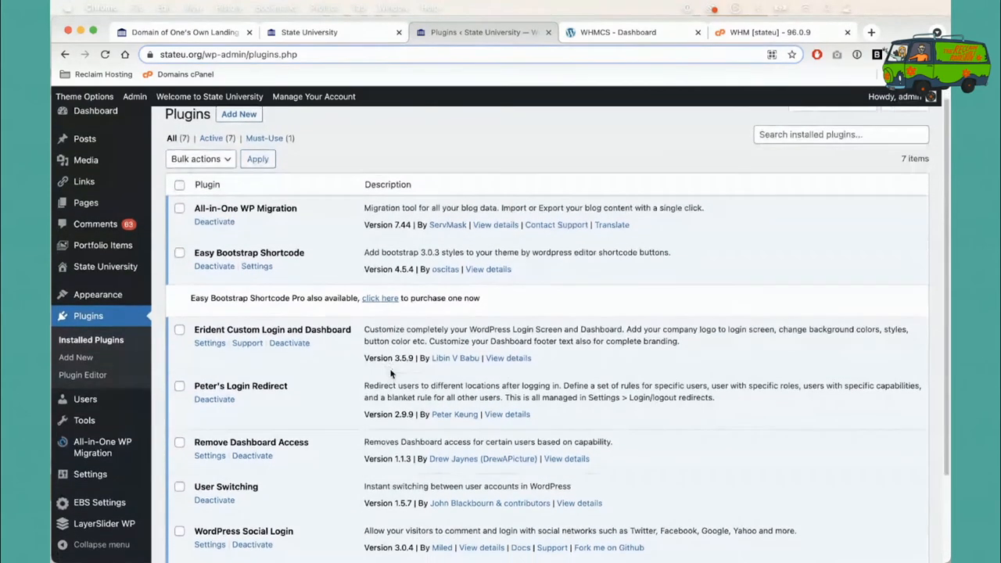
scroll("down", 3)
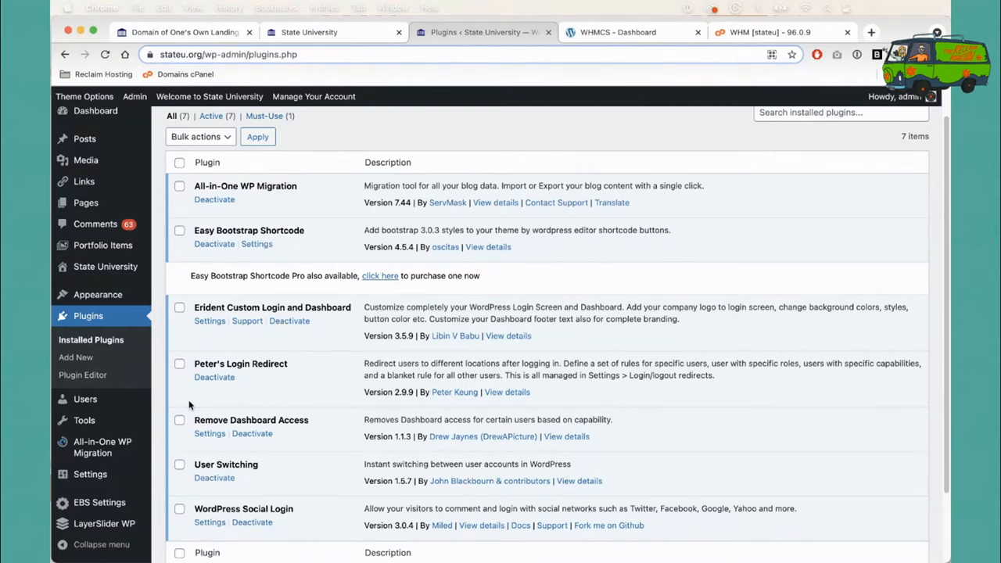
mouse_move(556, 203)
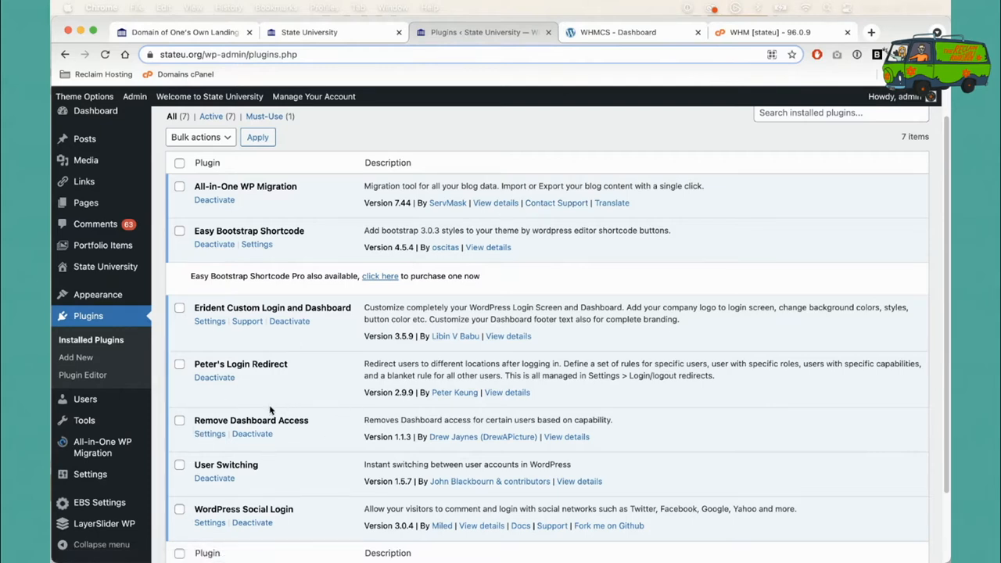
scroll("down", 3)
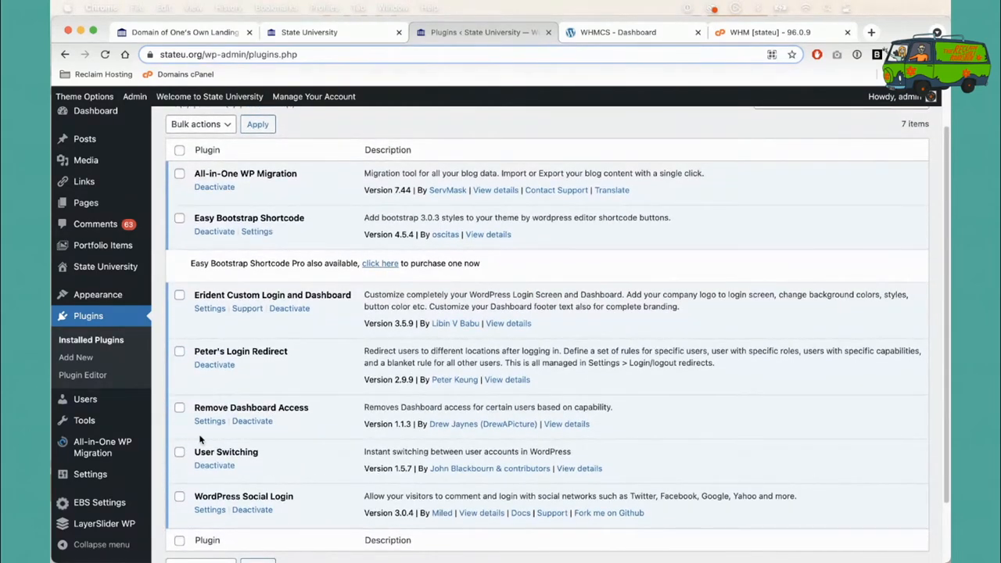
mouse_move(85, 399)
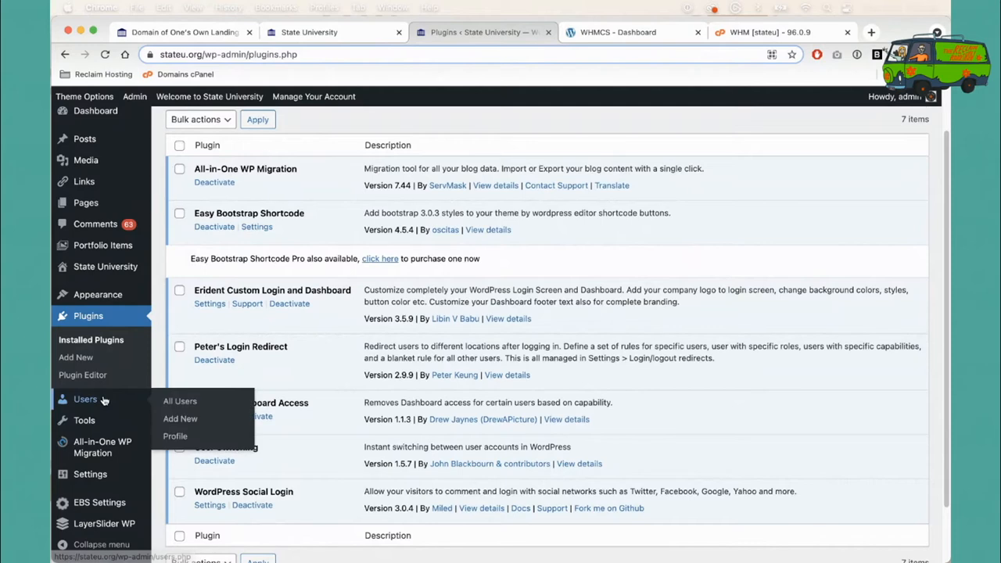
Step: List all 4,152 stateu.org user accounts across the users table
left_click(180, 400)
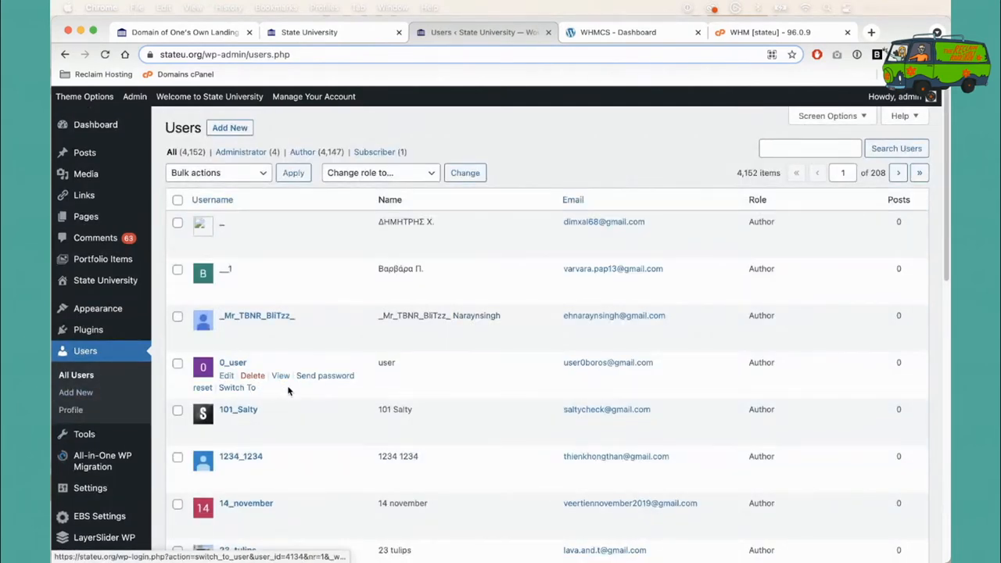
mouse_move(161, 138)
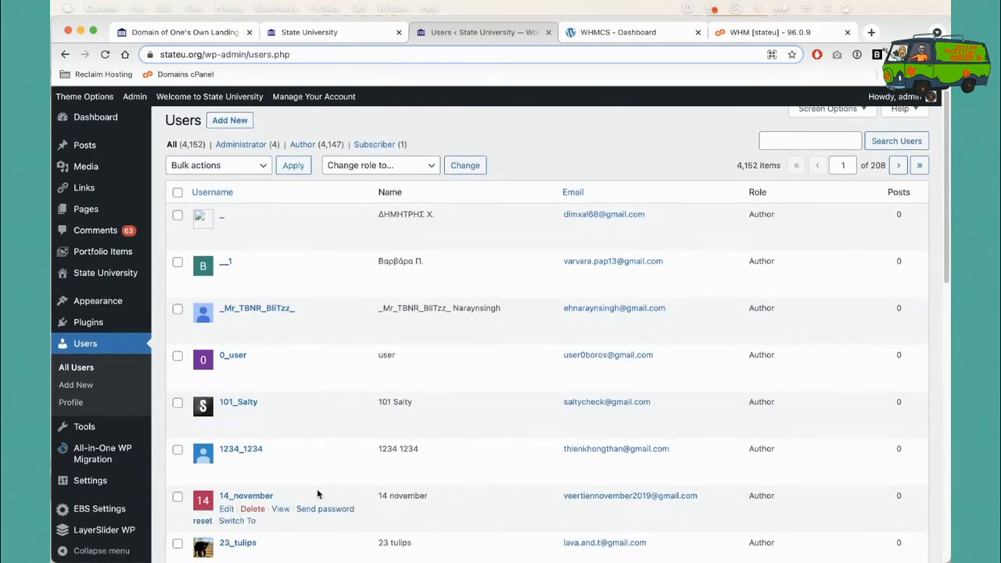
mouse_move(282, 503)
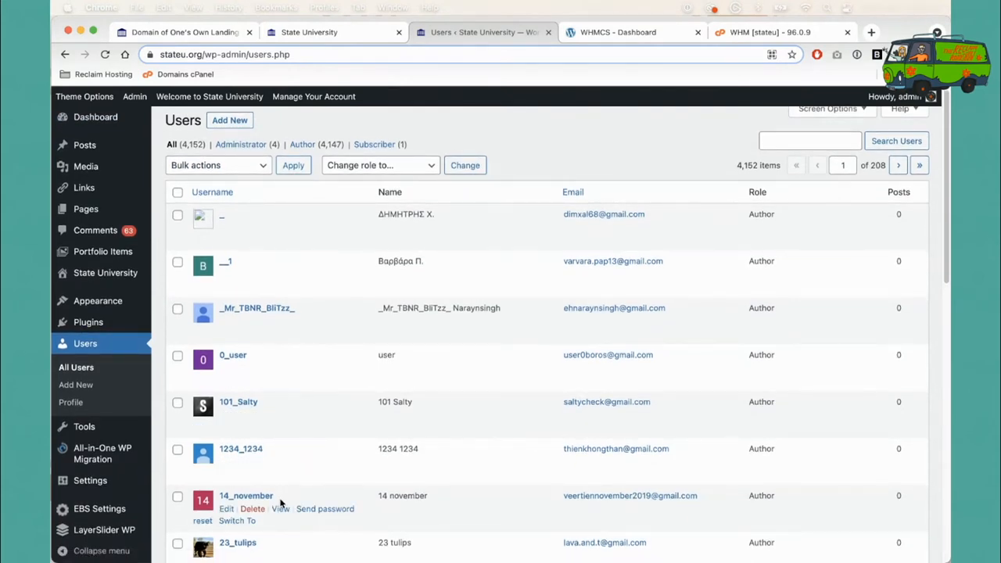
scroll("down", 3)
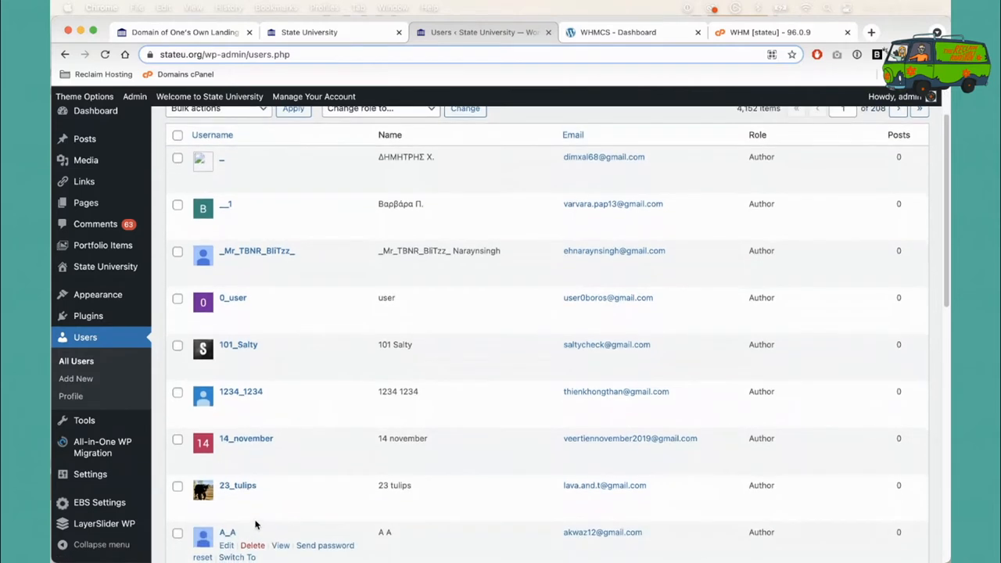
mouse_move(227, 511)
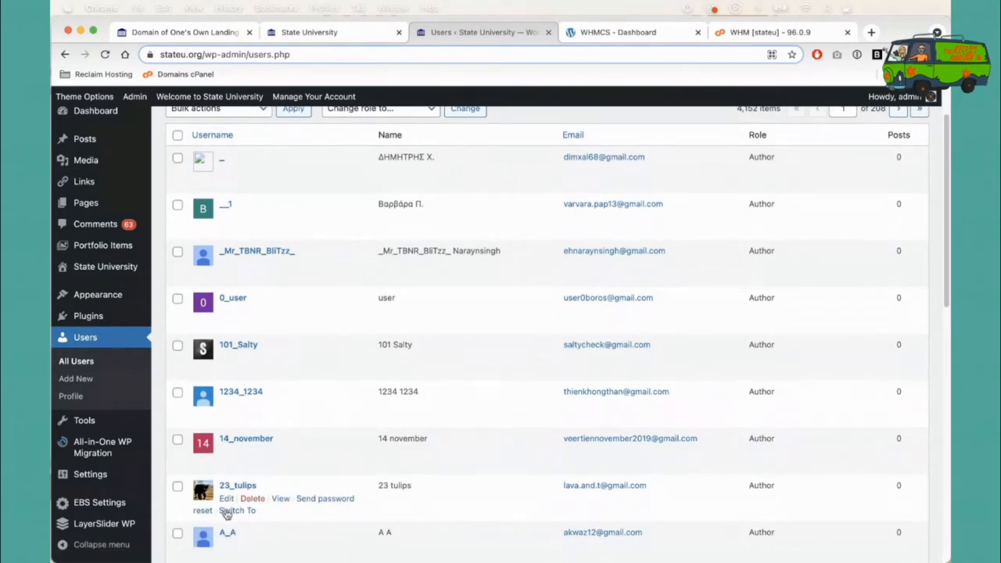
mouse_move(242, 522)
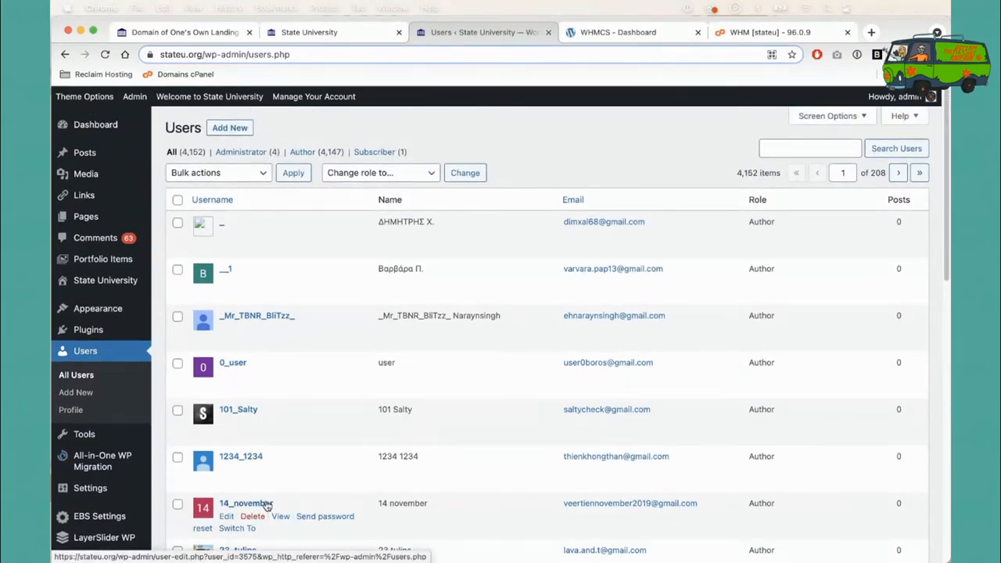
mouse_move(369, 461)
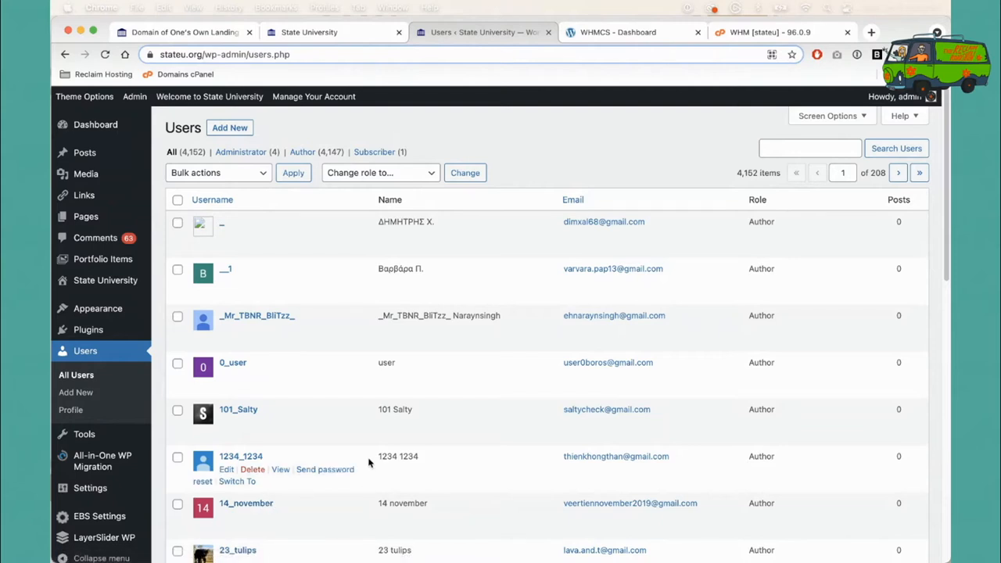
mouse_move(368, 462)
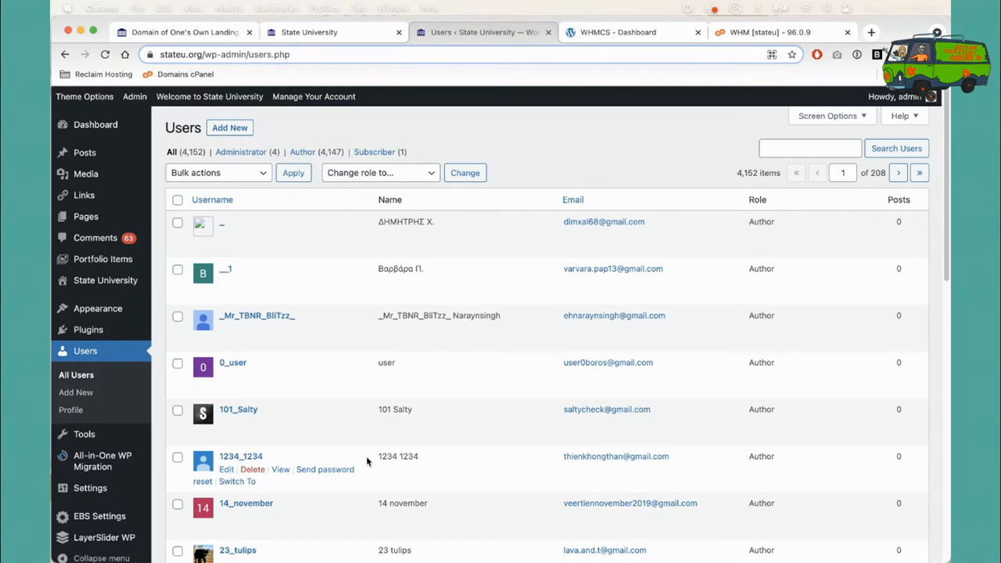
mouse_move(287, 453)
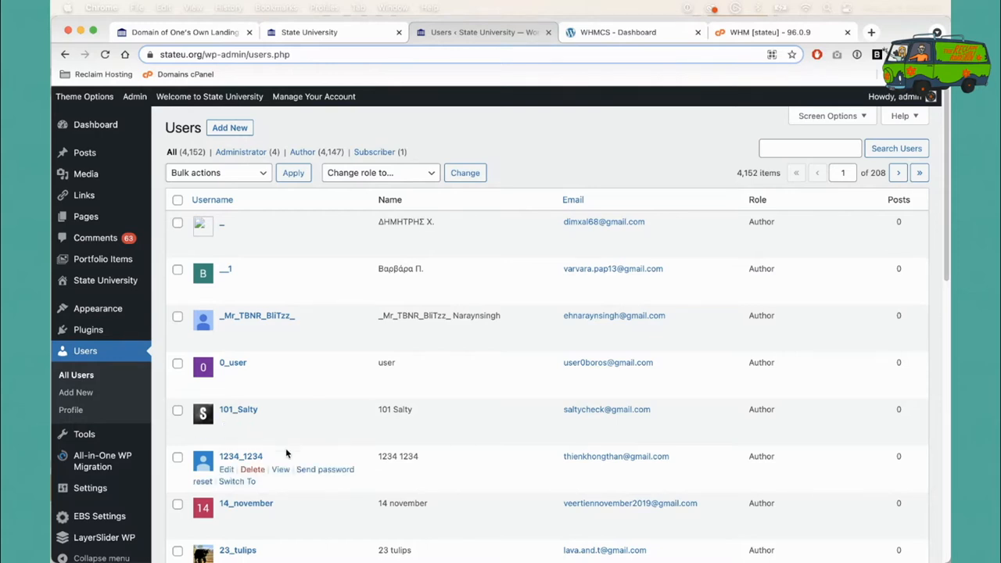
scroll("down", 3)
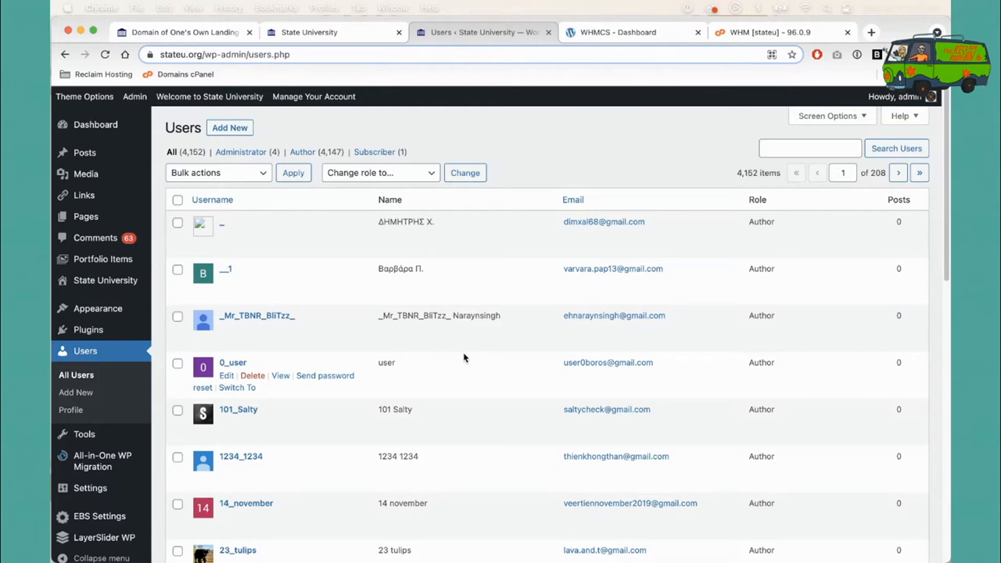
mouse_move(634, 146)
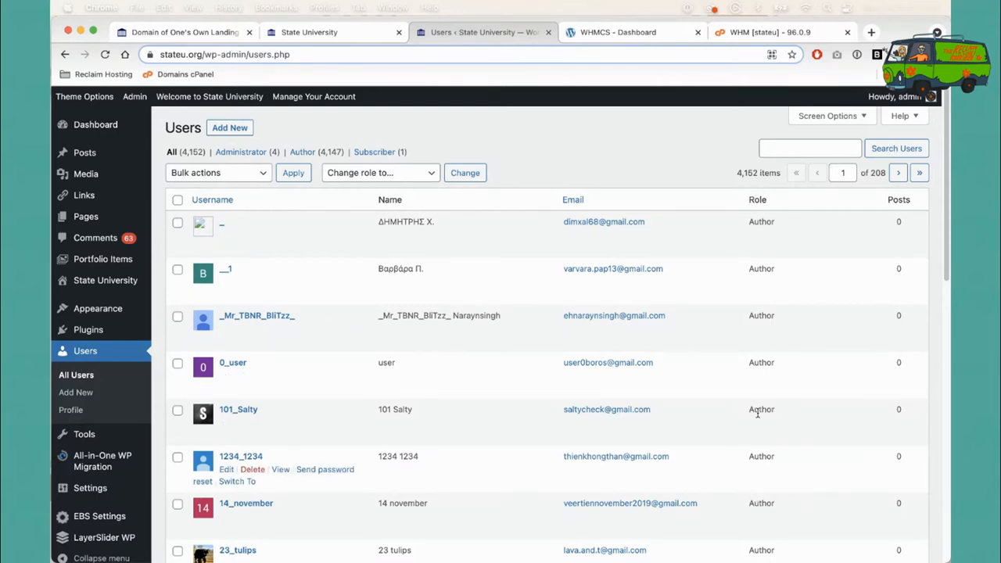
left_click(573, 199)
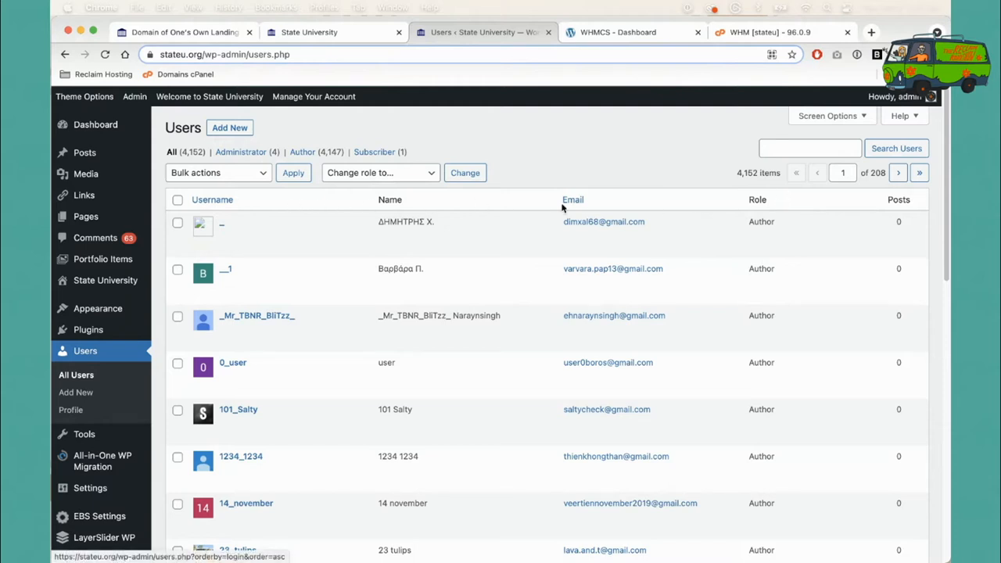
mouse_move(221, 222)
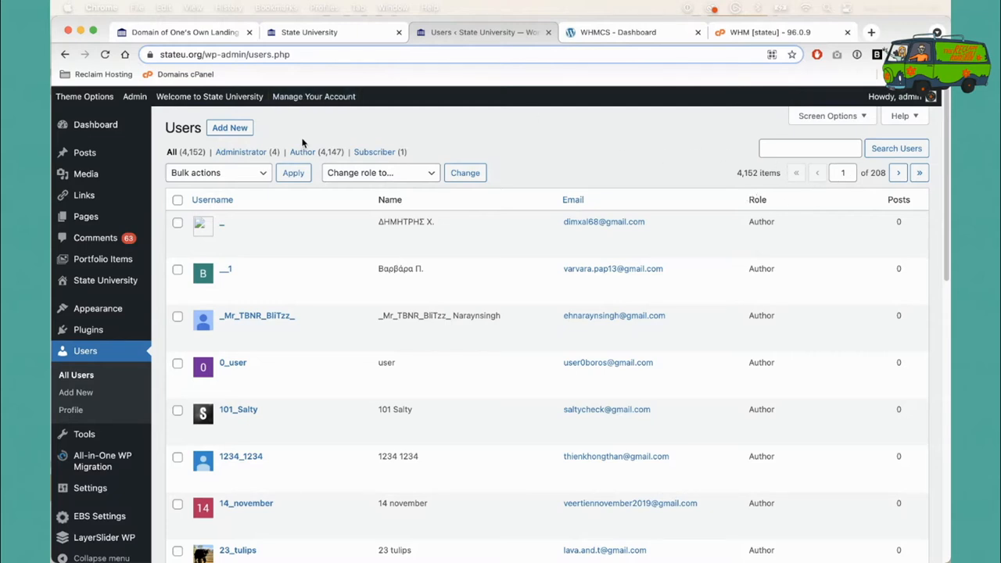
mouse_move(678, 152)
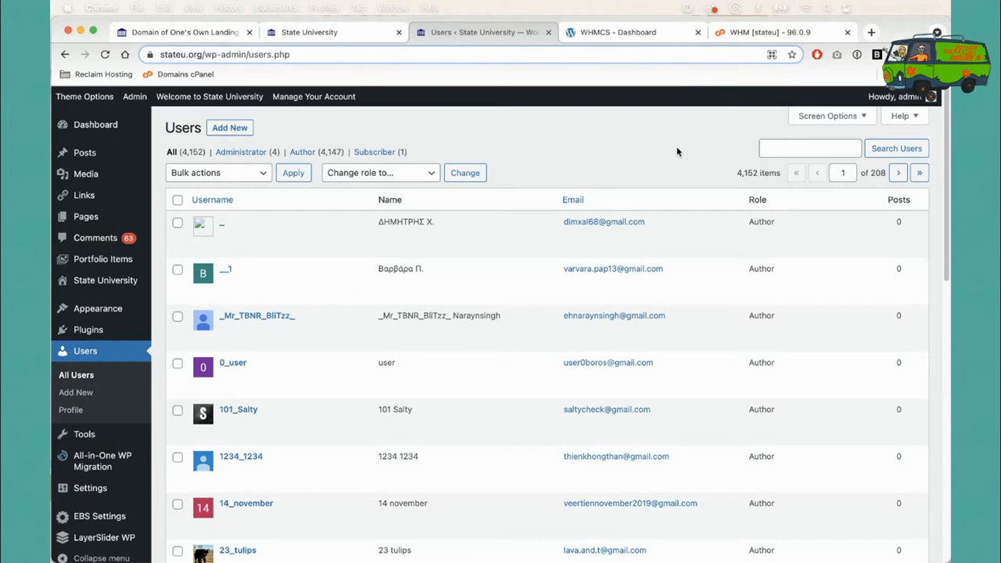
mouse_move(678, 167)
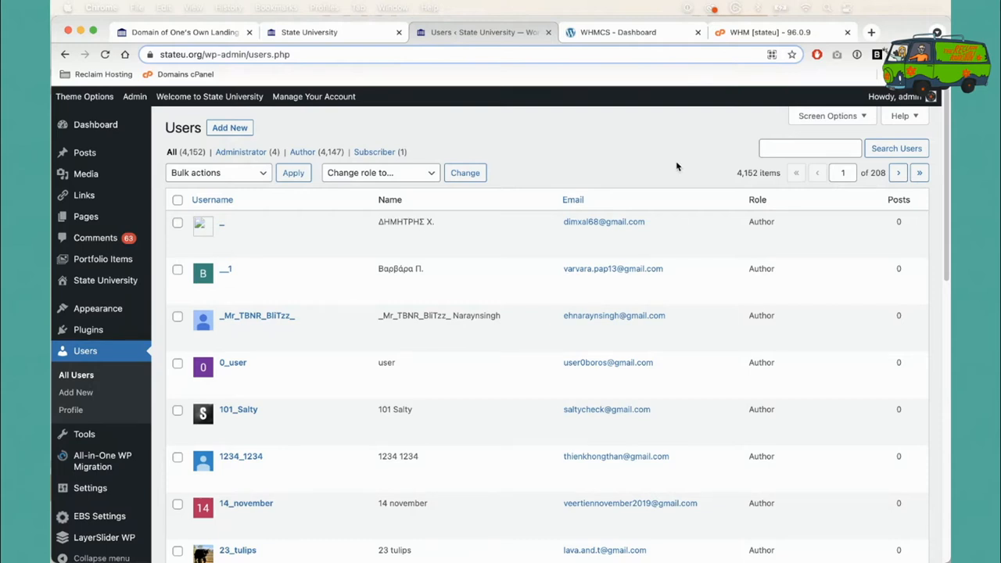
mouse_move(679, 166)
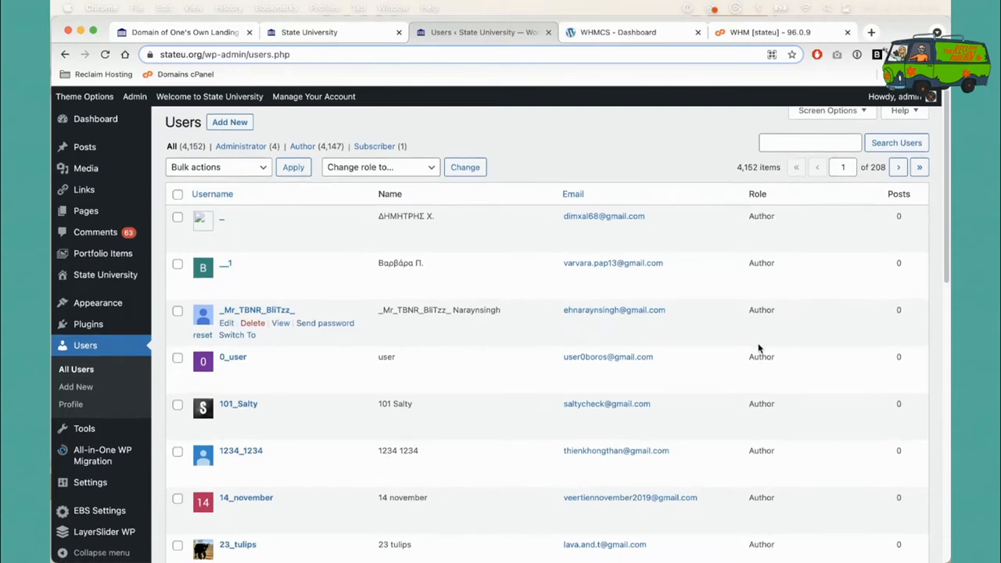
scroll("down", 3)
type("reclaimhosting.com")
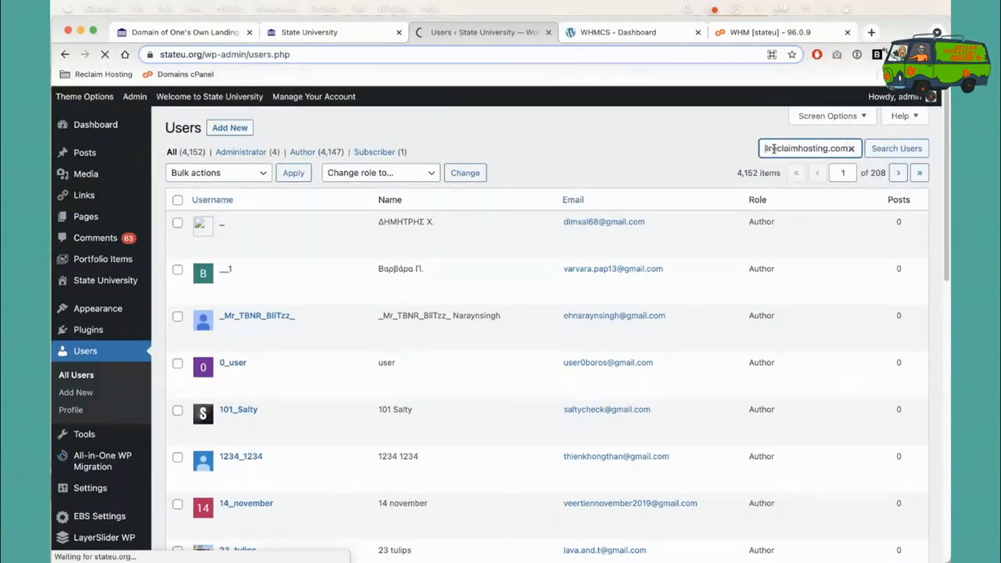
left_click(897, 148)
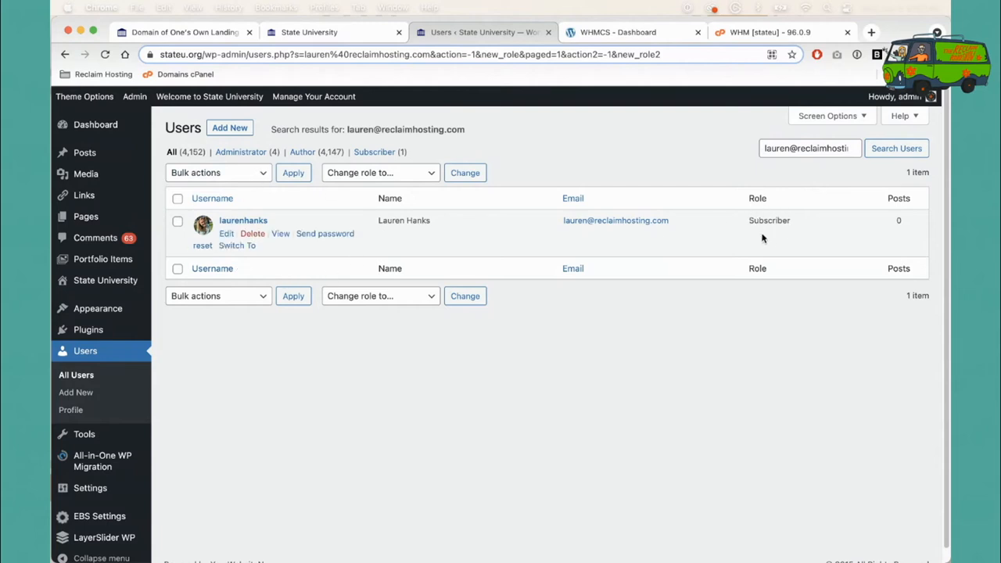
mouse_move(778, 243)
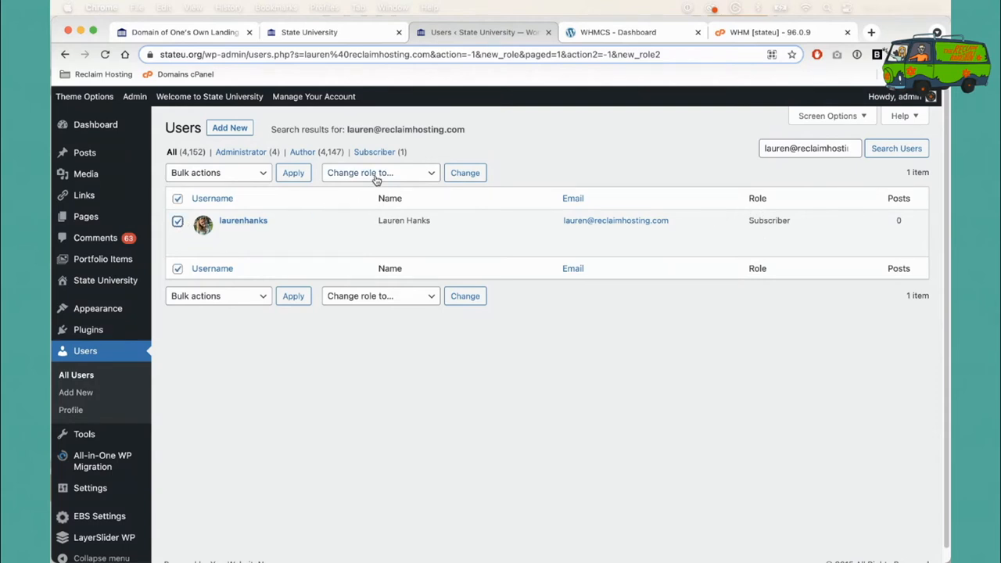
left_click(380, 172)
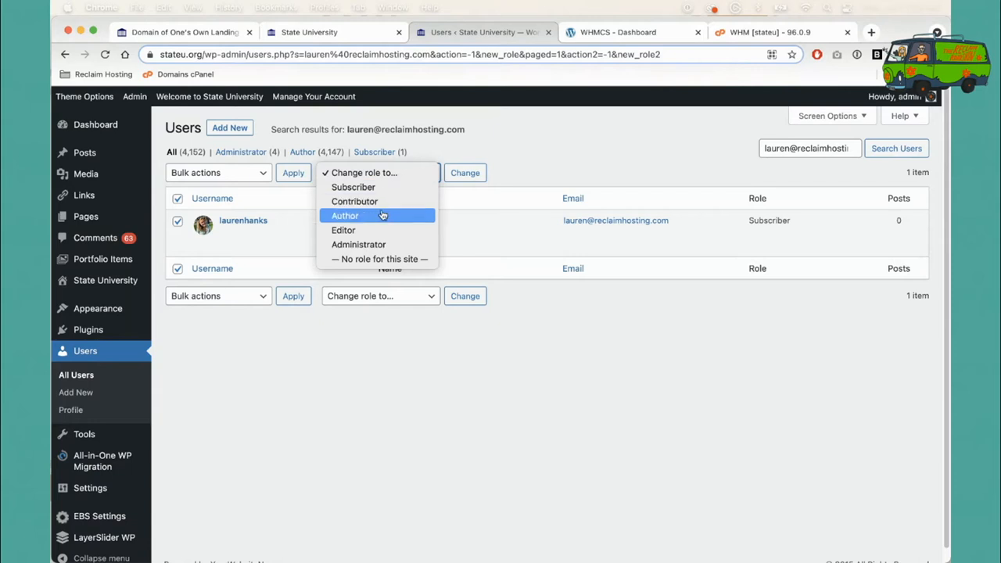
left_click(345, 216)
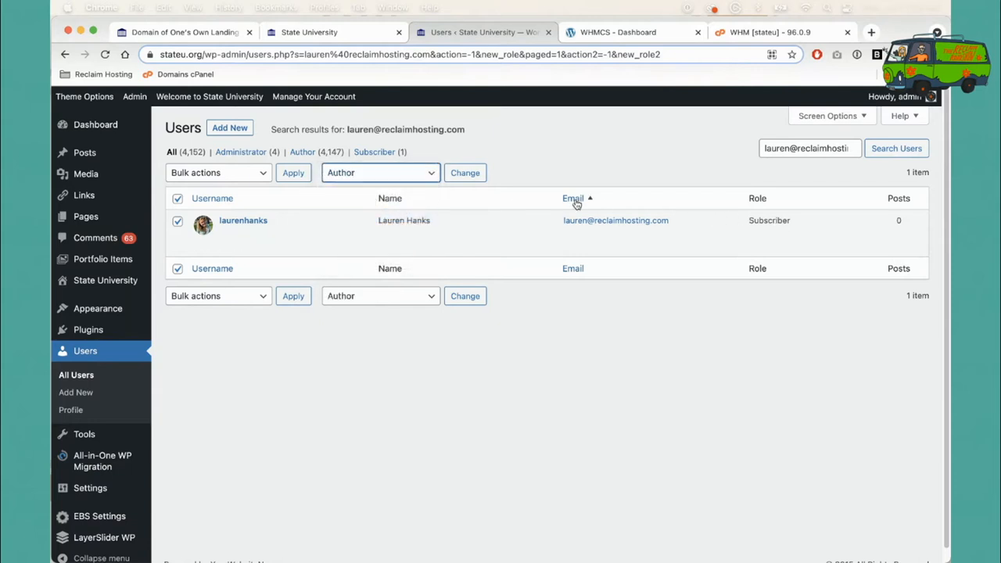
left_click(466, 173)
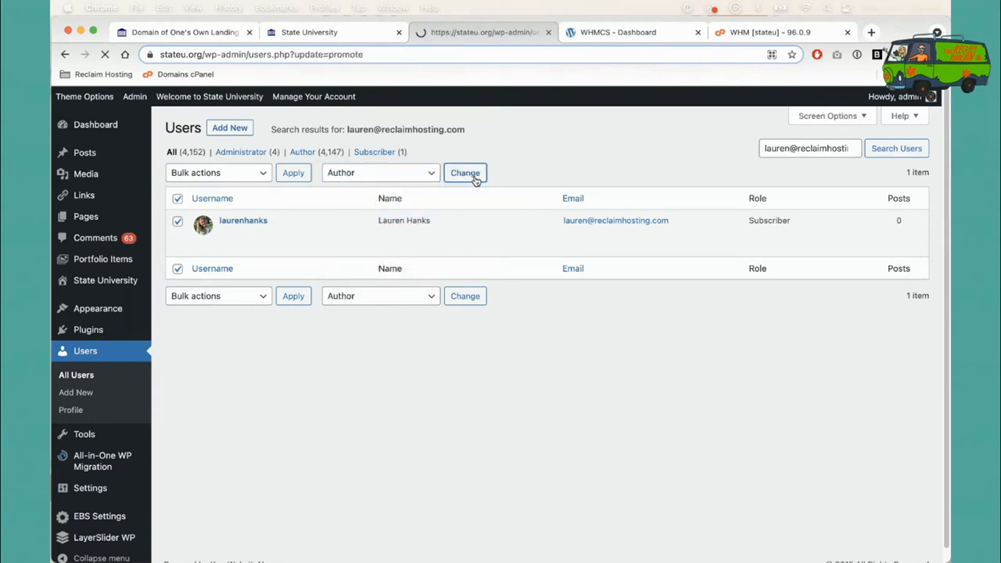
left_click(465, 173)
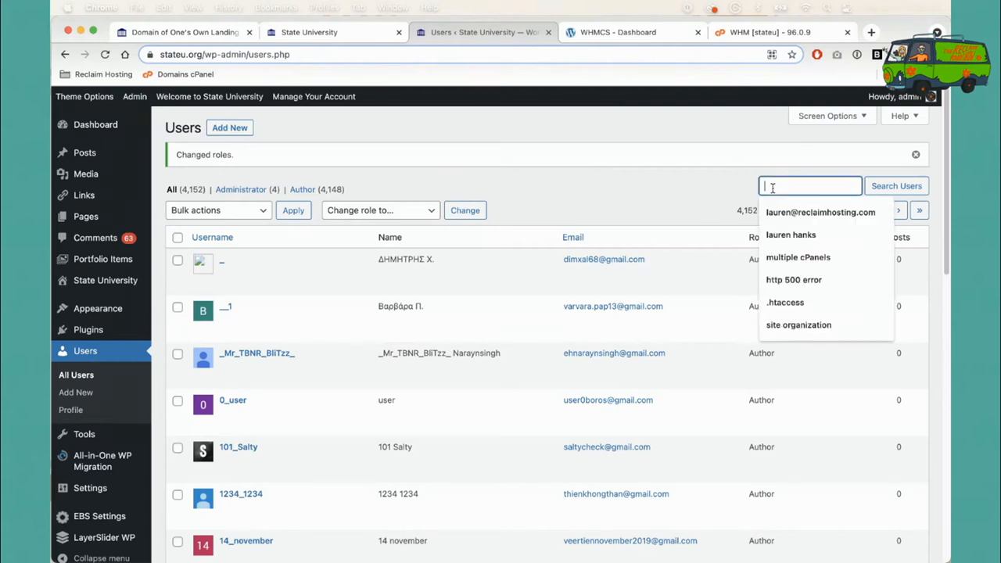
left_click(820, 212)
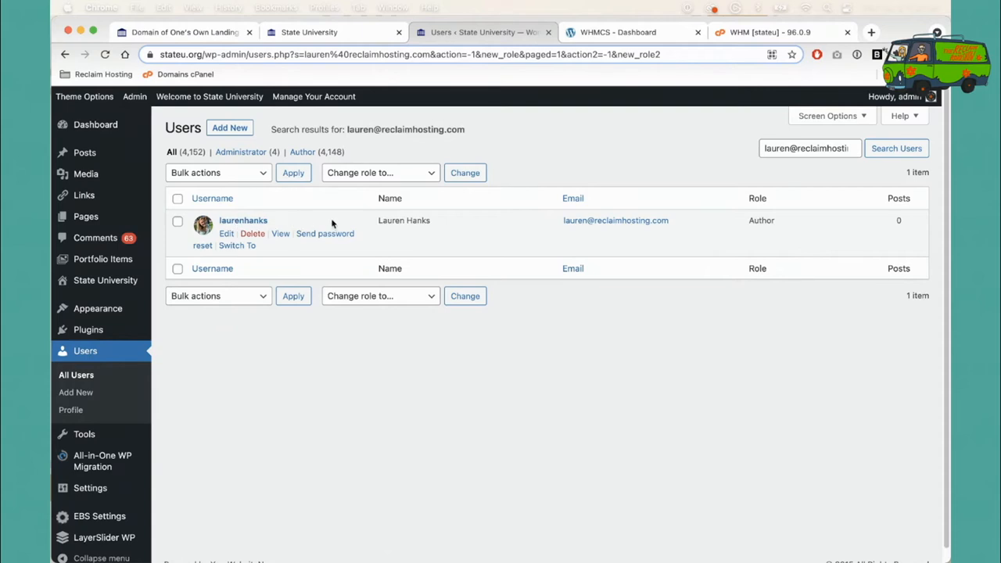
mouse_move(436, 239)
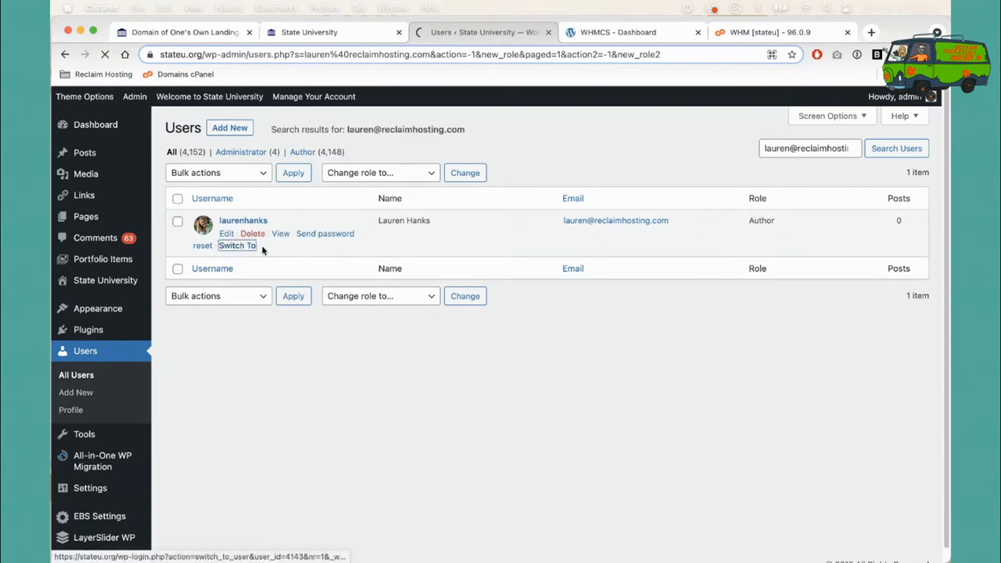
left_click(237, 245)
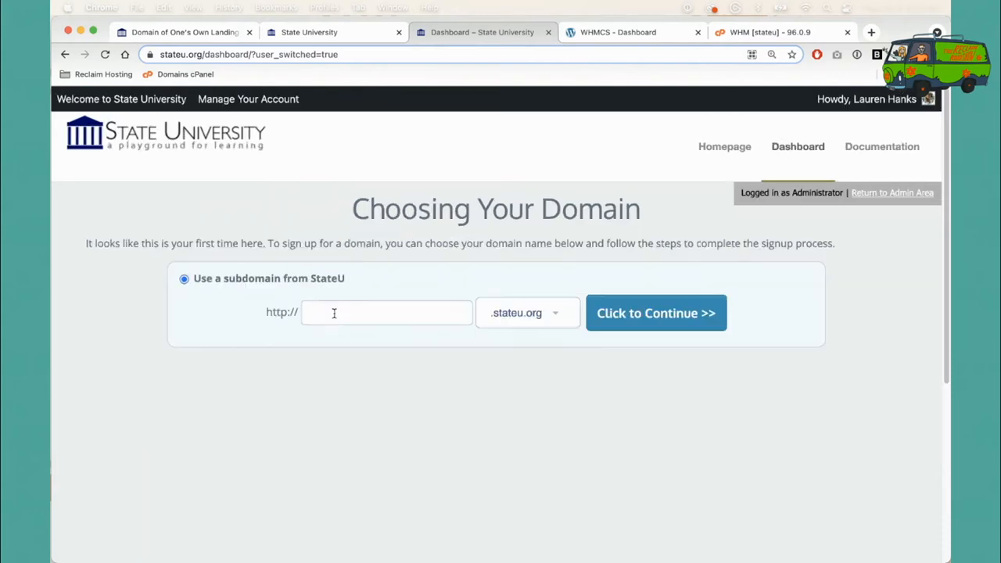
type("lauren")
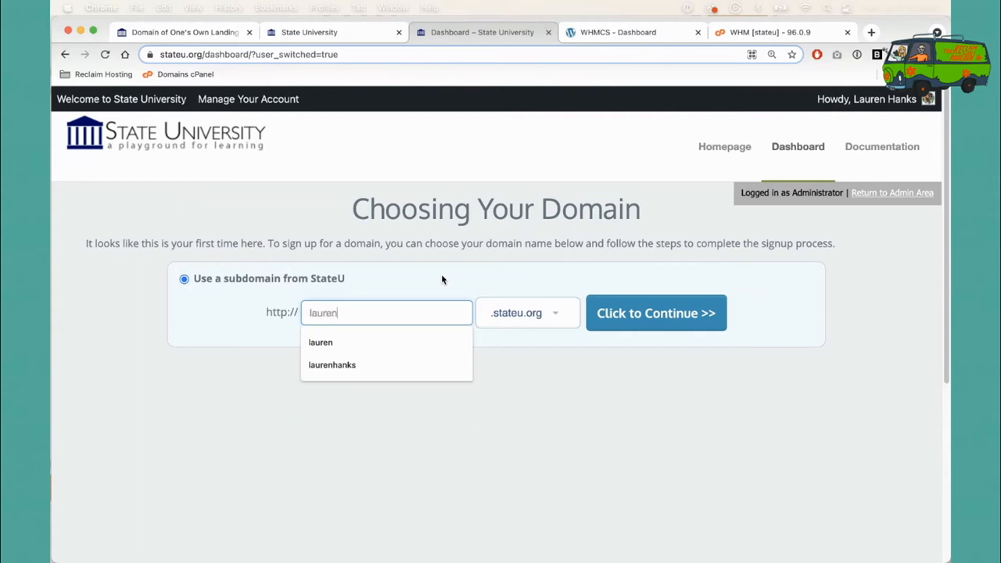
left_click(331, 364)
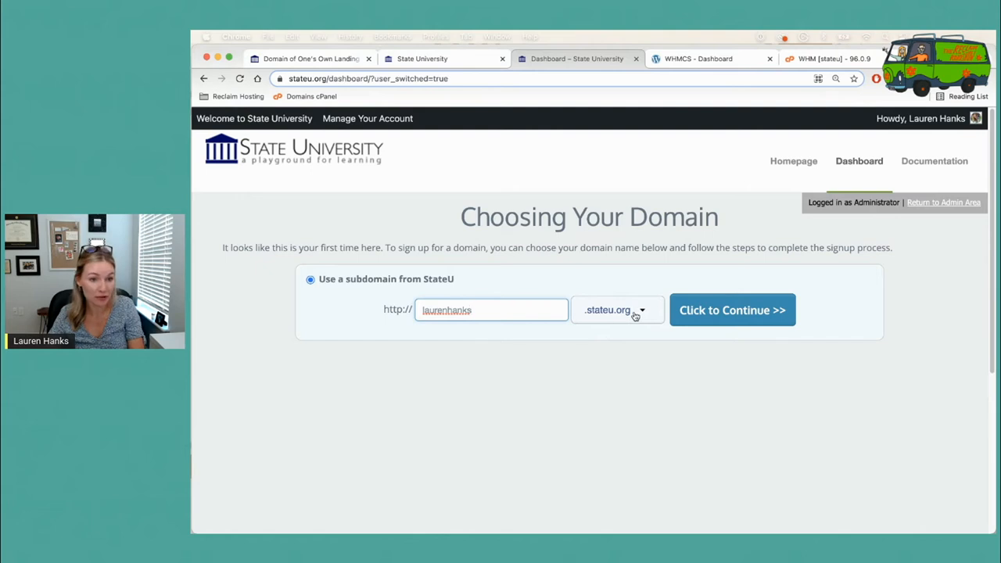
mouse_move(633, 319)
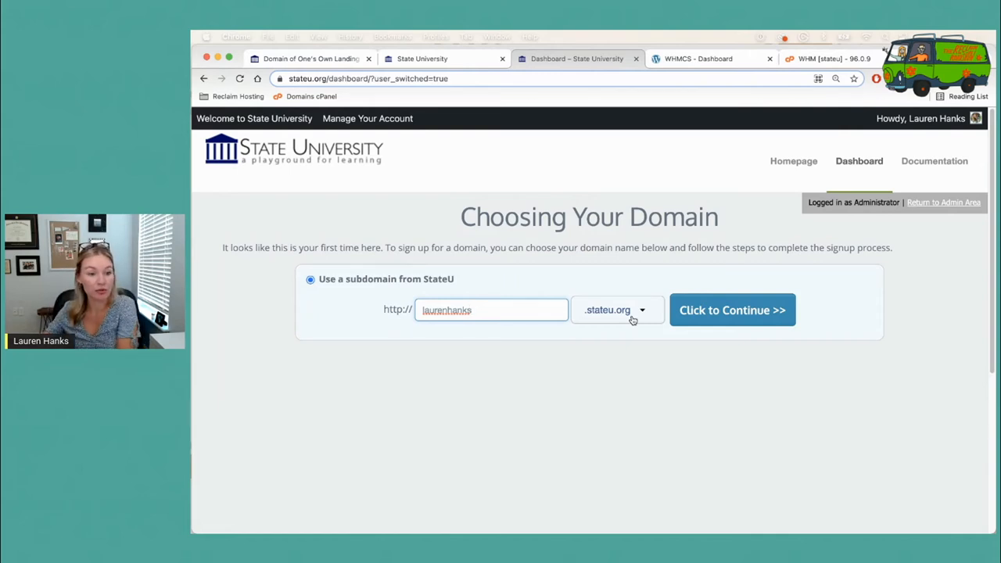
Step: Review the laurenhanks.stateu.org details and register the subdomain with Register Now
left_click(732, 309)
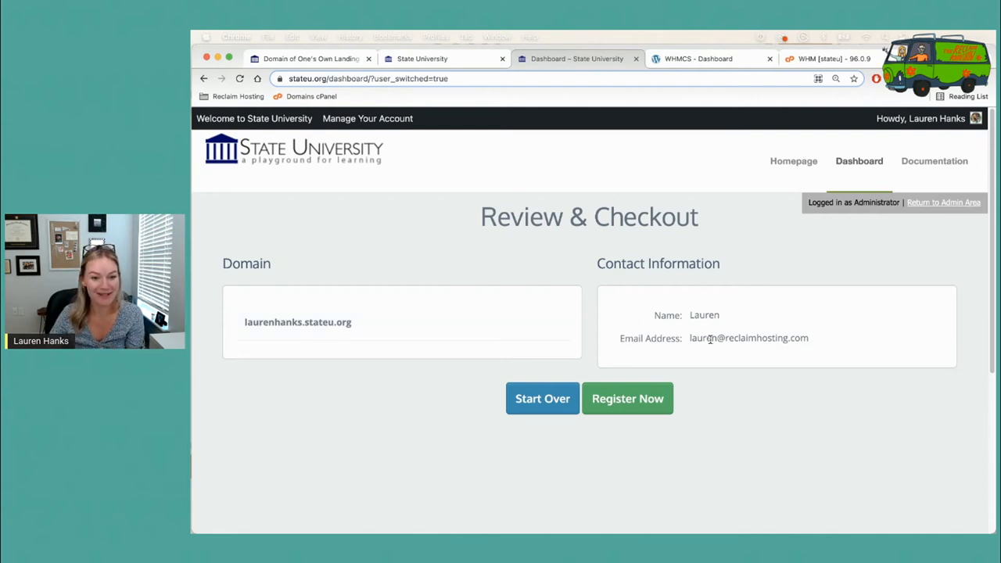
mouse_move(465, 413)
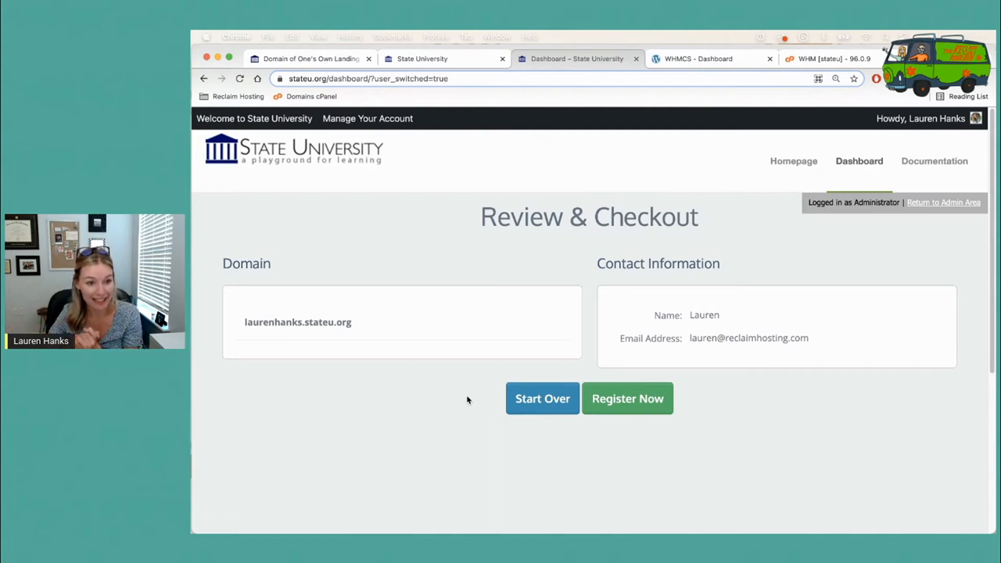
left_click(628, 398)
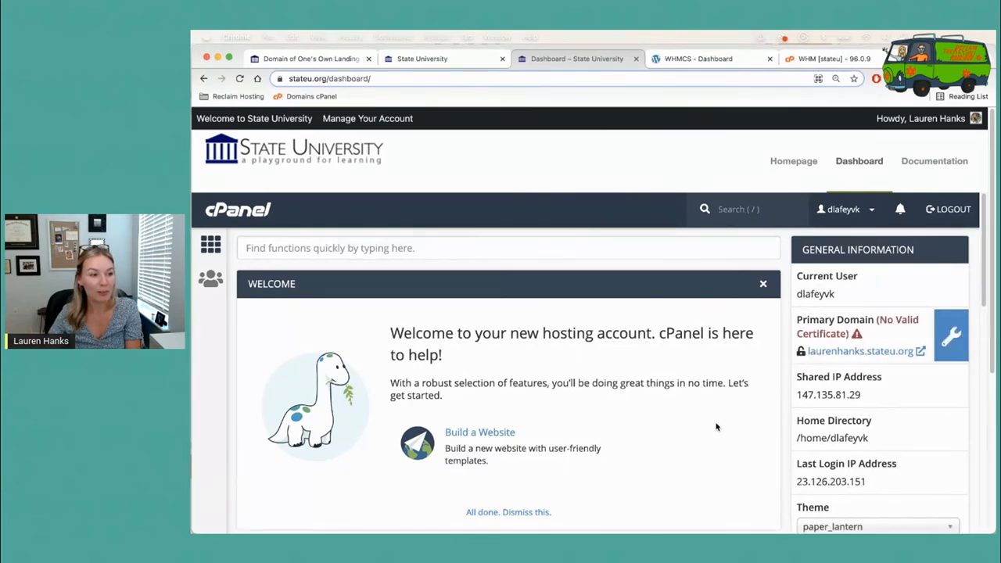
Step: Dismiss the Welcome box and bring the Applications section of cPanel home into view
left_click(508, 511)
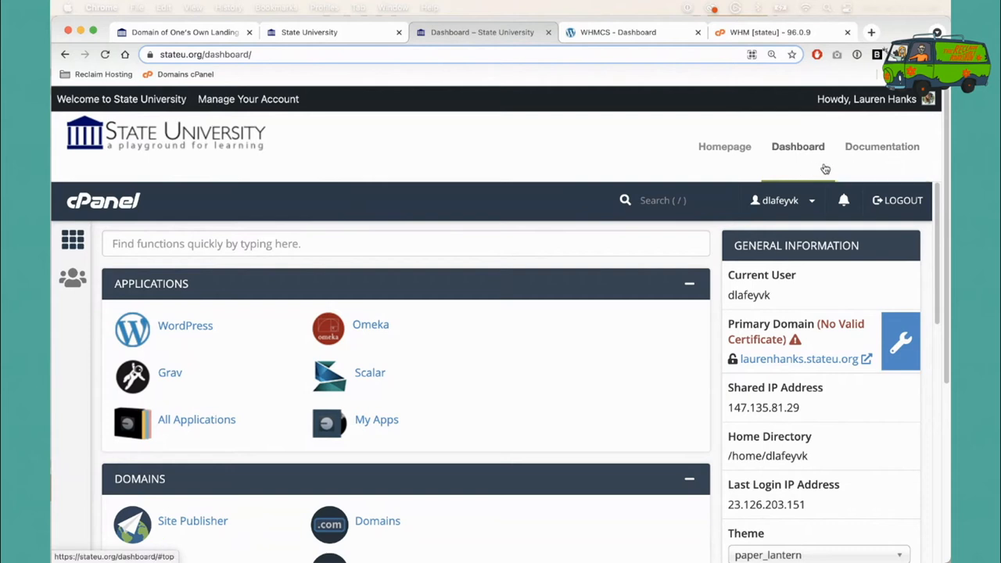
mouse_move(808, 167)
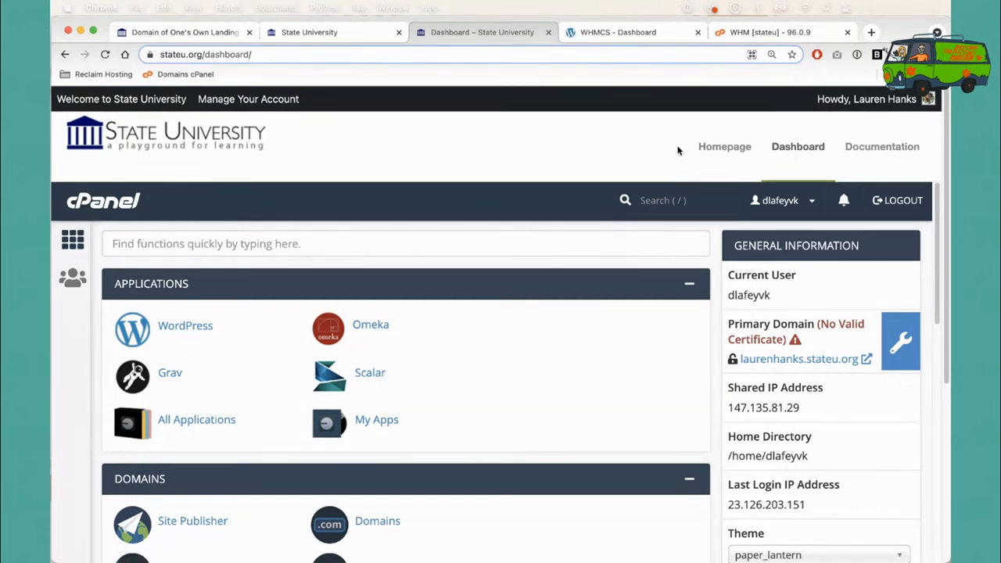
mouse_move(540, 145)
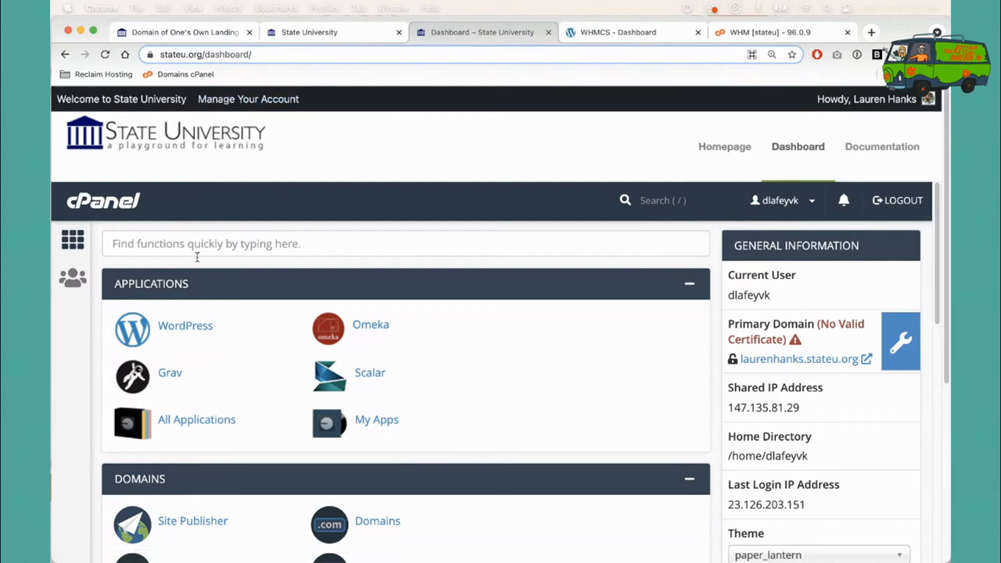
scroll("down", 3)
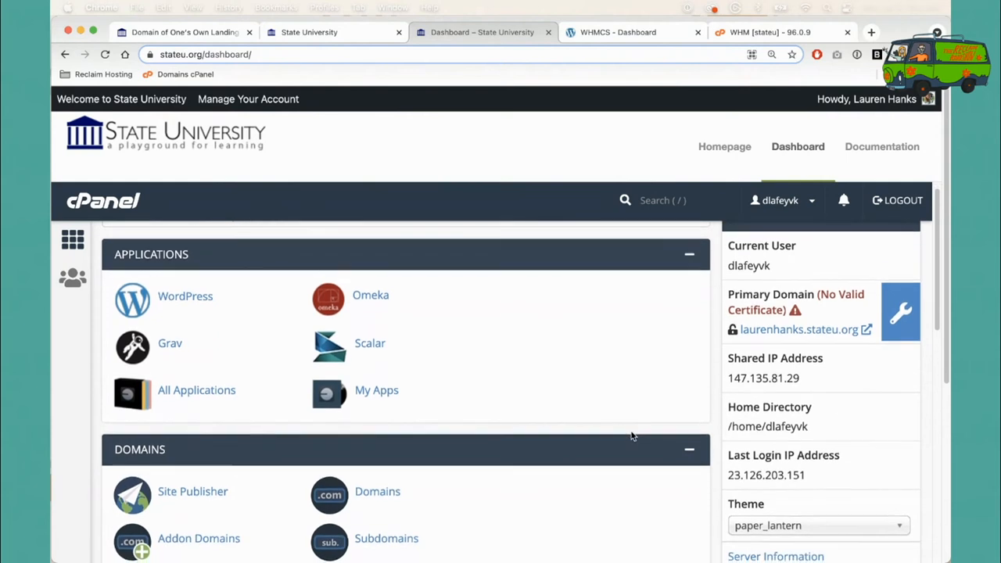
scroll("down", 3)
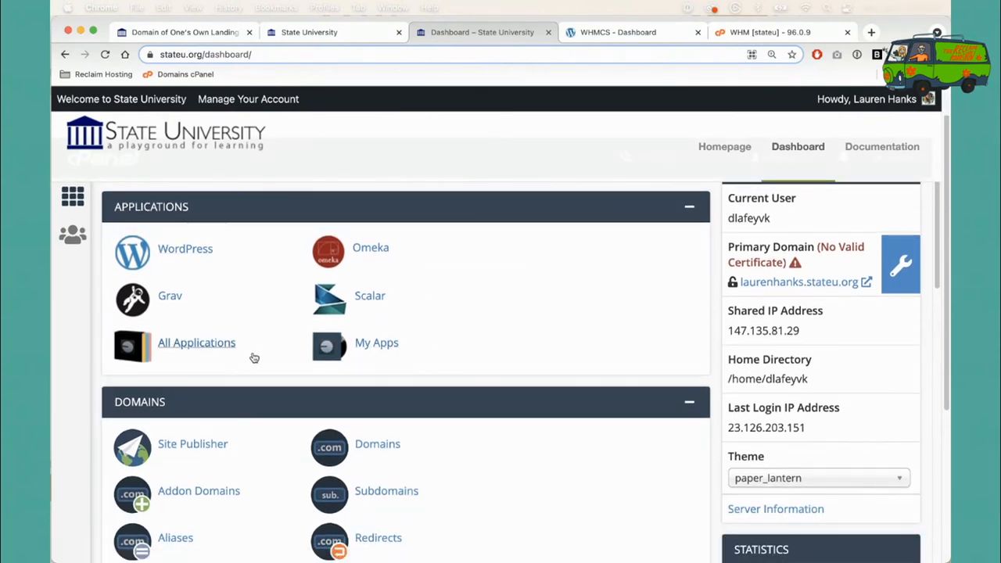
left_click(197, 342)
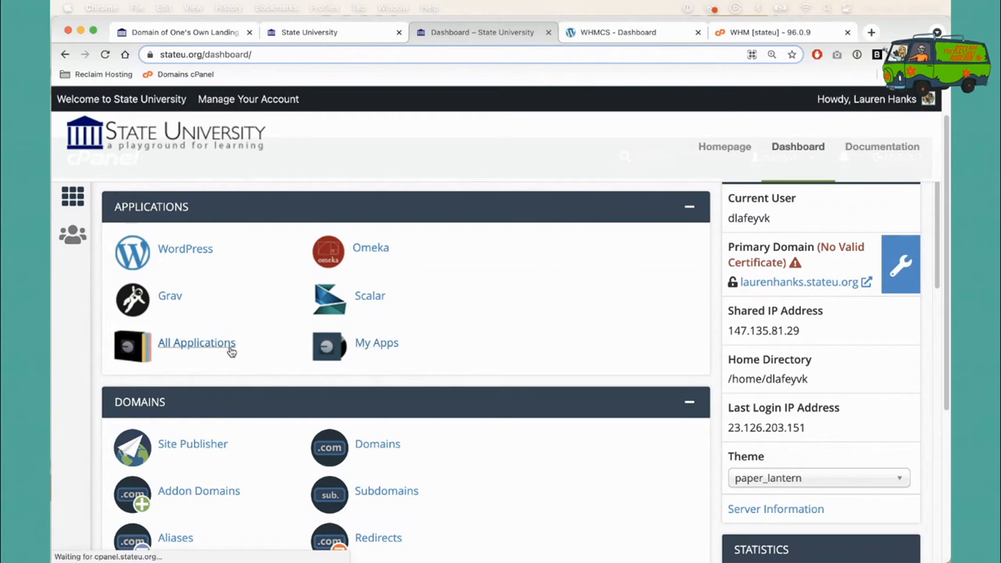
left_click(196, 342)
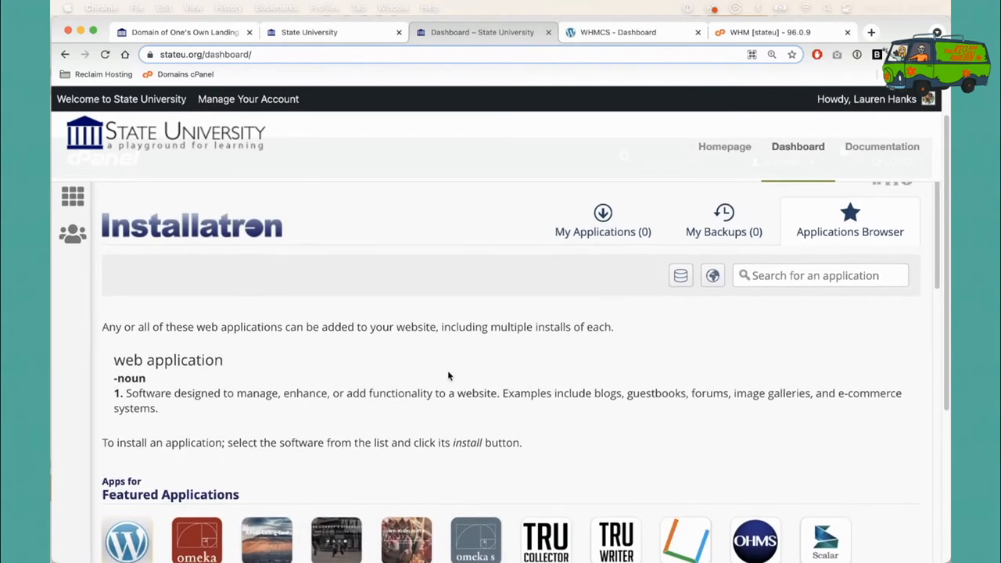
scroll("down", 3)
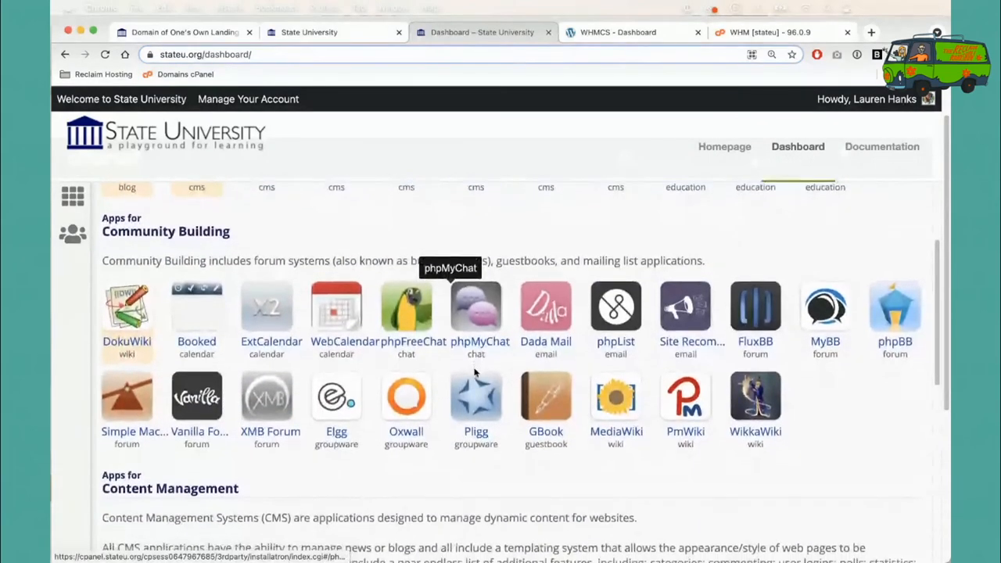
scroll("down", 3)
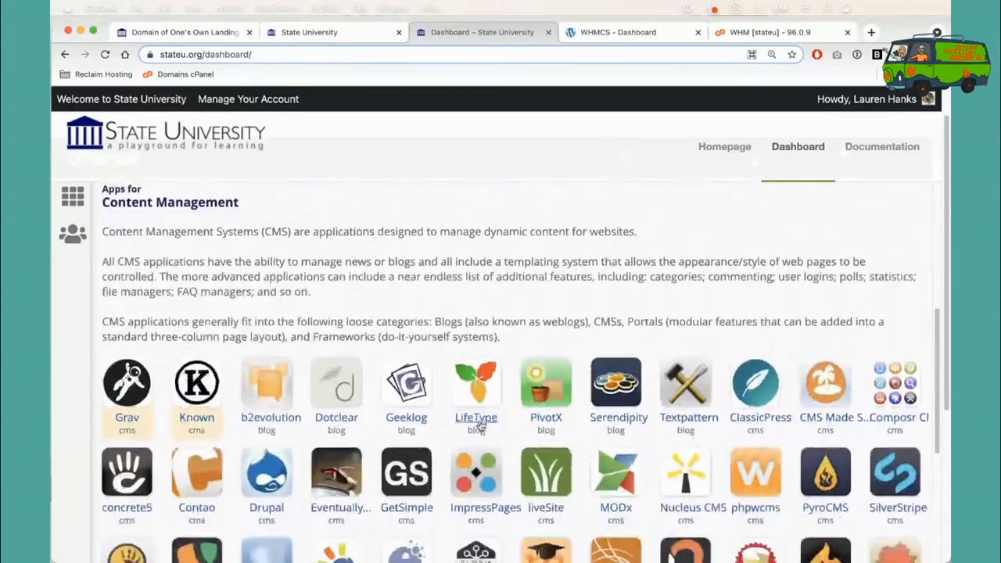
scroll("down", 3)
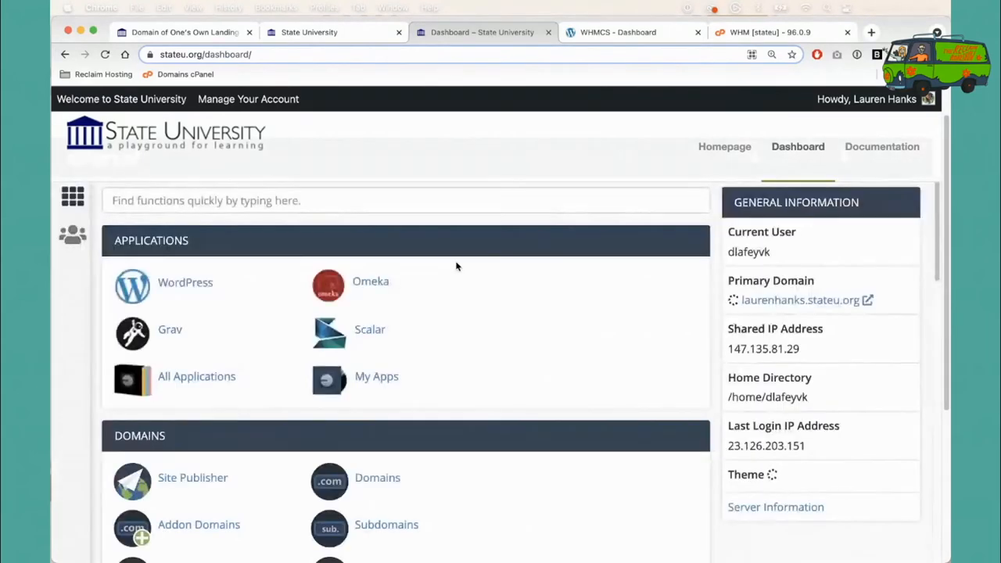
scroll("down", 3)
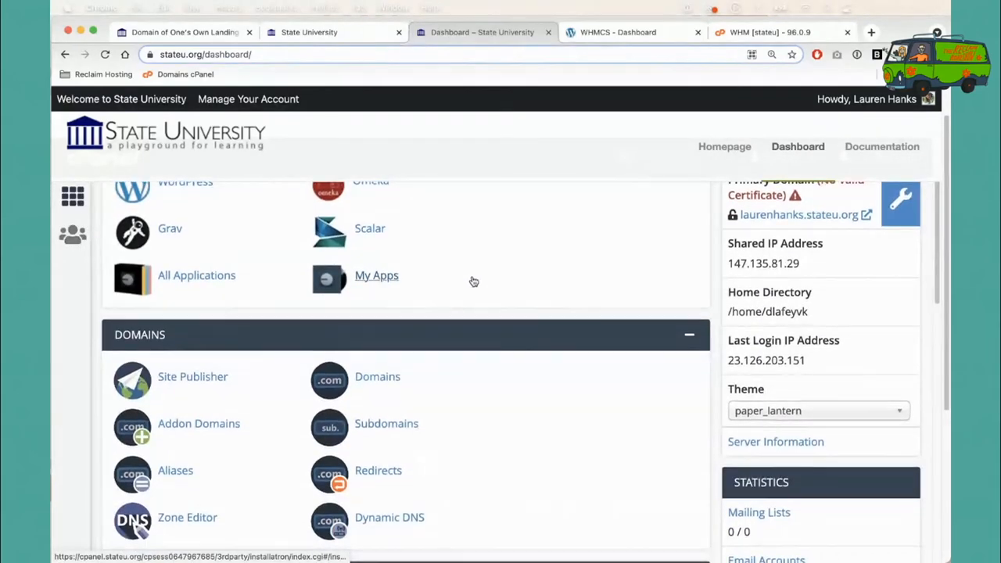
scroll("down", 3)
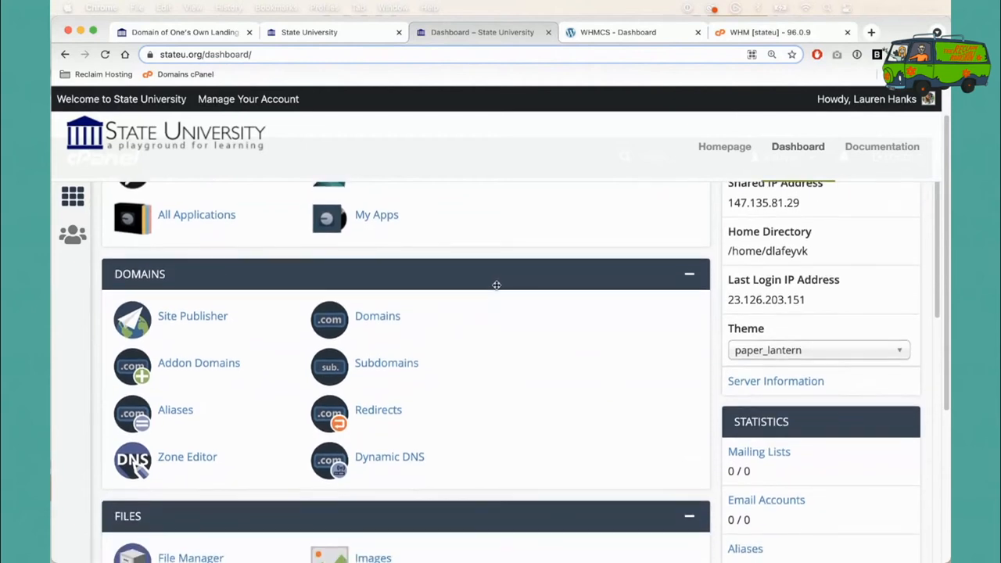
scroll("down", 3)
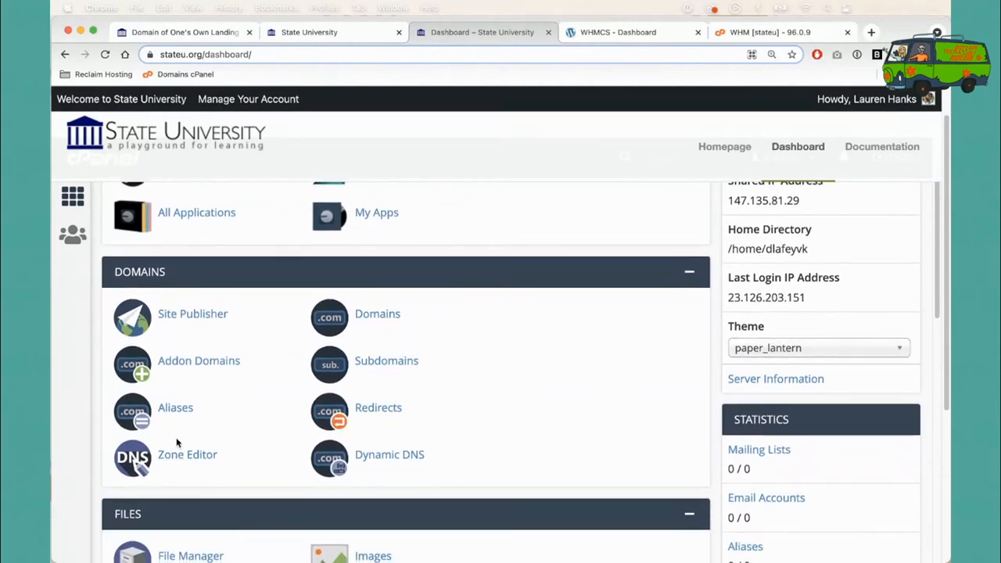
left_click(199, 361)
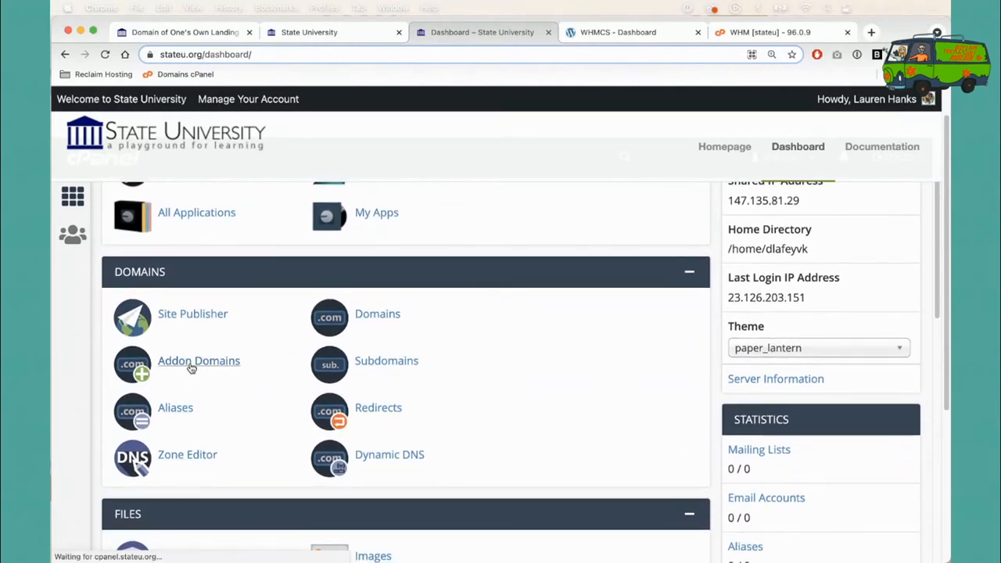
left_click(198, 360)
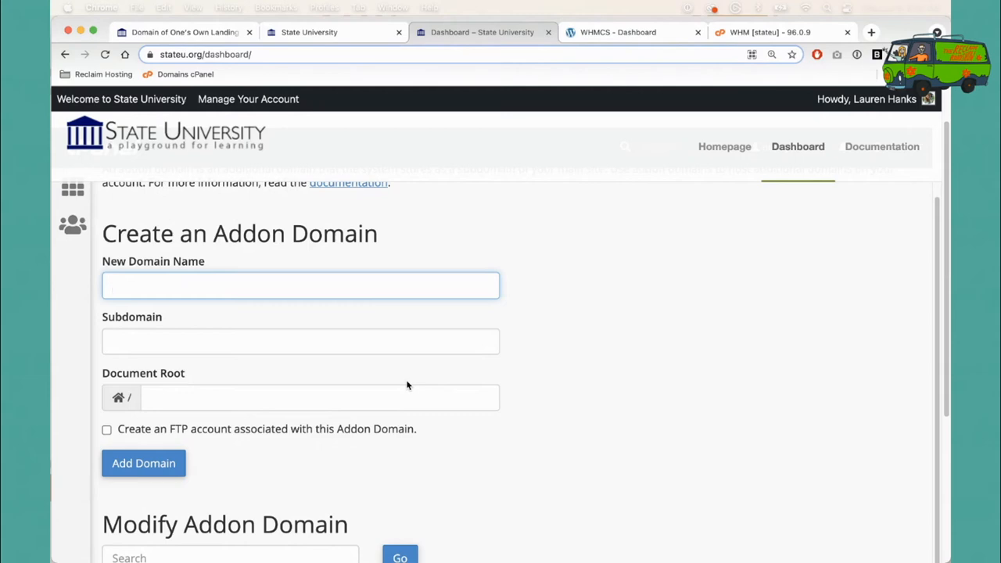
scroll("down", 3)
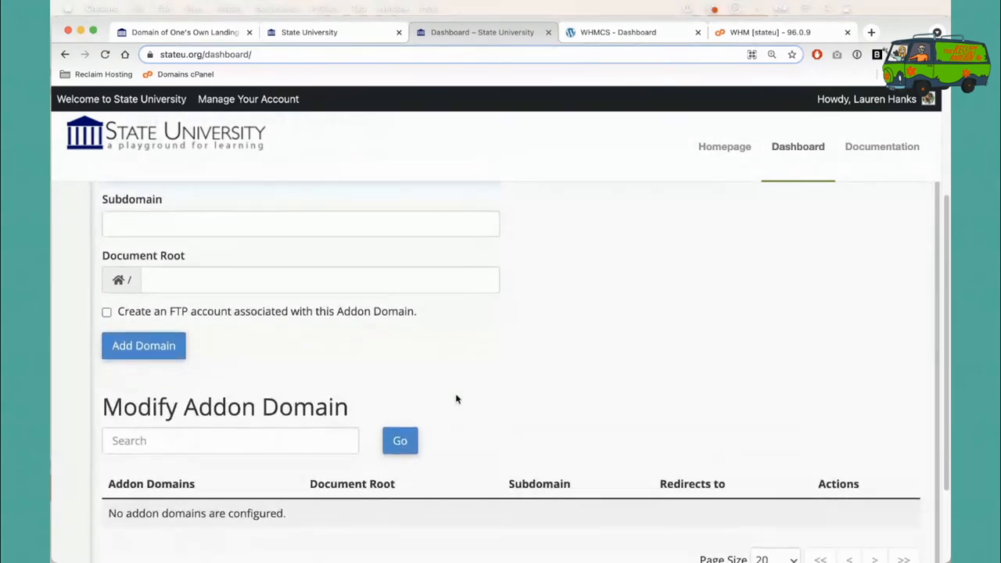
scroll("up", 3)
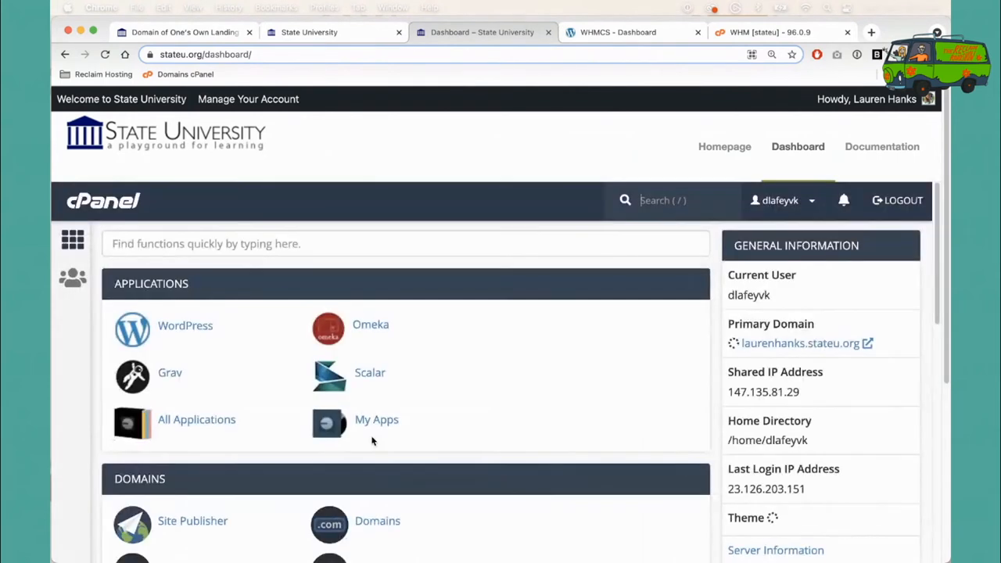
Step: Enter 'blog' as the subdomain under laurenhanks.stateu.org and create it
scroll("down", 3)
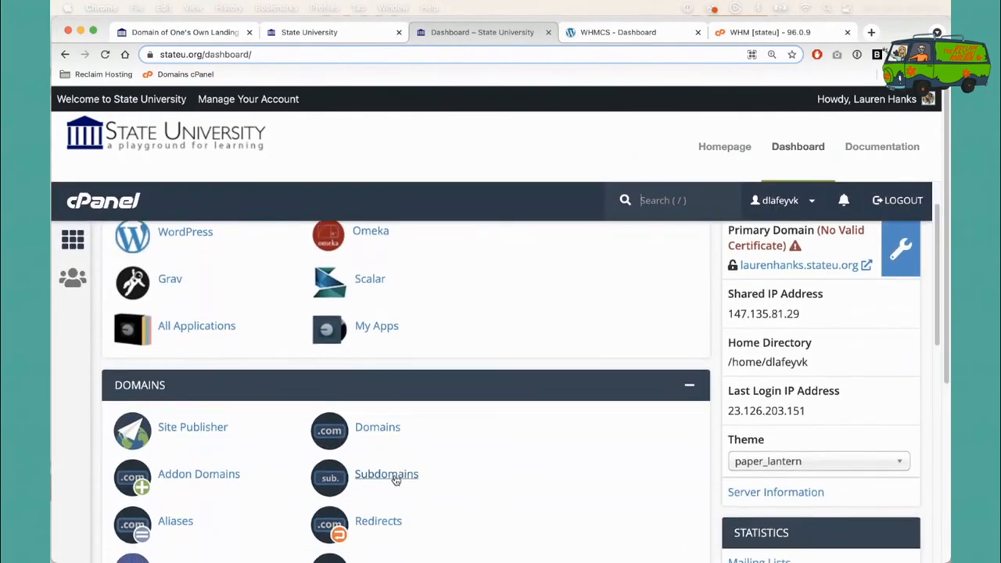
mouse_move(752, 275)
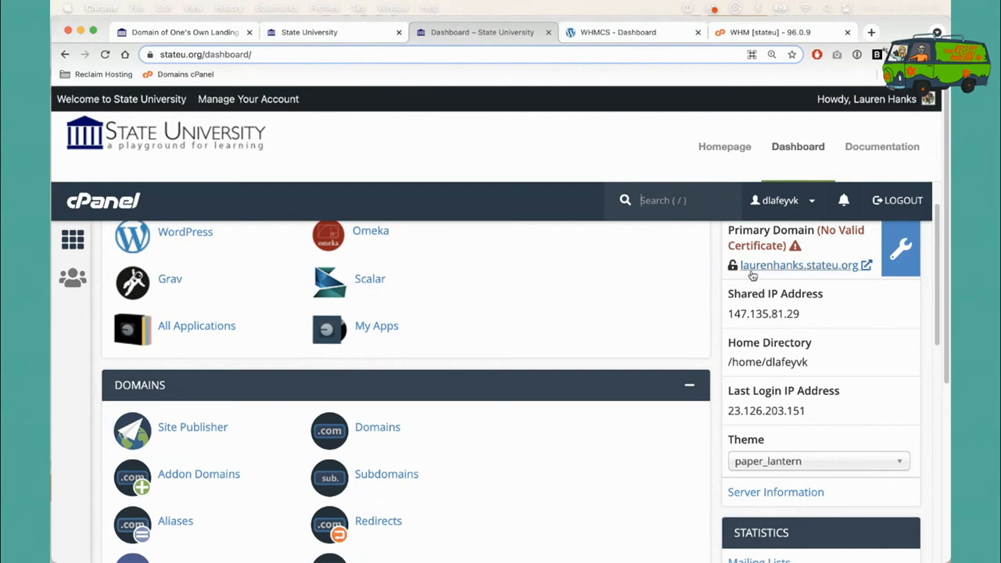
left_click(386, 474)
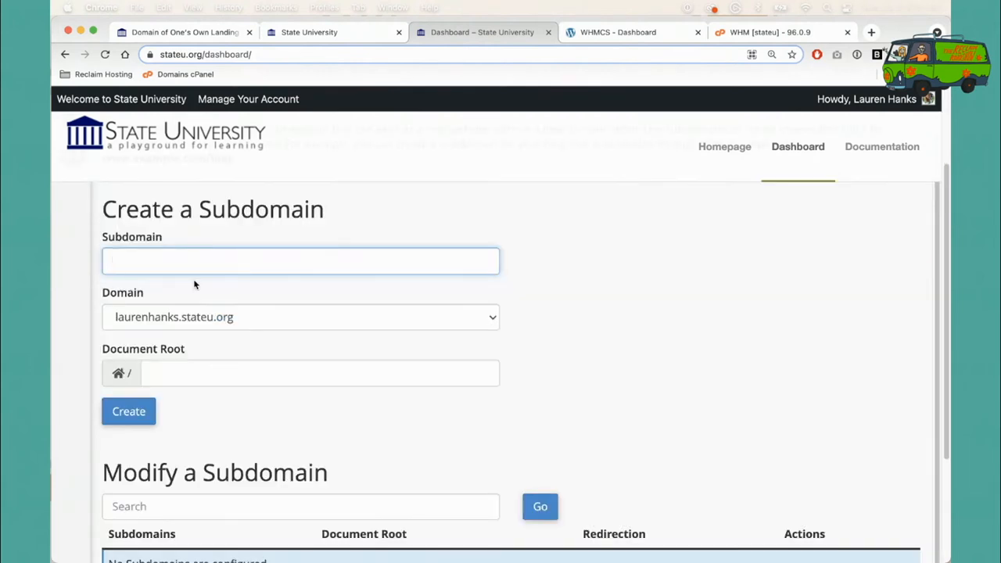
type("blog")
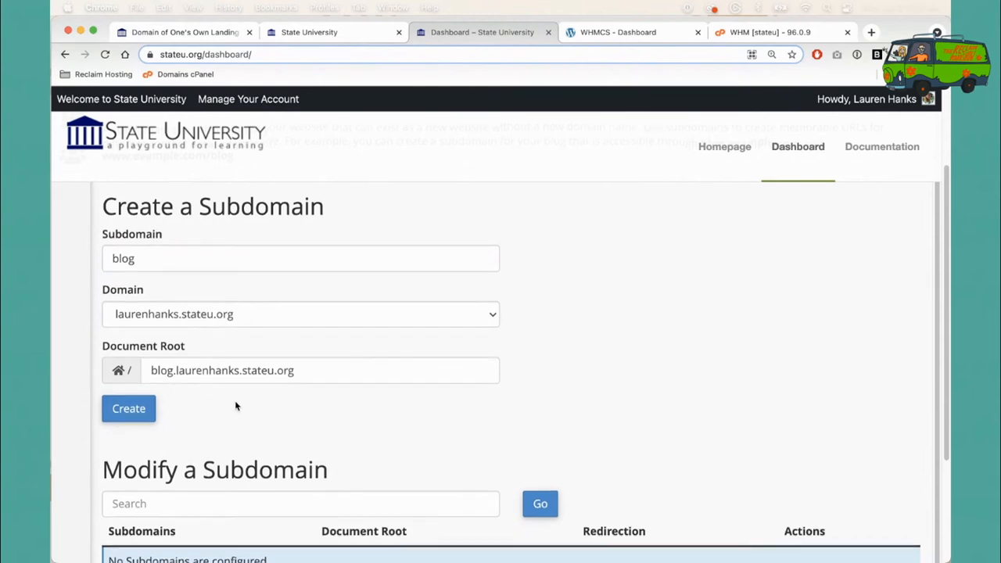
scroll("down", 3)
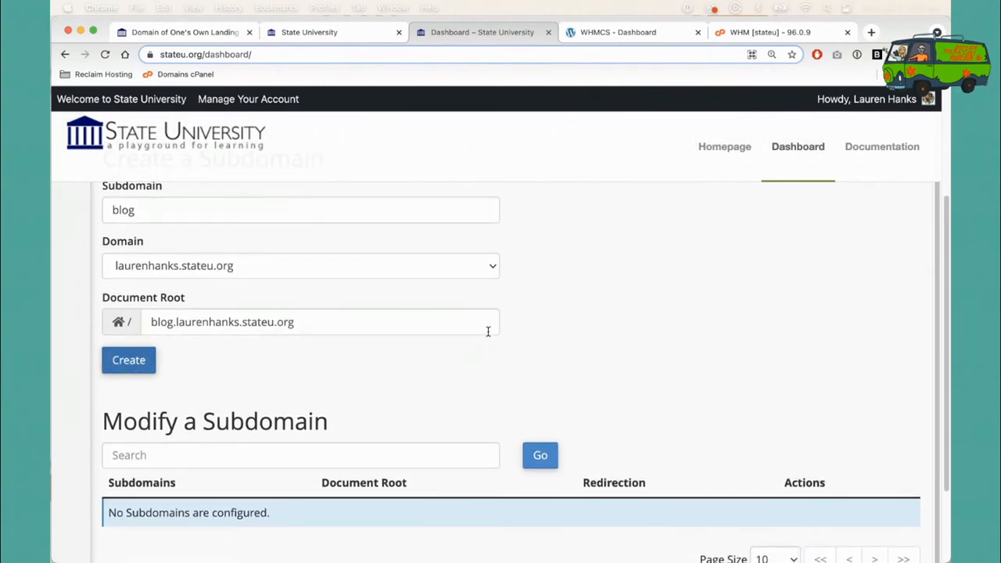
scroll("down", 3)
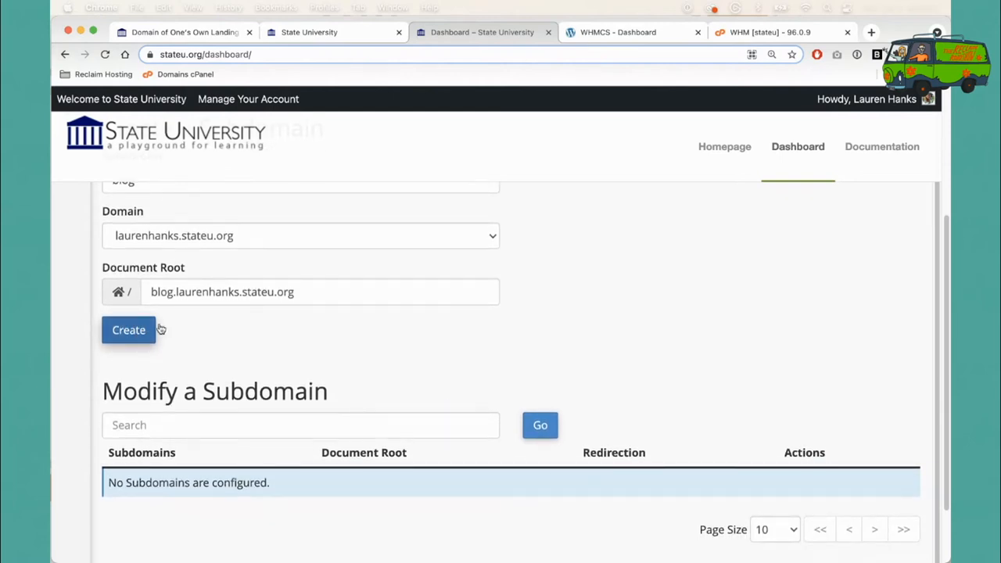
left_click(128, 329)
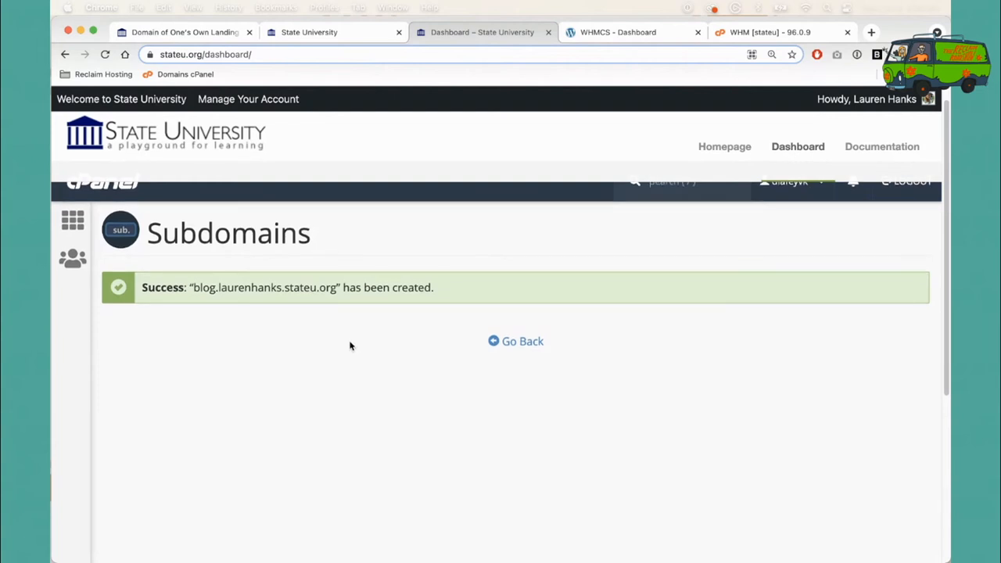
mouse_move(515, 341)
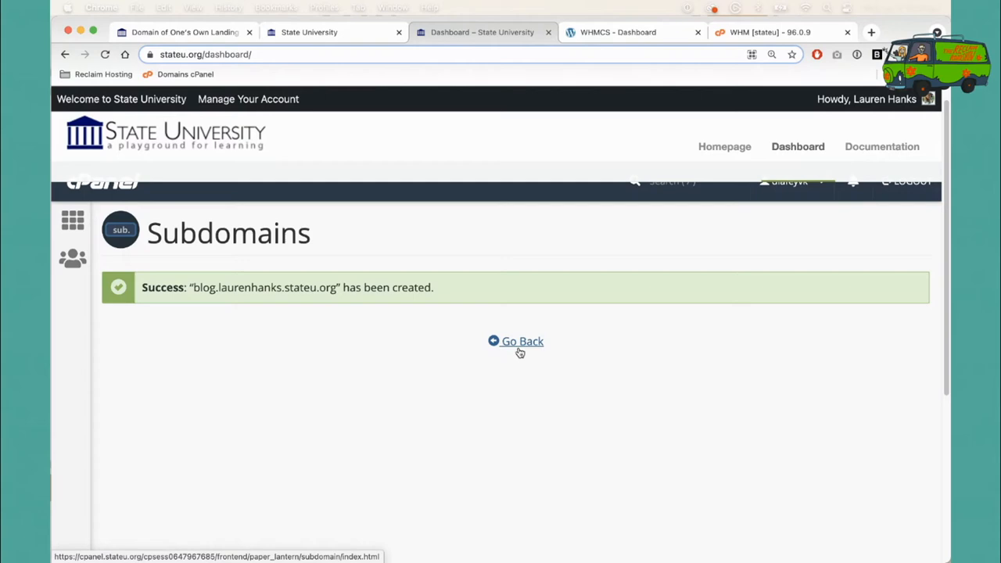
Step: Go back to cPanel home and view the Statistics showing 1 of 2 subdomains and the Files tools
left_click(516, 341)
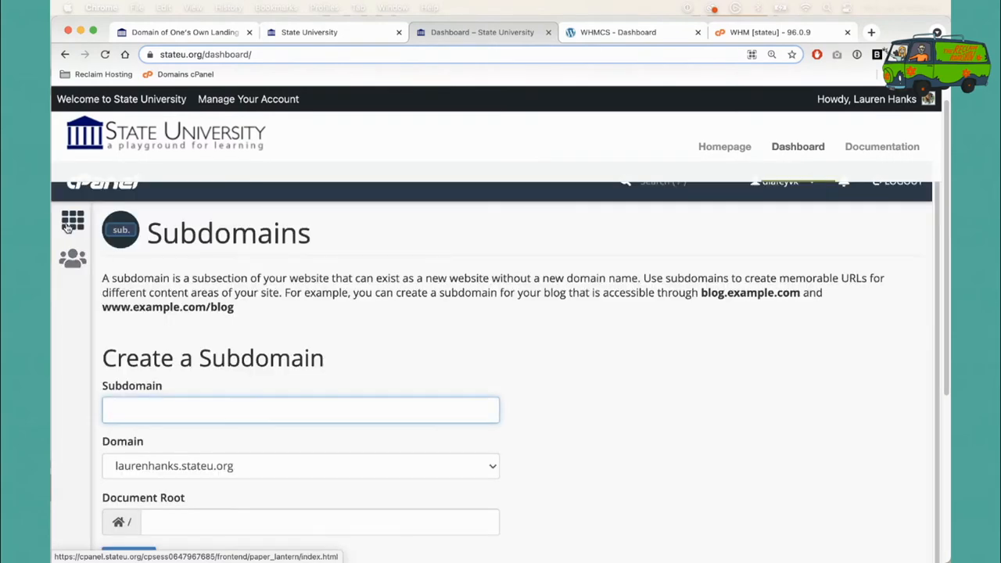
left_click(72, 219)
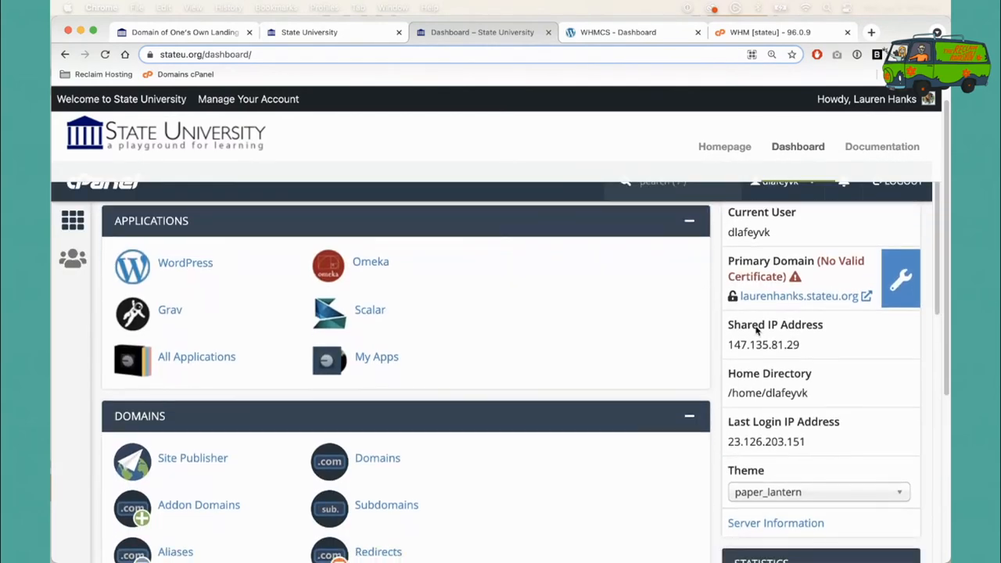
scroll("down", 3)
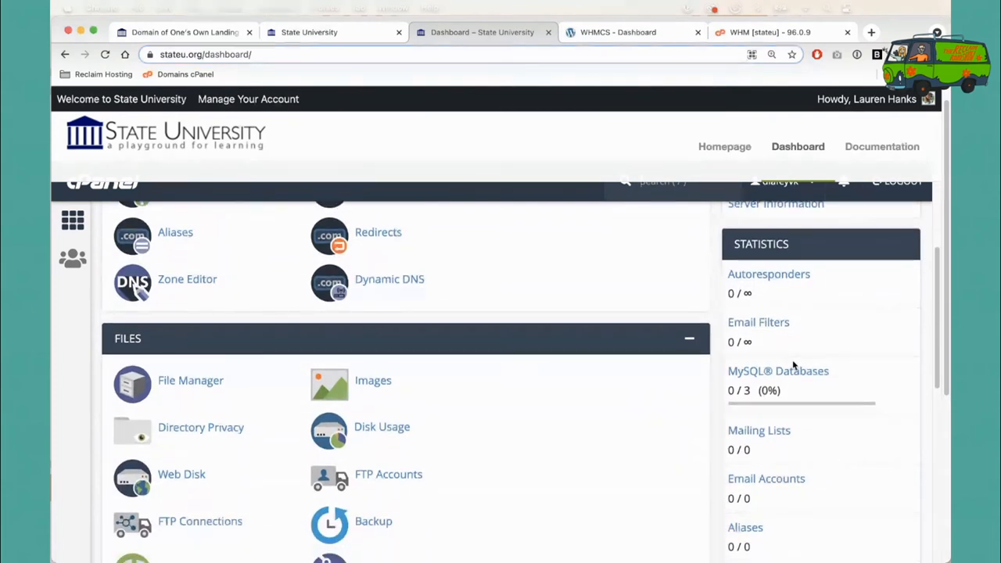
scroll("down", 3)
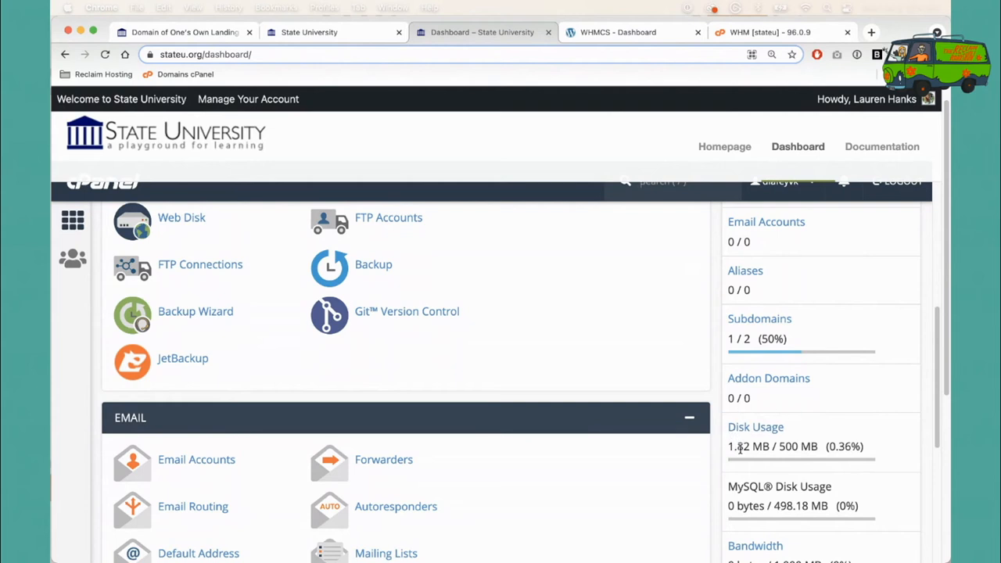
mouse_move(741, 450)
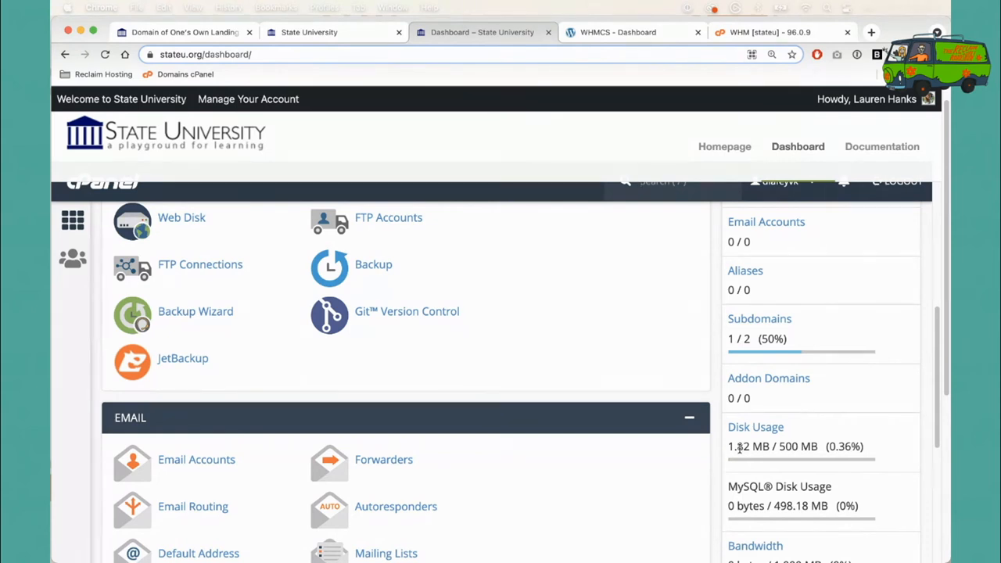
scroll("down", 3)
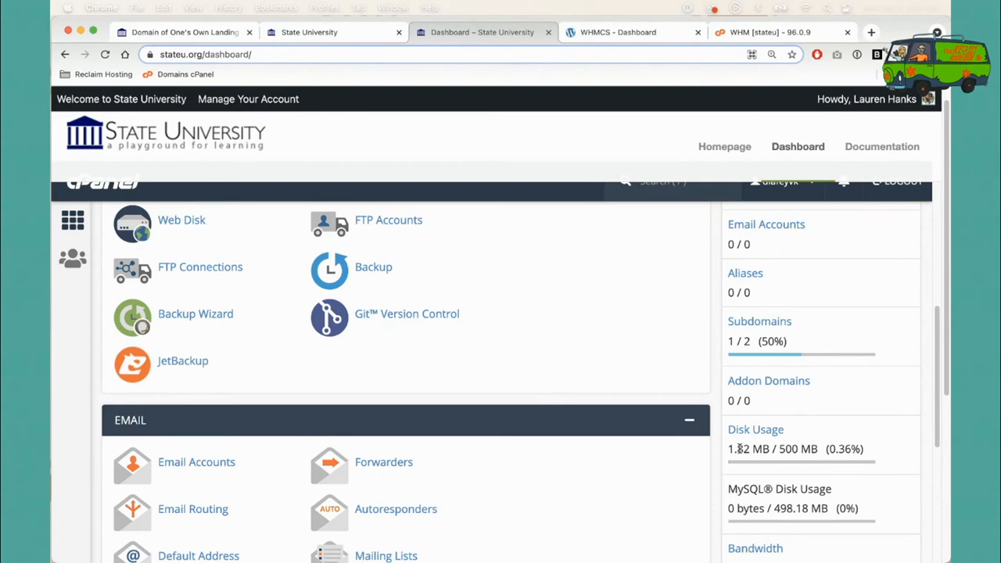
scroll("down", 3)
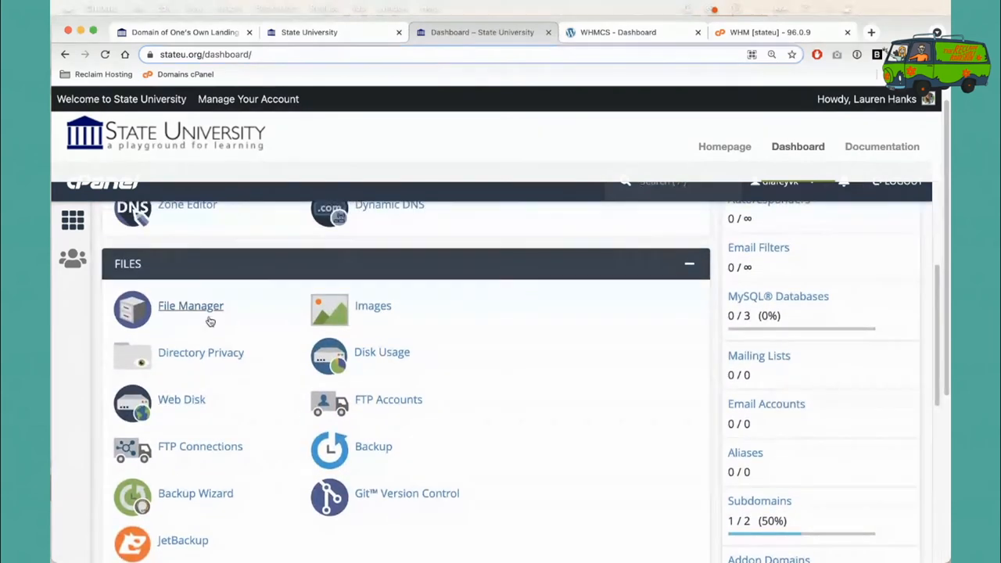
Step: Check the blog folder and empty public_html in File Manager, then return to the State University dashboard
left_click(190, 305)
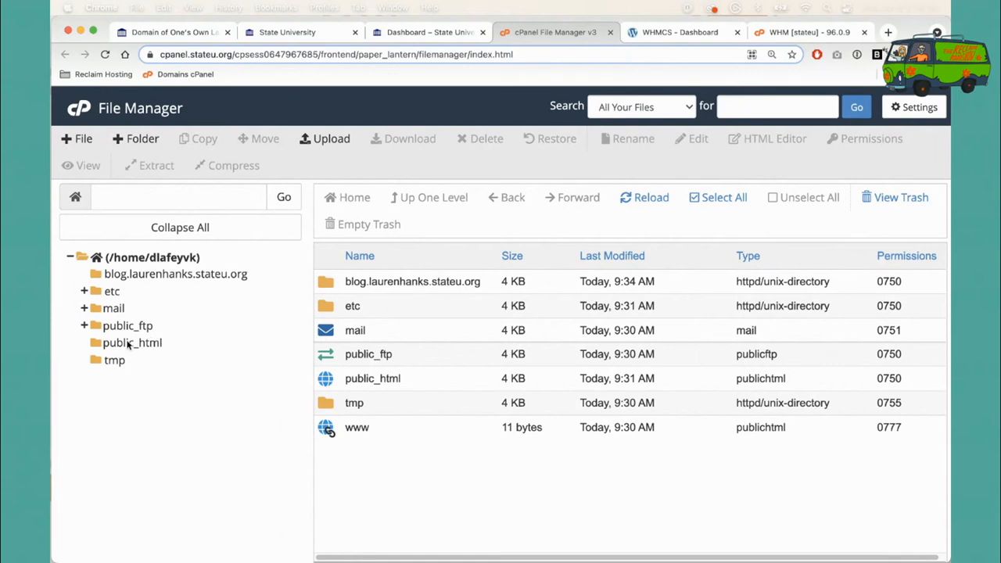
left_click(134, 343)
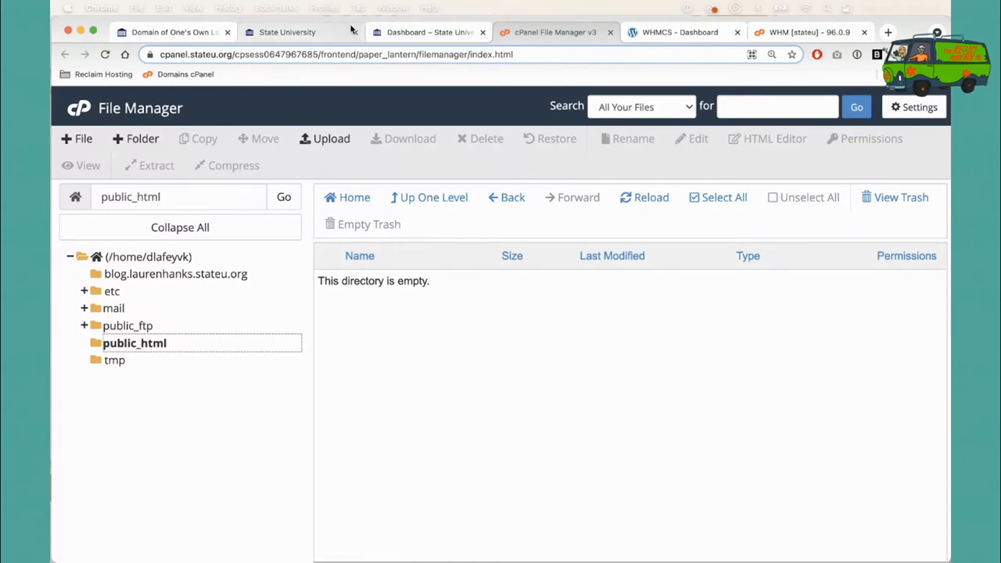
left_click(428, 33)
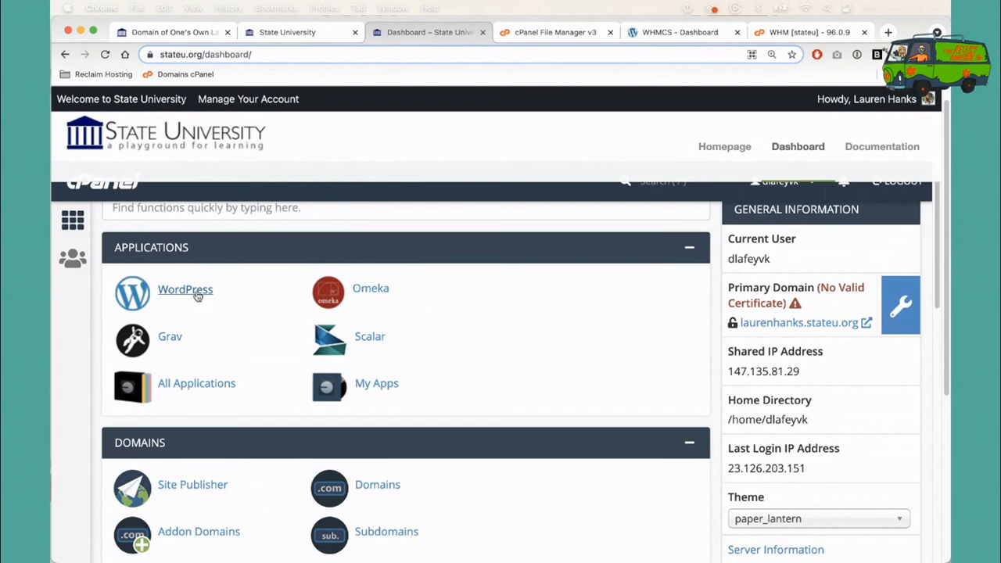
Step: Choose WordPress under Applications and start 'install this application' in Installatron
left_click(186, 289)
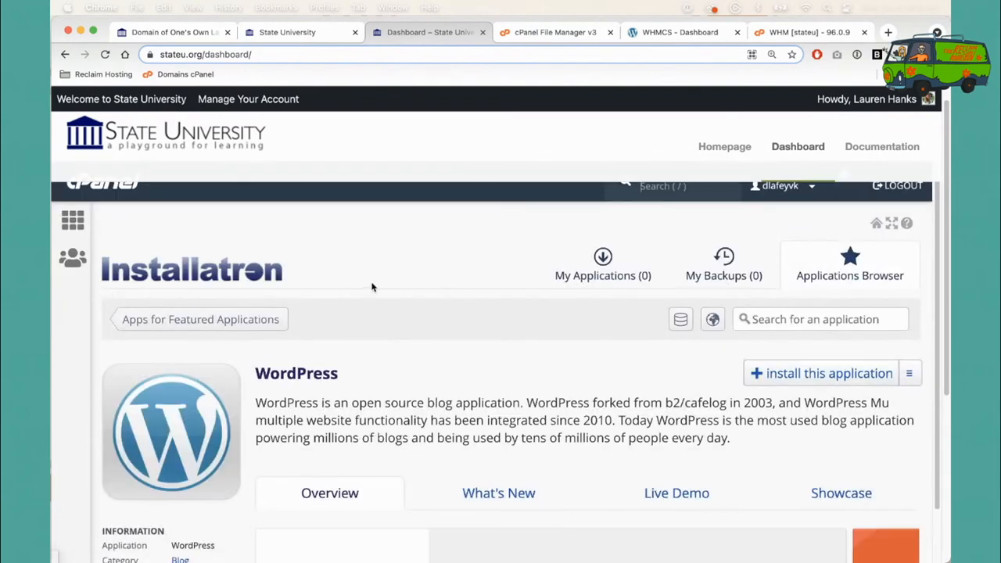
scroll("down", 3)
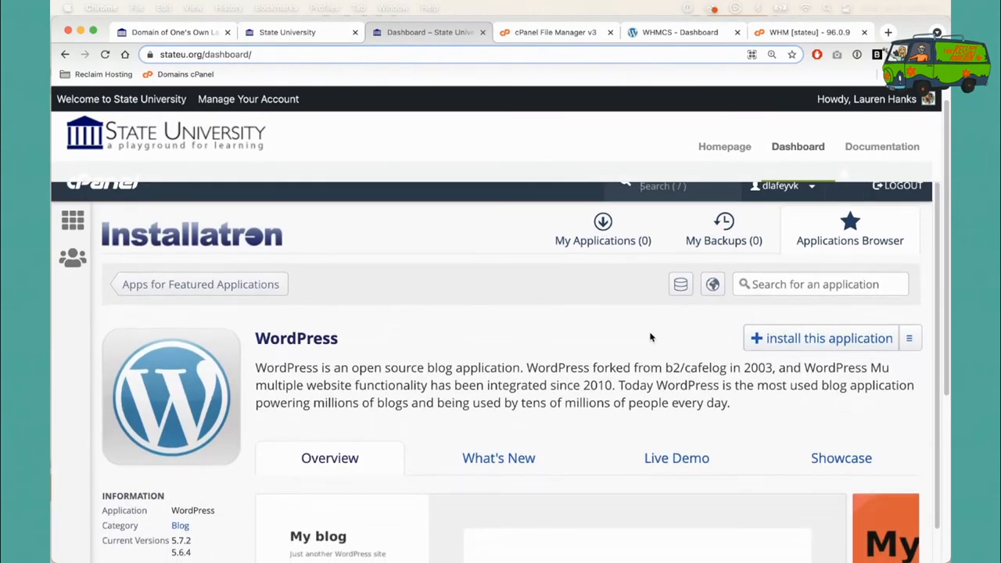
mouse_move(822, 337)
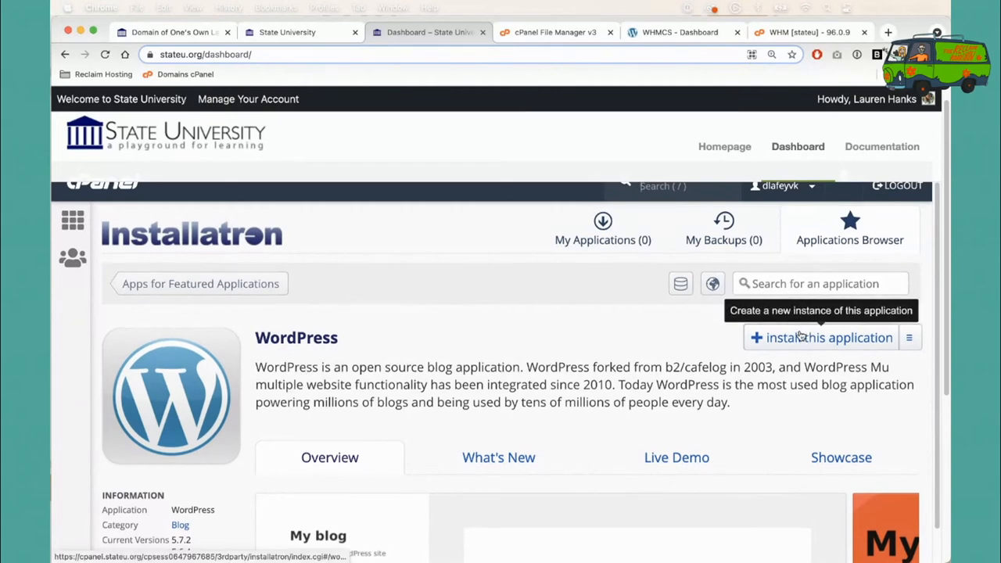
scroll("down", 3)
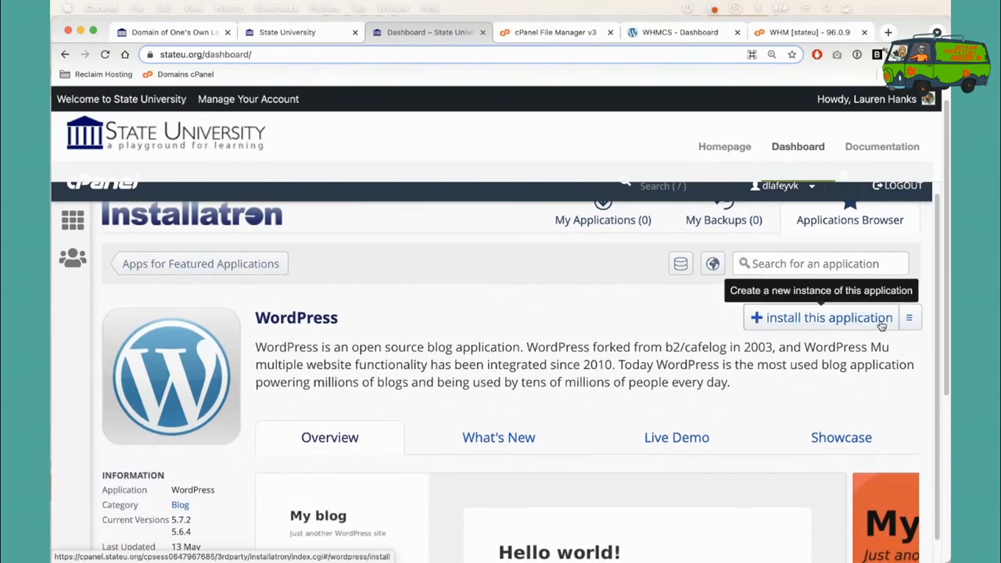
left_click(821, 318)
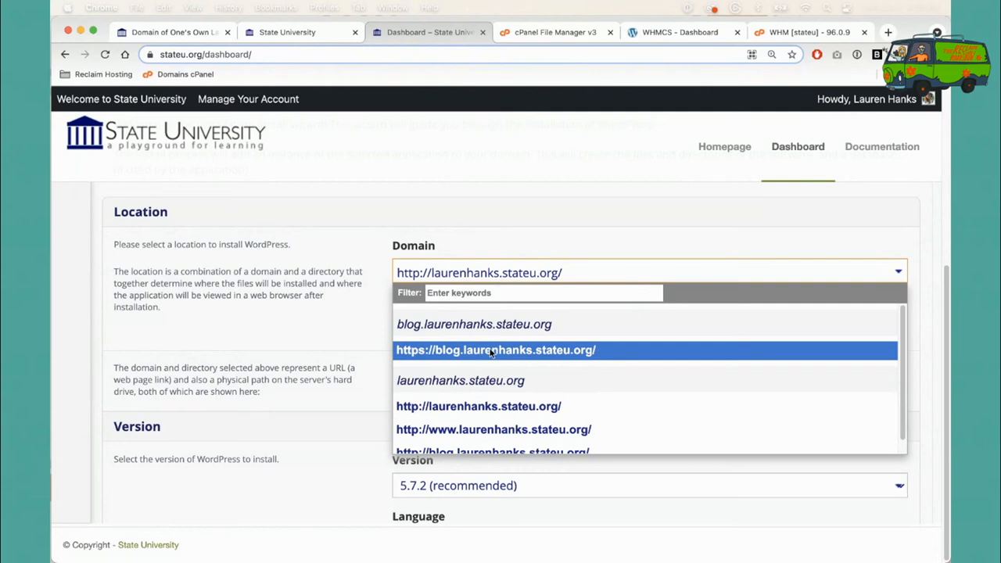
mouse_move(548, 362)
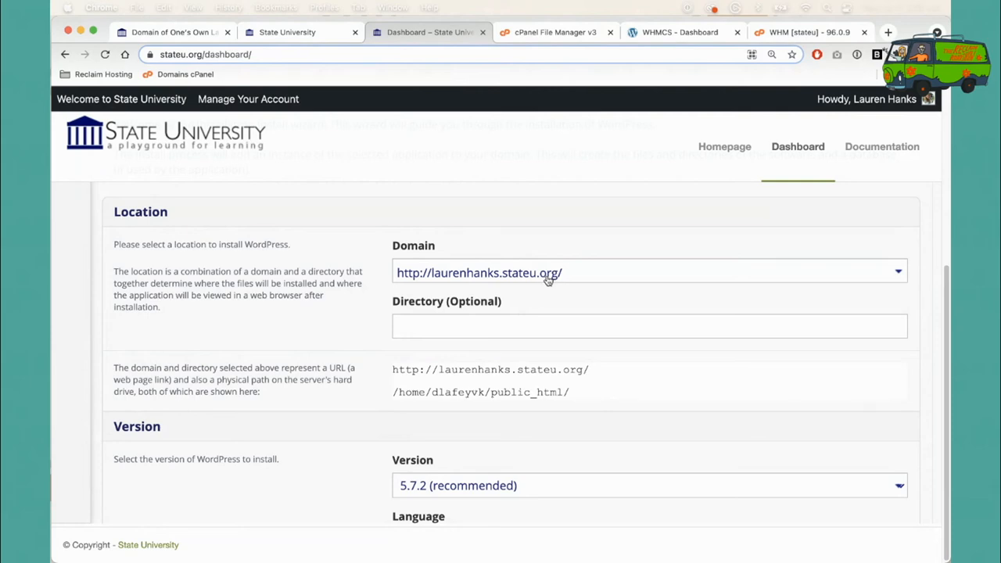
scroll("down", 3)
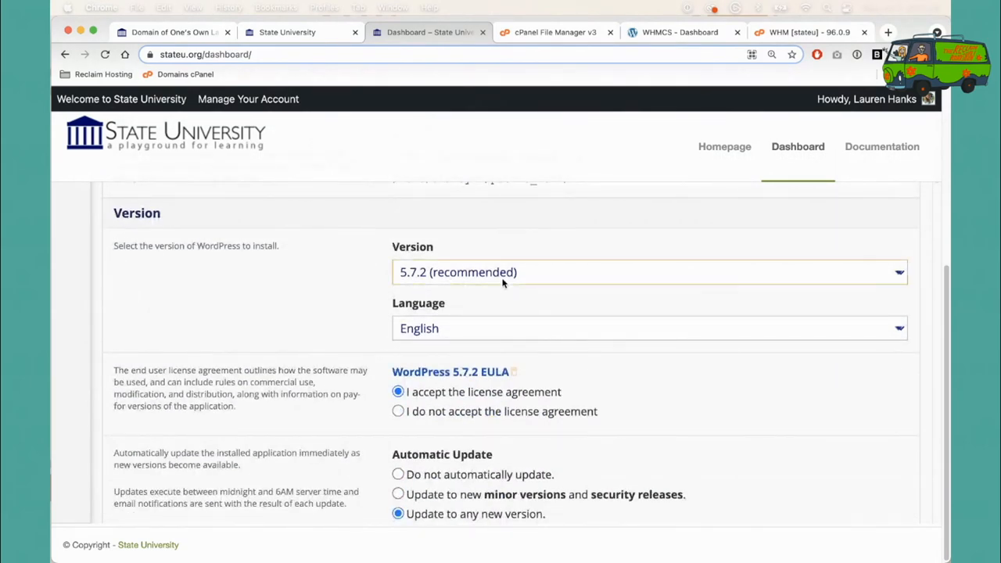
left_click(650, 272)
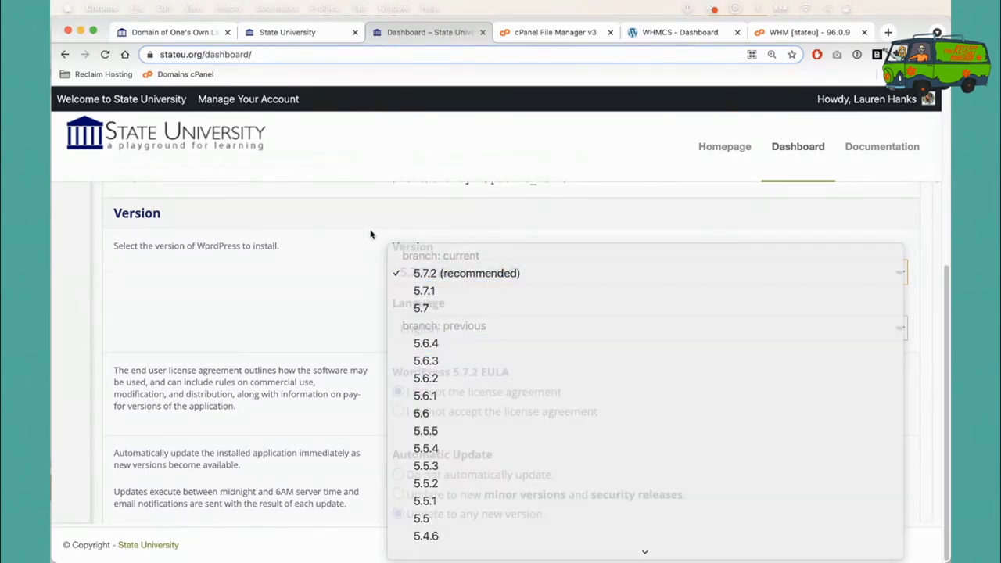
left_click(467, 273)
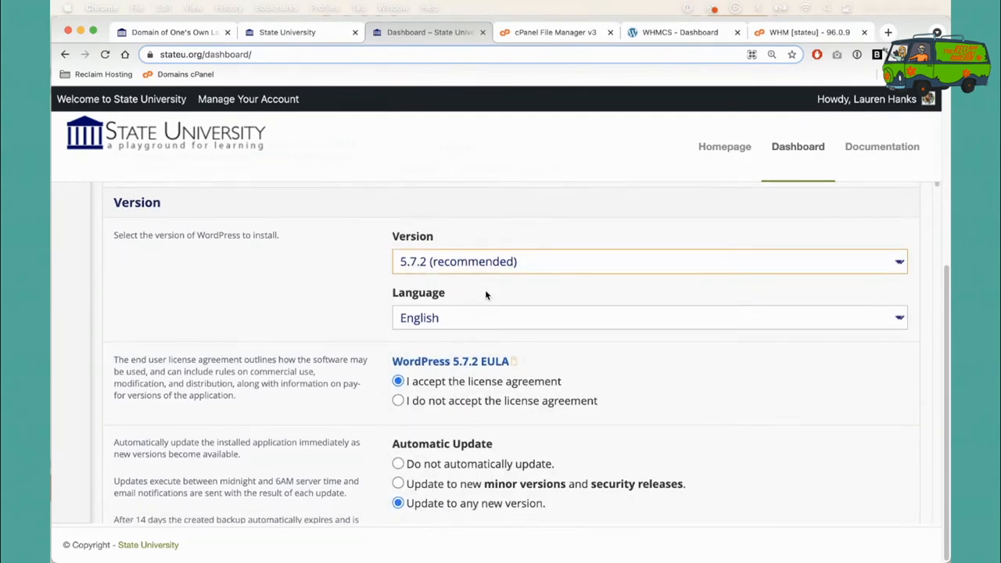
scroll("down", 3)
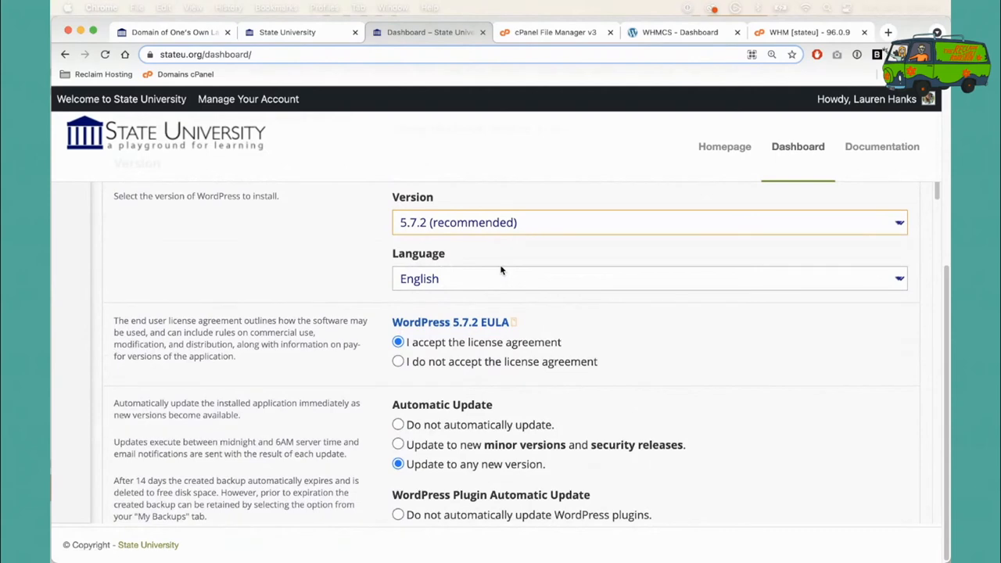
scroll("down", 3)
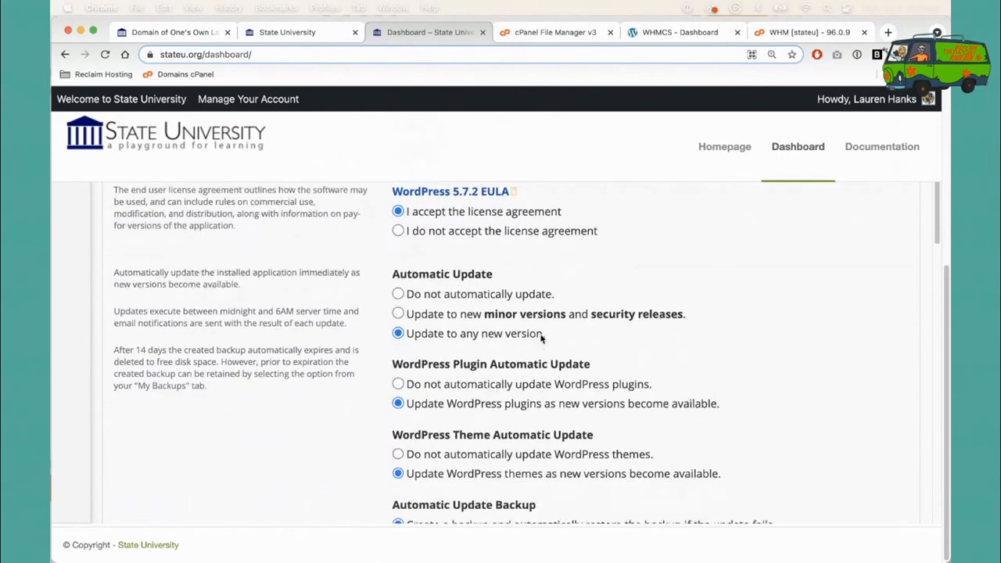
scroll("down", 3)
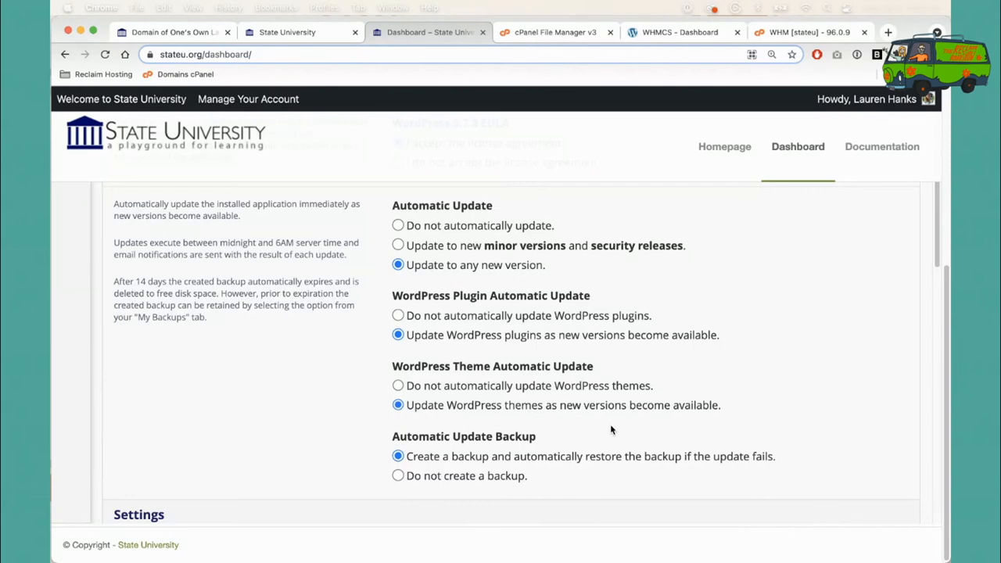
mouse_move(614, 361)
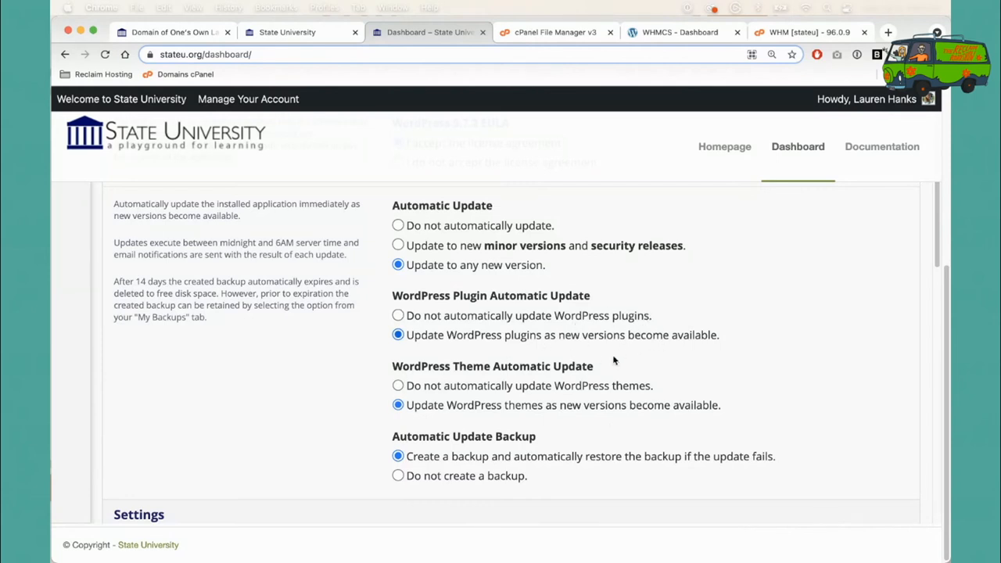
mouse_move(697, 380)
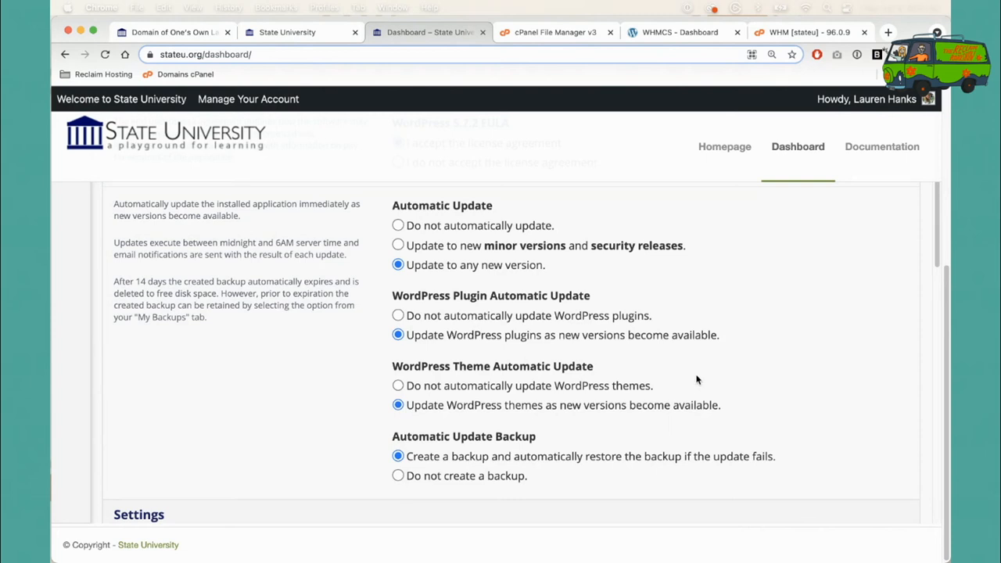
mouse_move(684, 384)
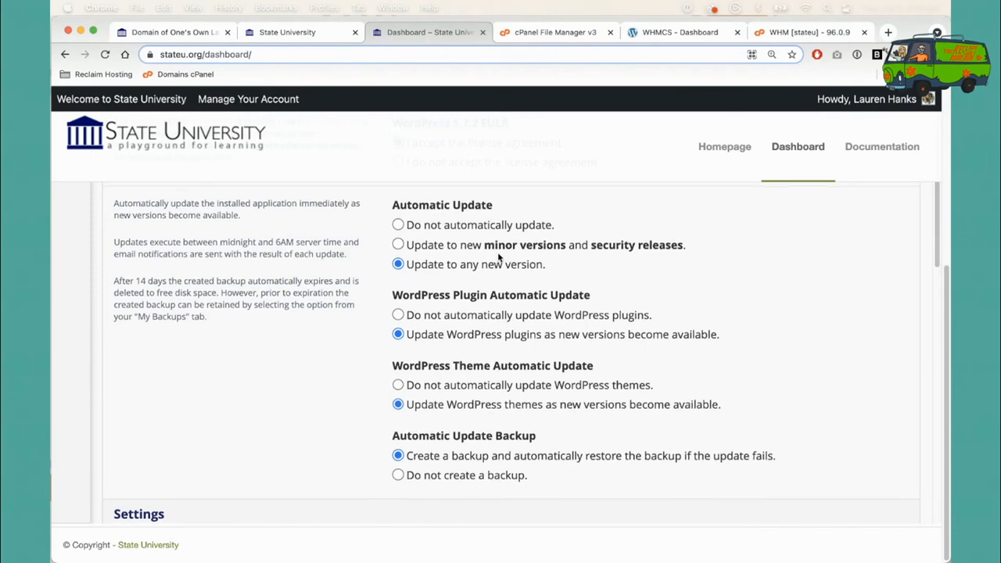
scroll("down", 3)
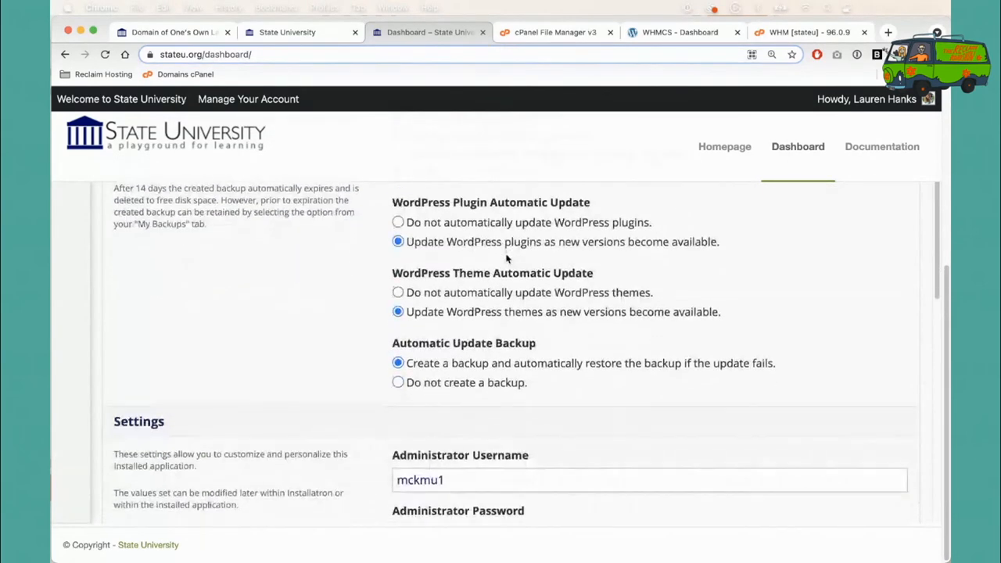
scroll("down", 3)
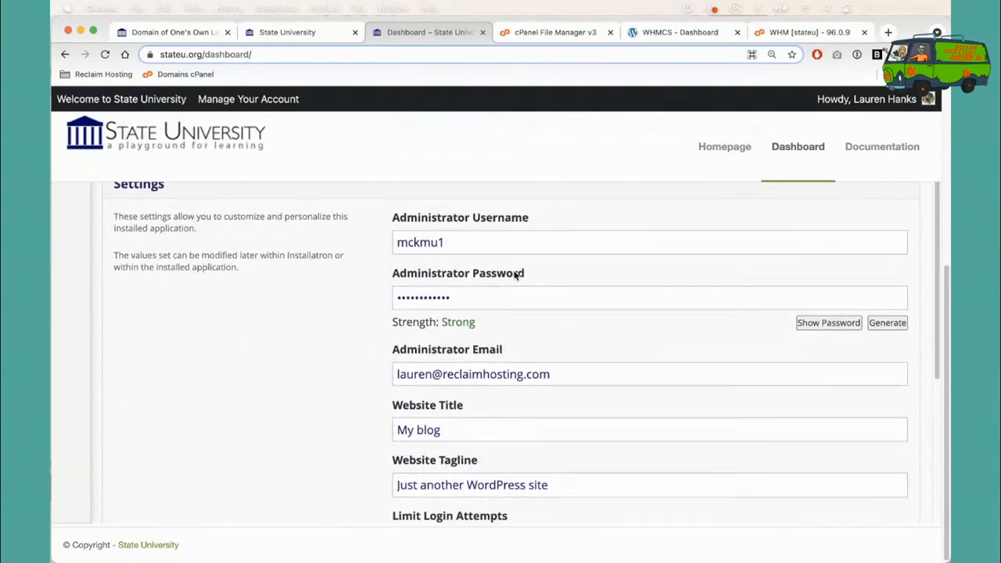
scroll("down", 3)
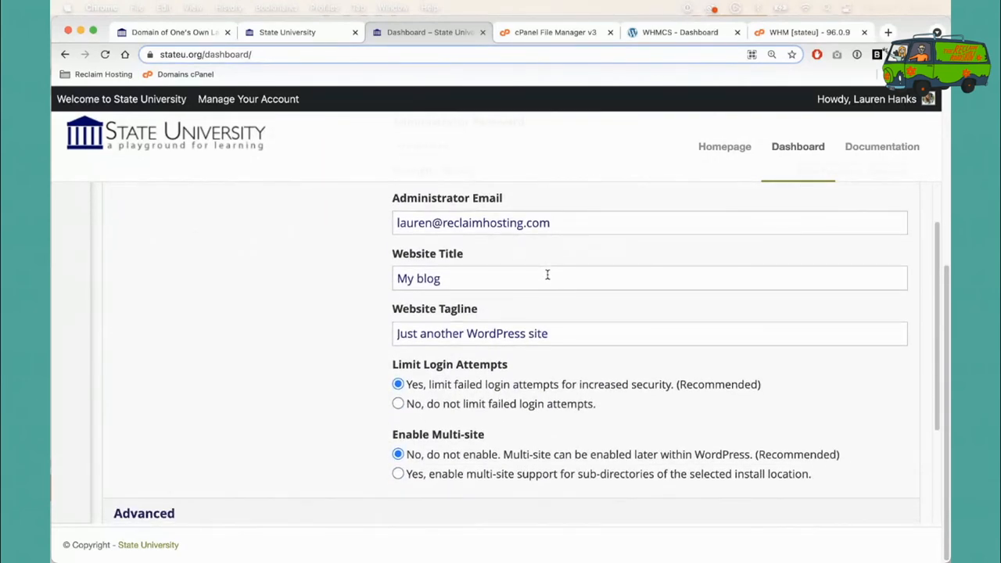
scroll("down", 3)
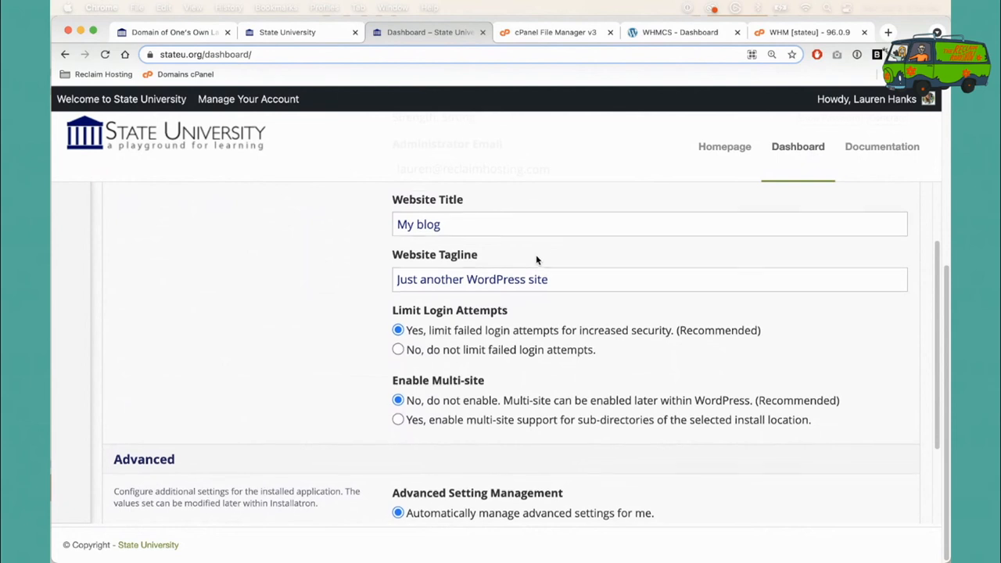
scroll("down", 3)
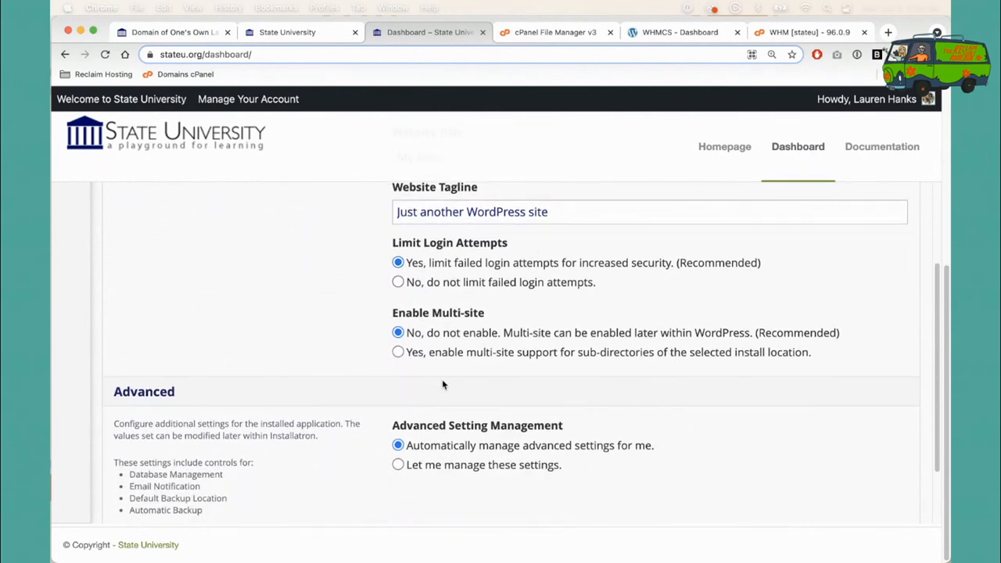
scroll("down", 3)
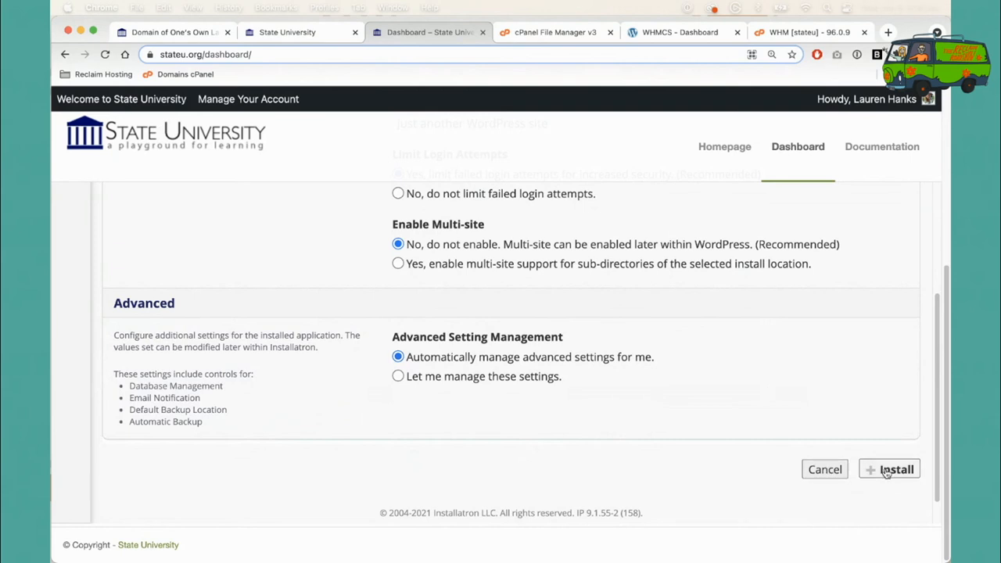
Step: Launch the WordPress 'My blog' installation and let Installatron copy the files
left_click(889, 469)
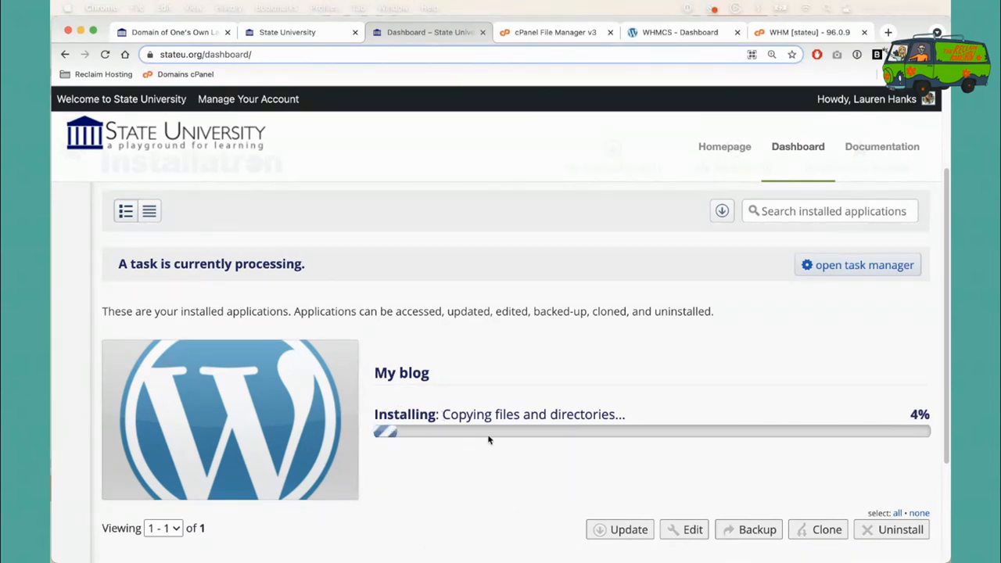
mouse_move(861, 461)
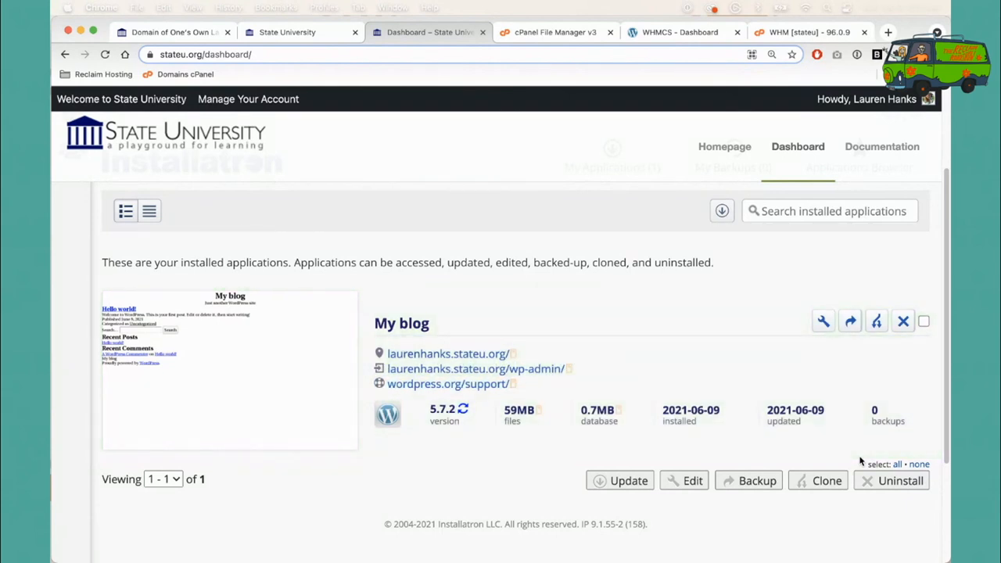
mouse_move(471, 444)
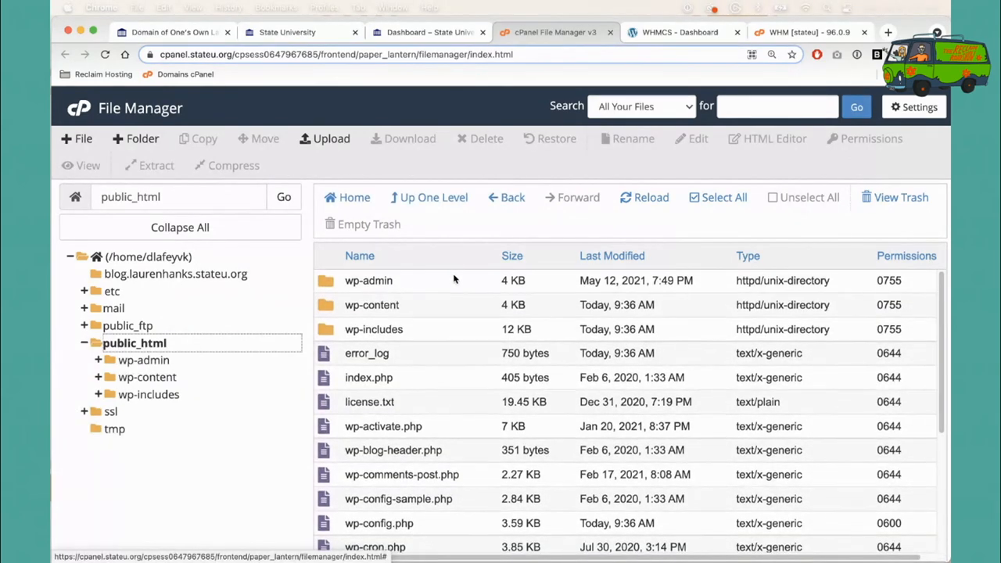
Step: Browse public_html into wp-content/plugins to see Akismet, then return to the cPanel home
scroll("down", 3)
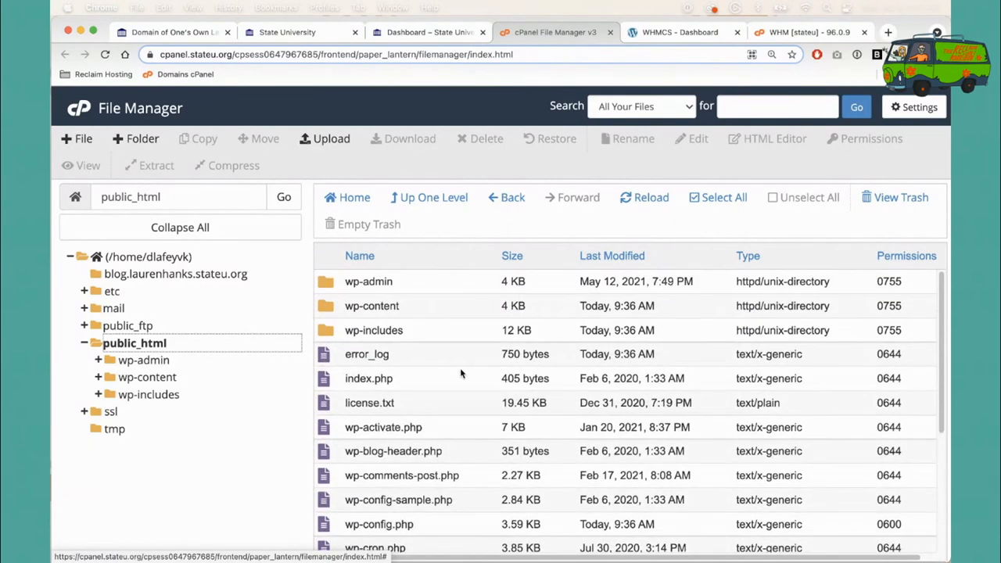
mouse_move(327, 317)
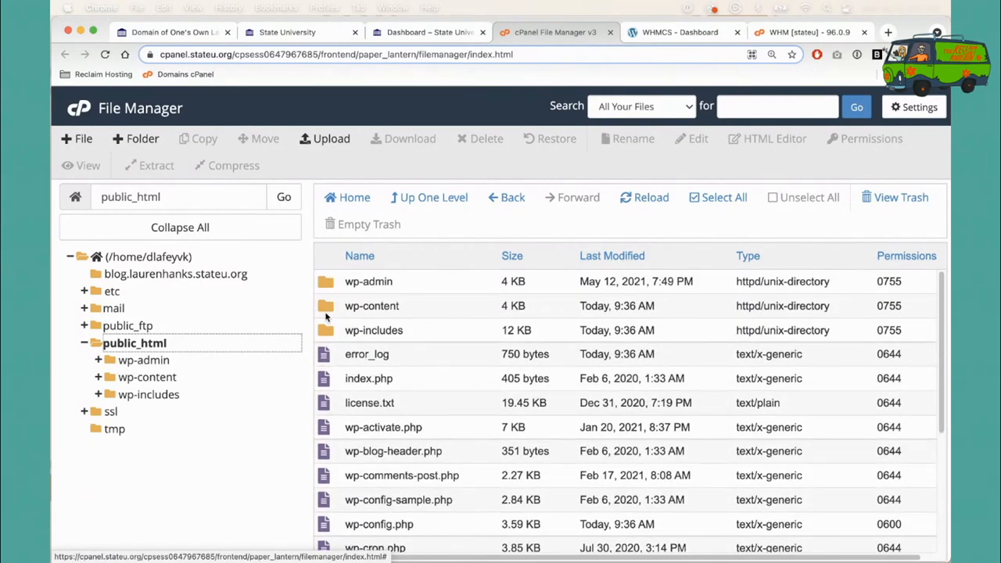
double_click(371, 306)
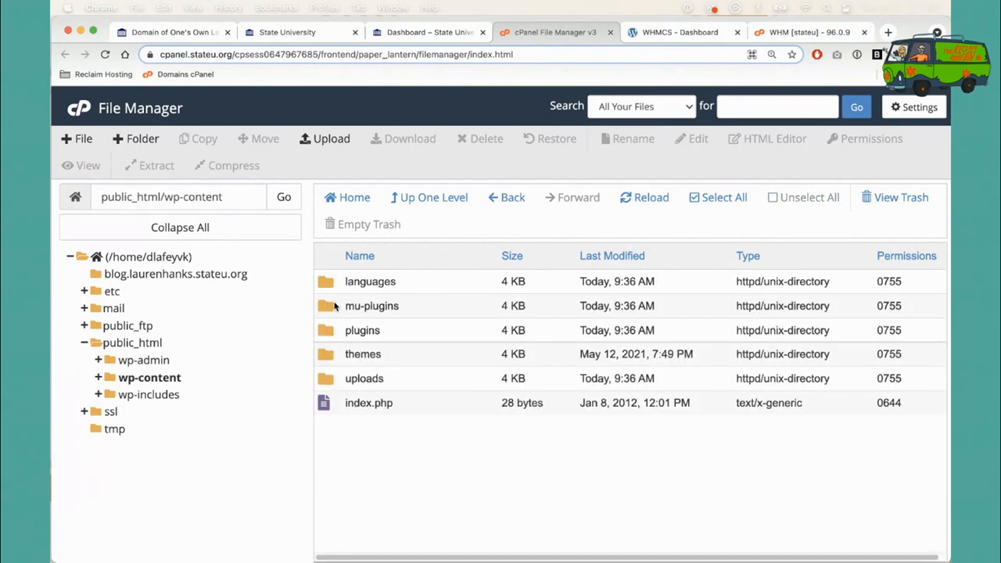
mouse_move(327, 330)
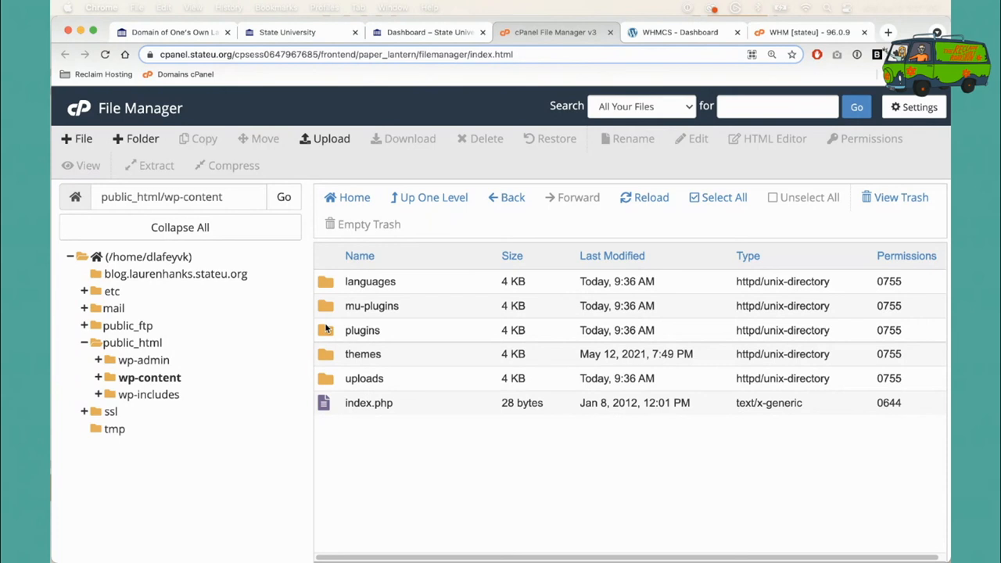
double_click(362, 330)
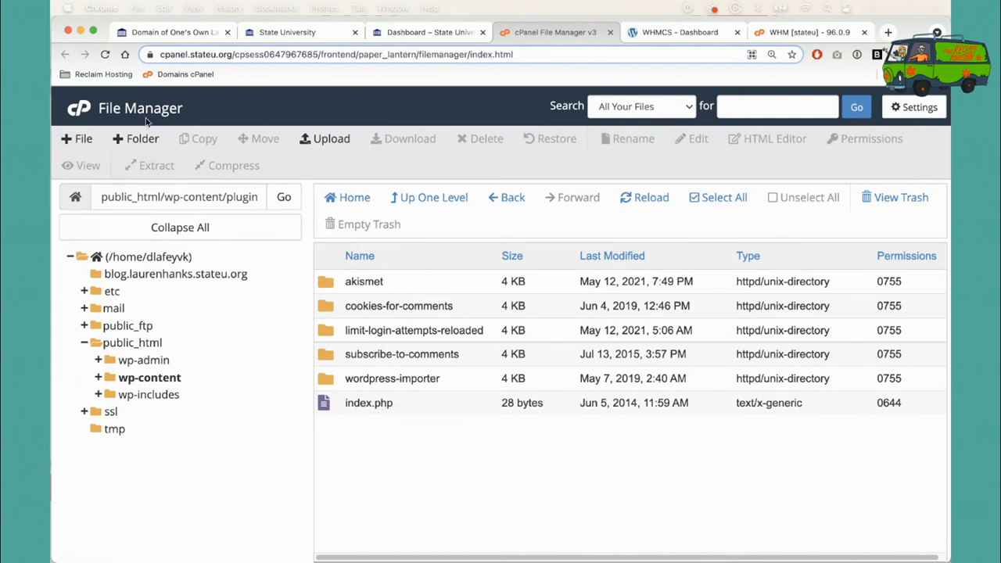
left_click(429, 32)
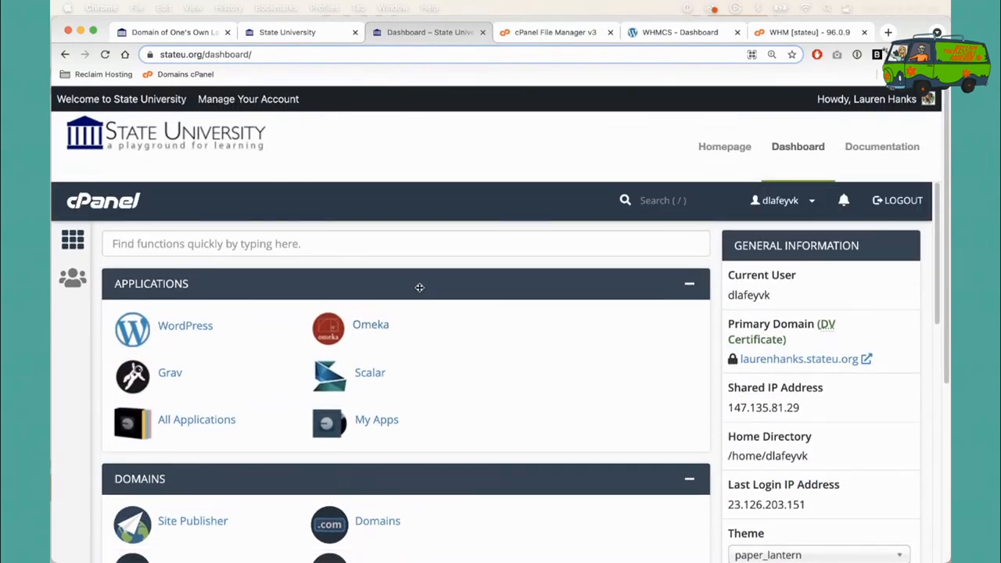
scroll("down", 3)
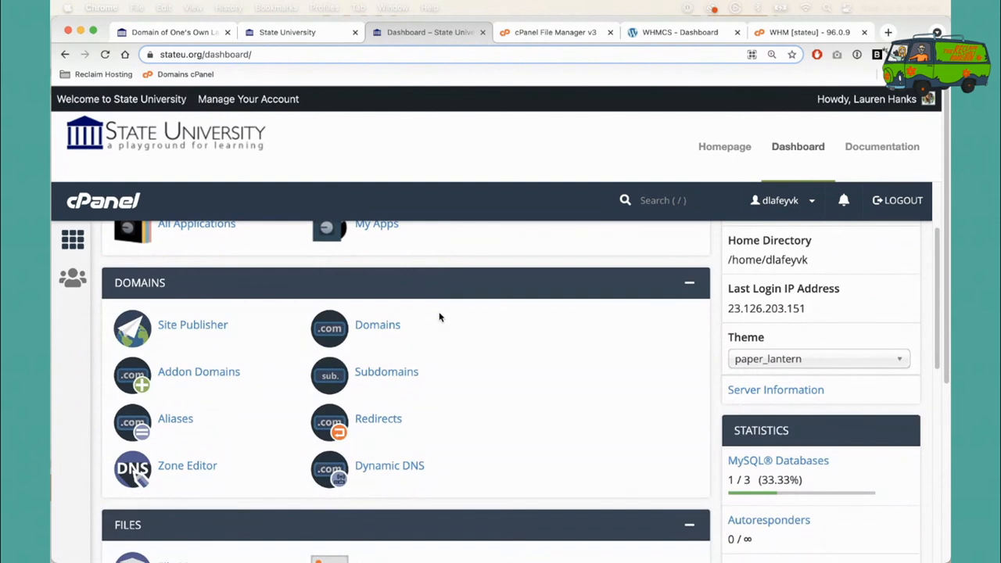